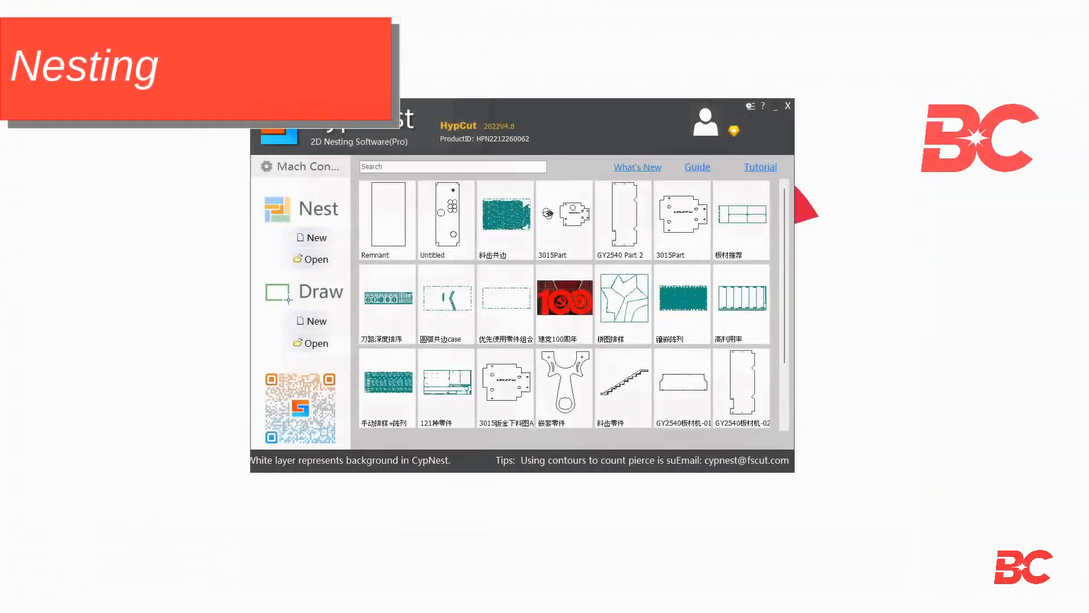
Create a new nest task from the Nest section of the start page.
click(387, 300)
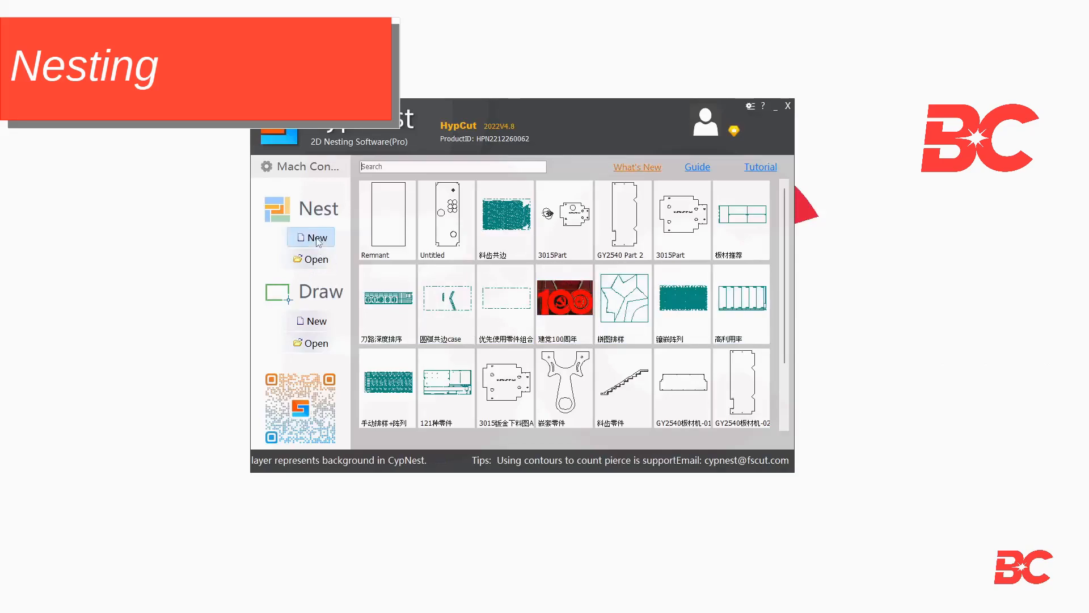
click(310, 237)
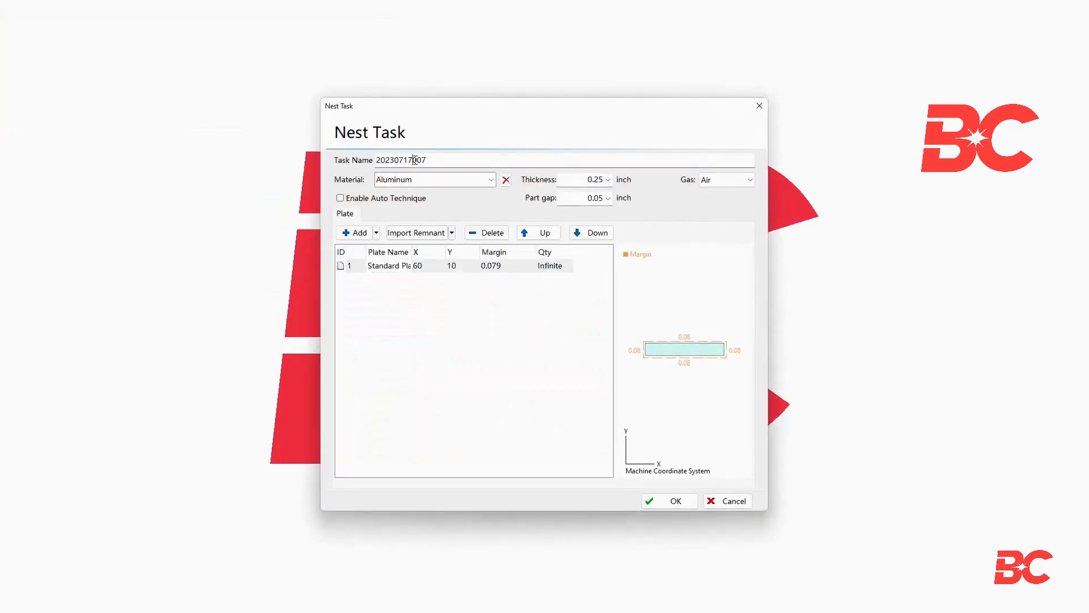
Name the task Test_Task, switch the material to SPCC, and review thickness and part gap.
text(Tes)
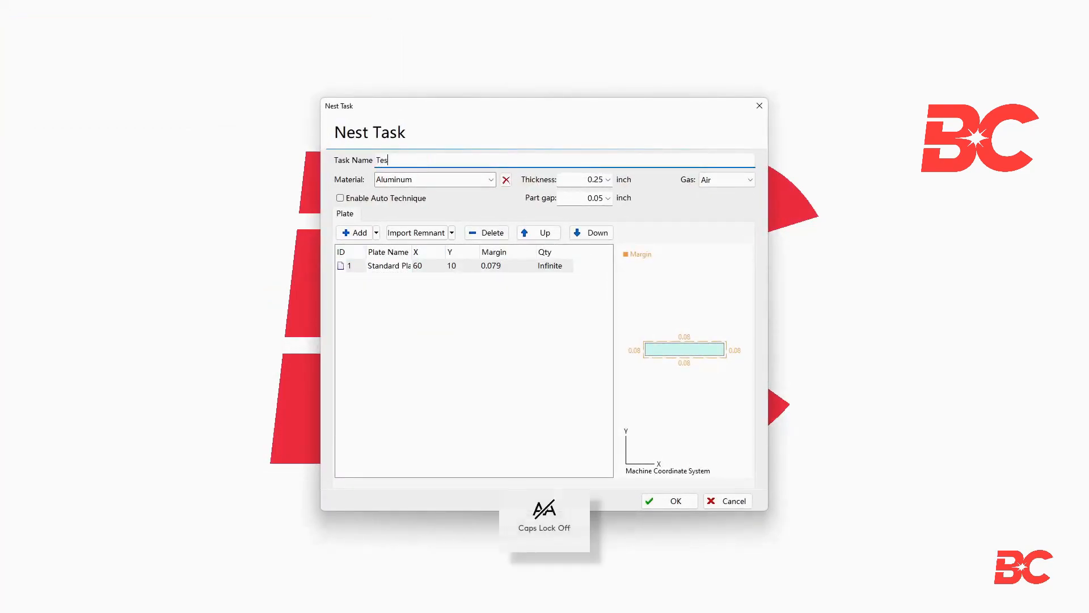
text(t_Tas)
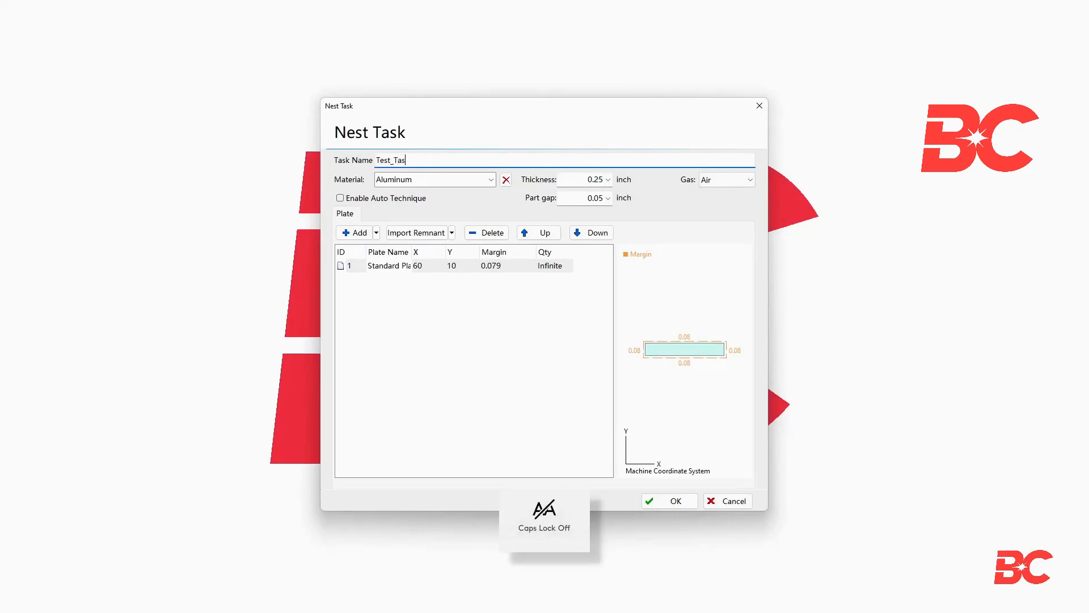
click(490, 179)
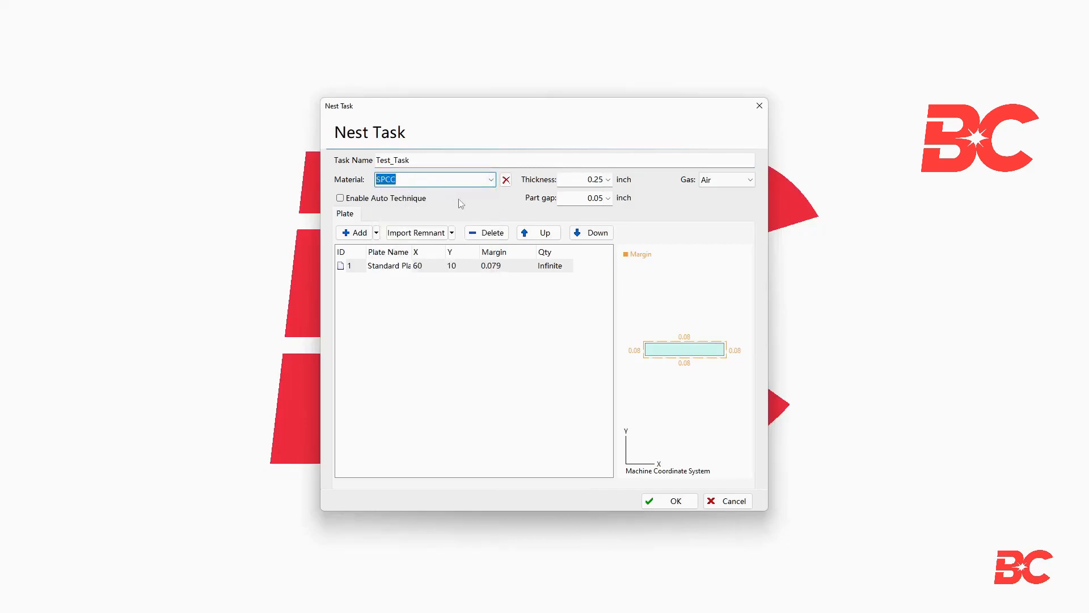
click(584, 179)
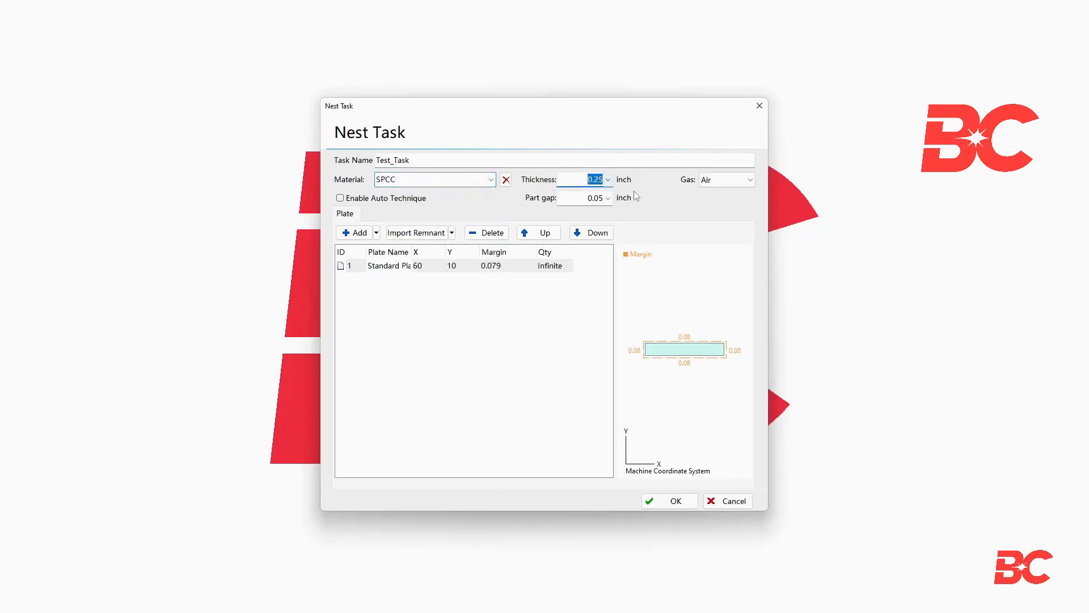
click(580, 197)
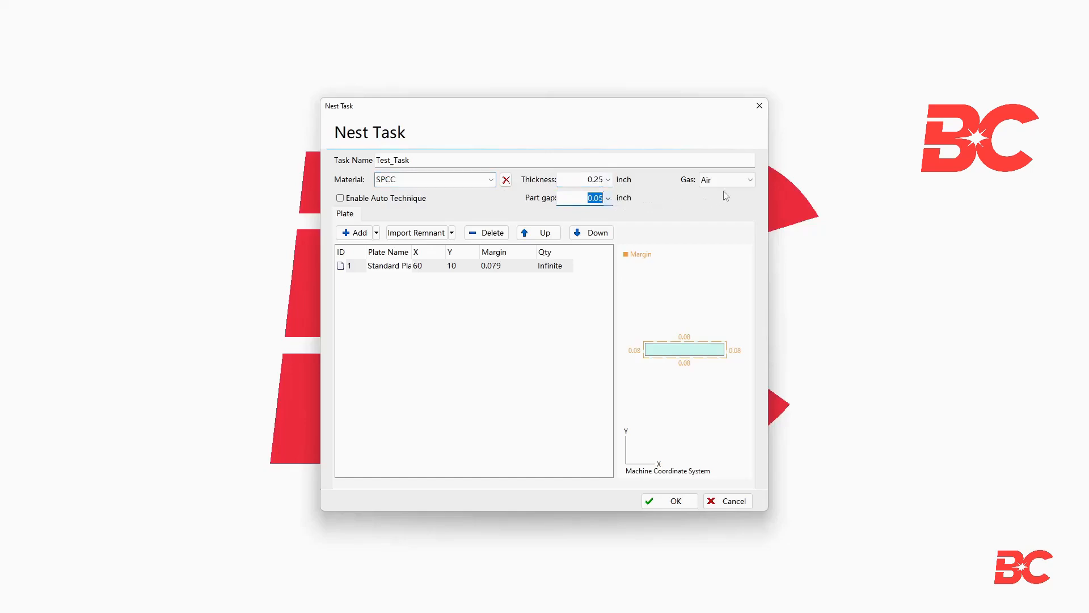
click(749, 179)
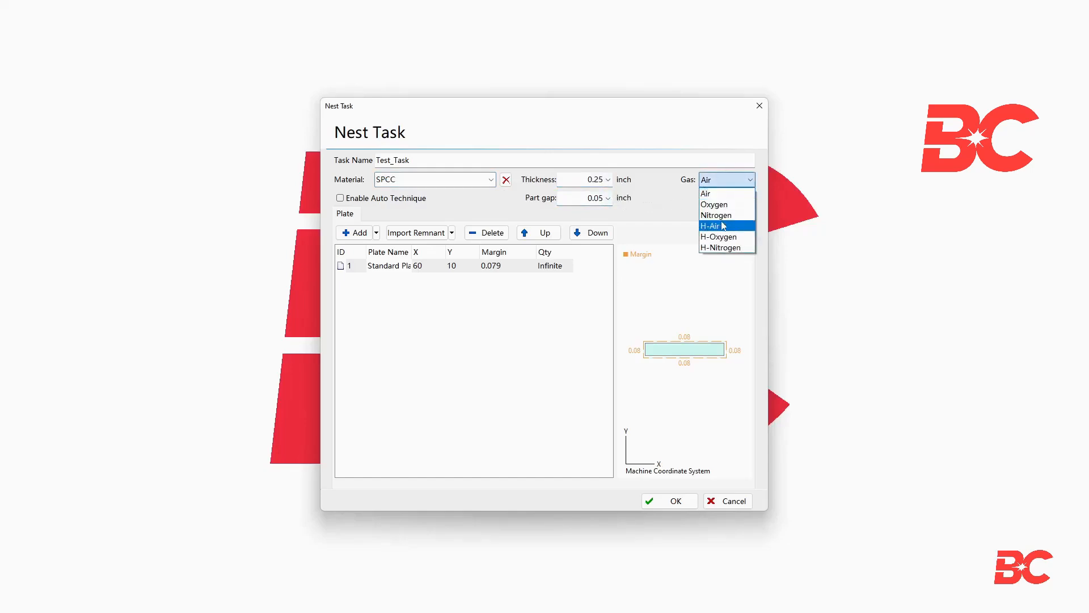
Use H-Air gas and list plates 60×120 on top and 60×30 with quantity 2.
click(712, 225)
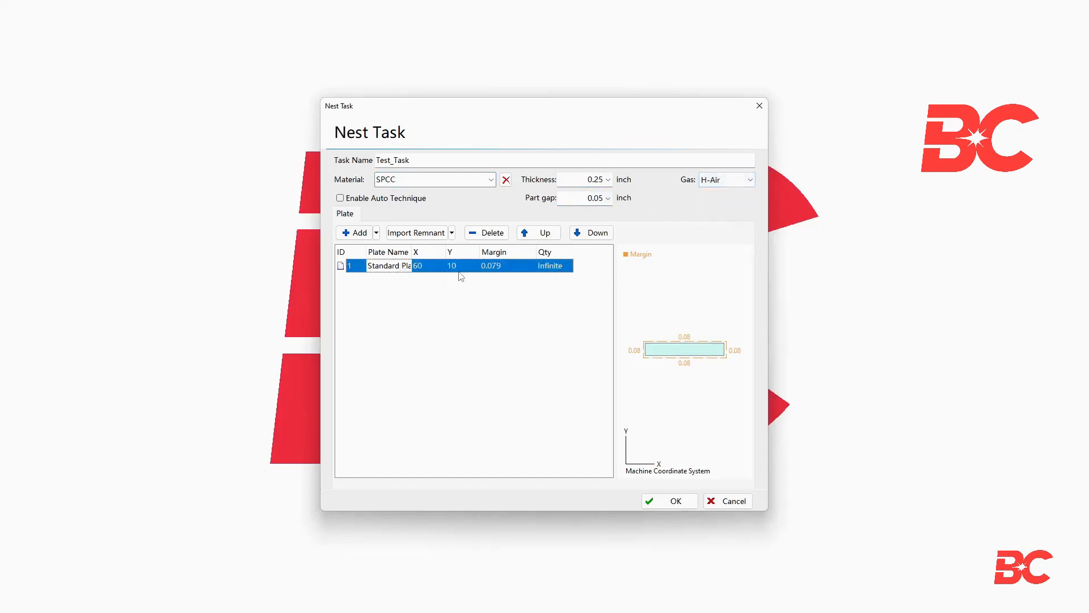
click(456, 265)
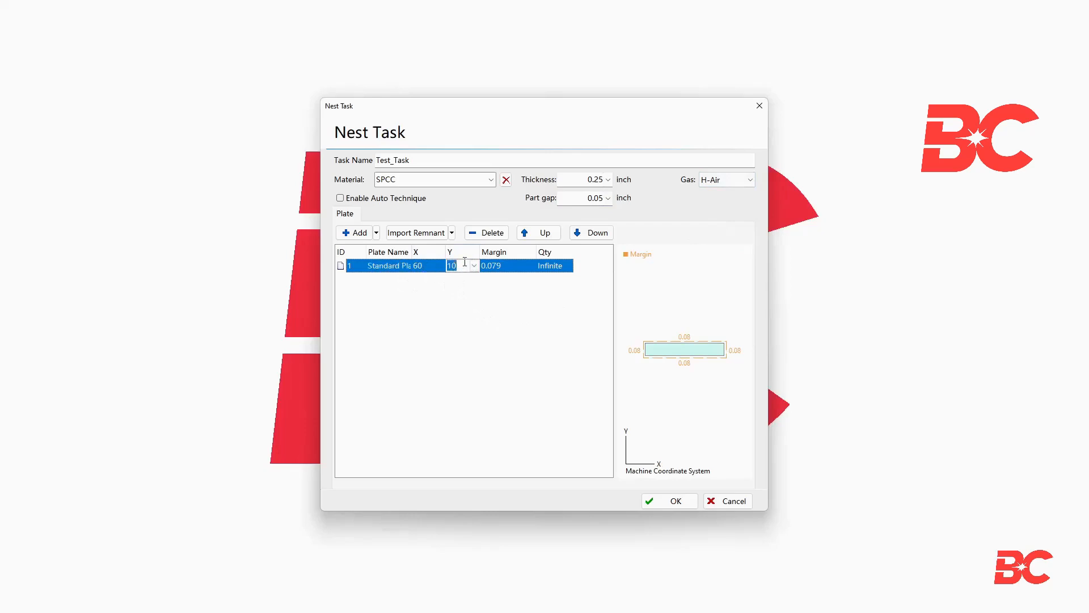
text(30)
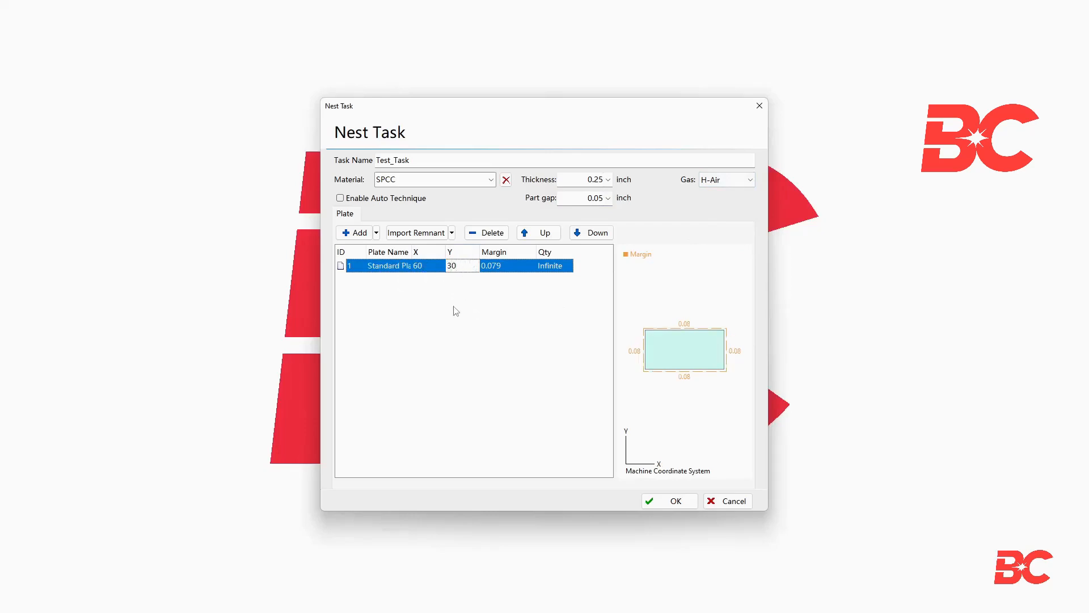
click(355, 233)
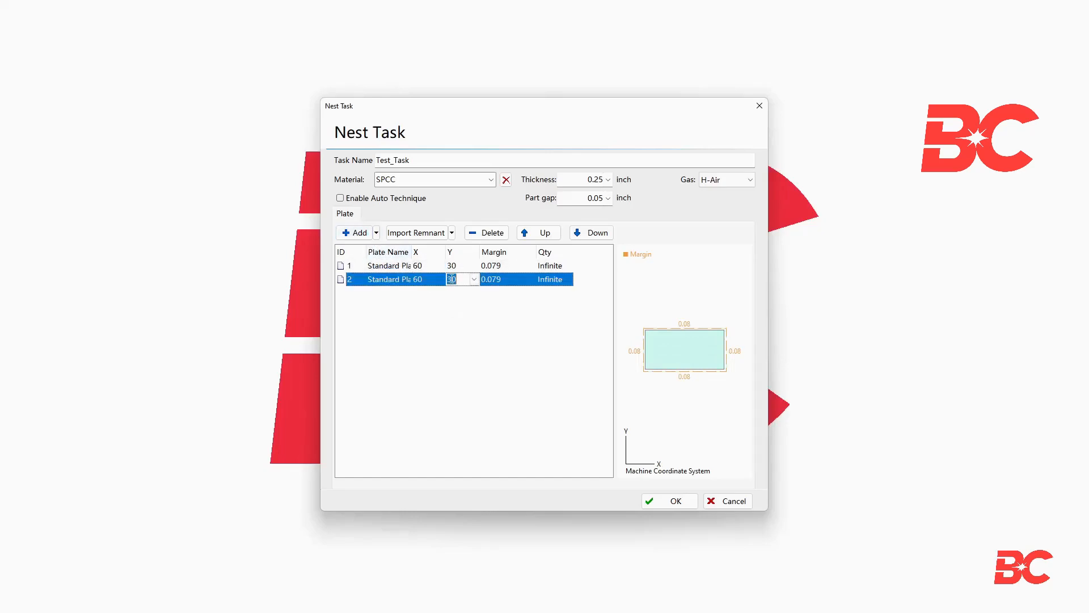
text(120)
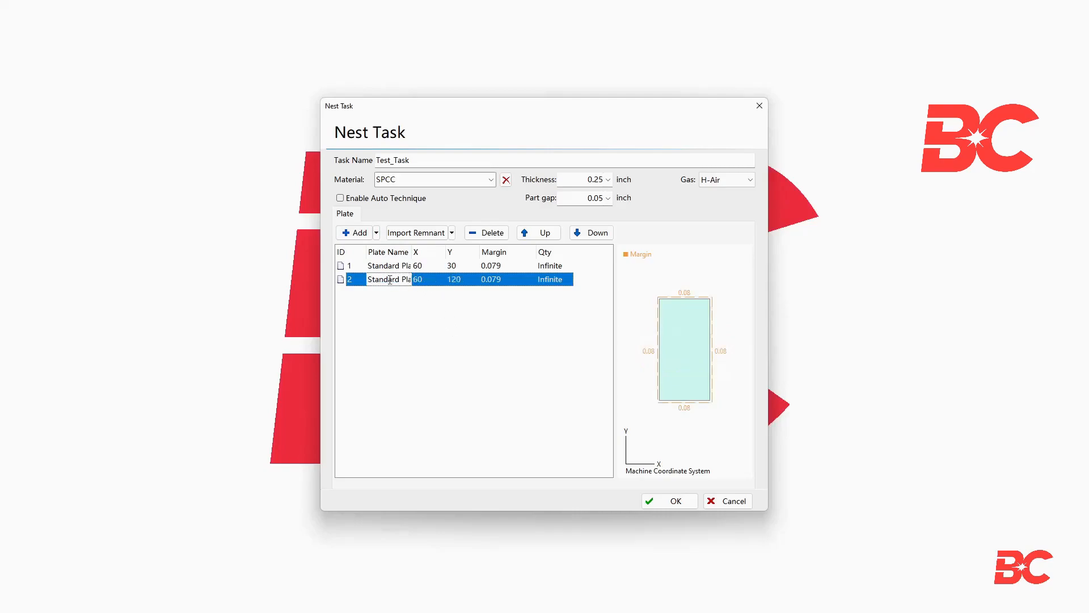
click(539, 233)
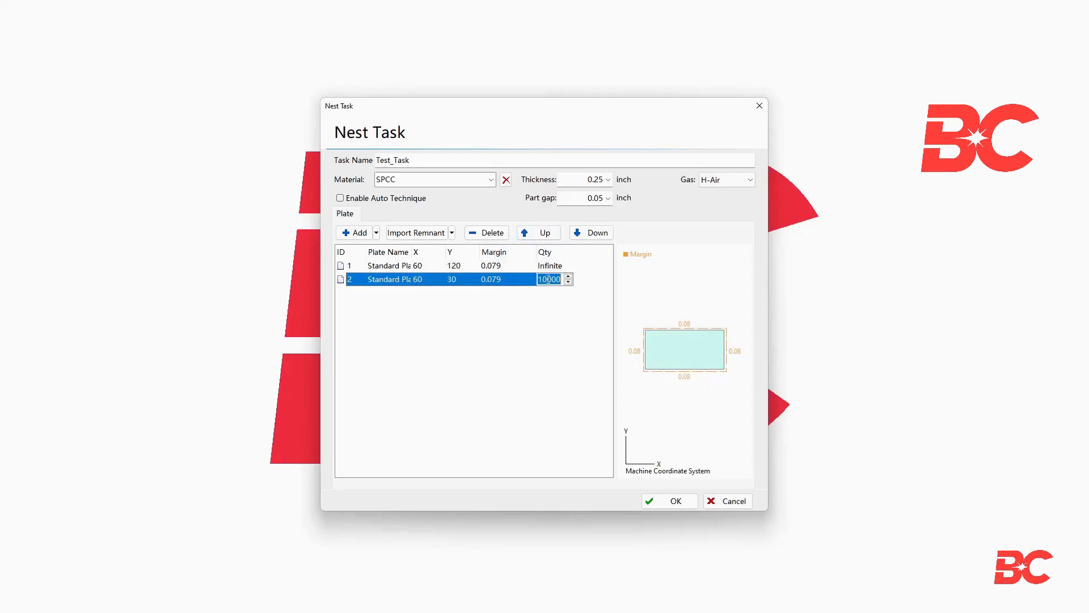
text(2)
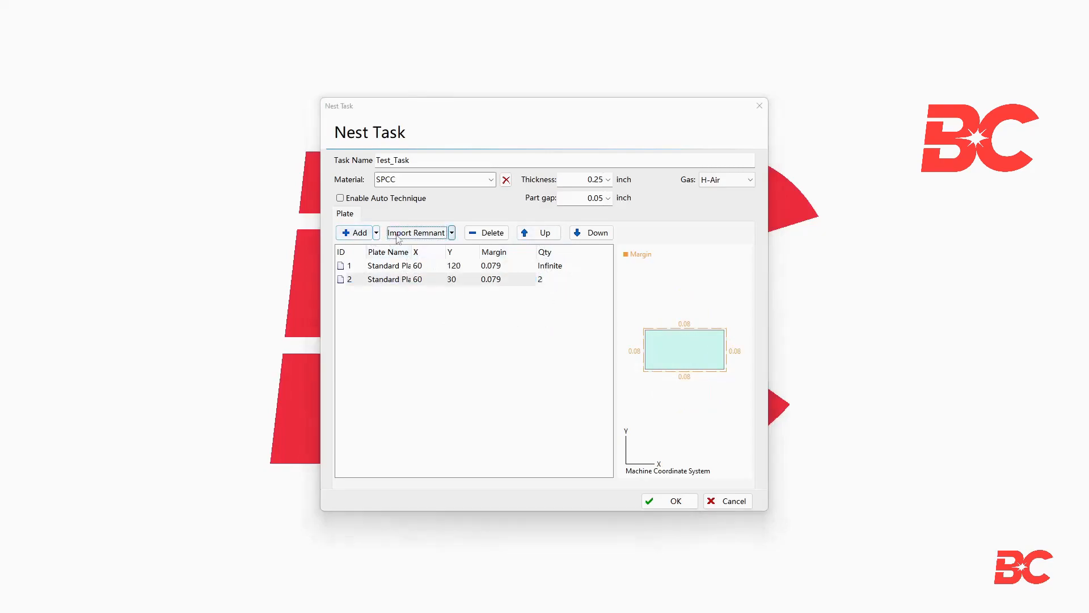
click(416, 233)
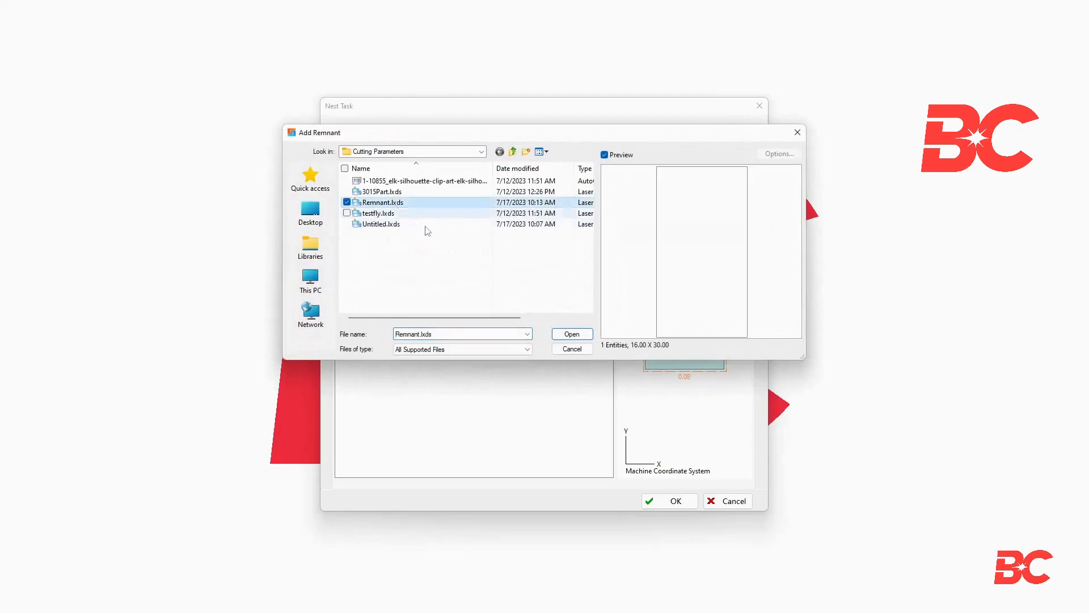
click(572, 334)
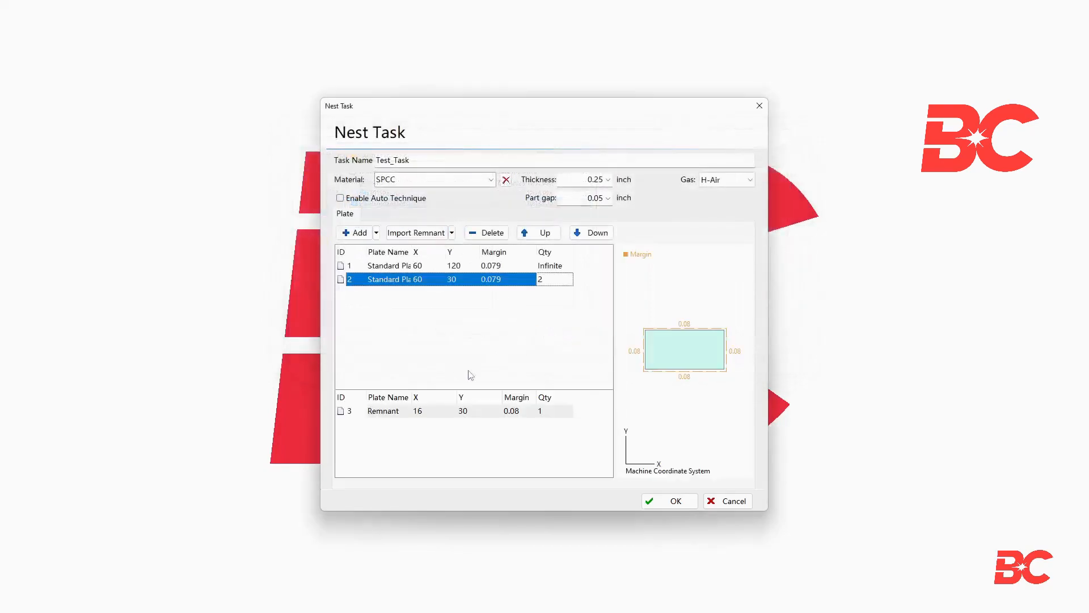
click(383, 410)
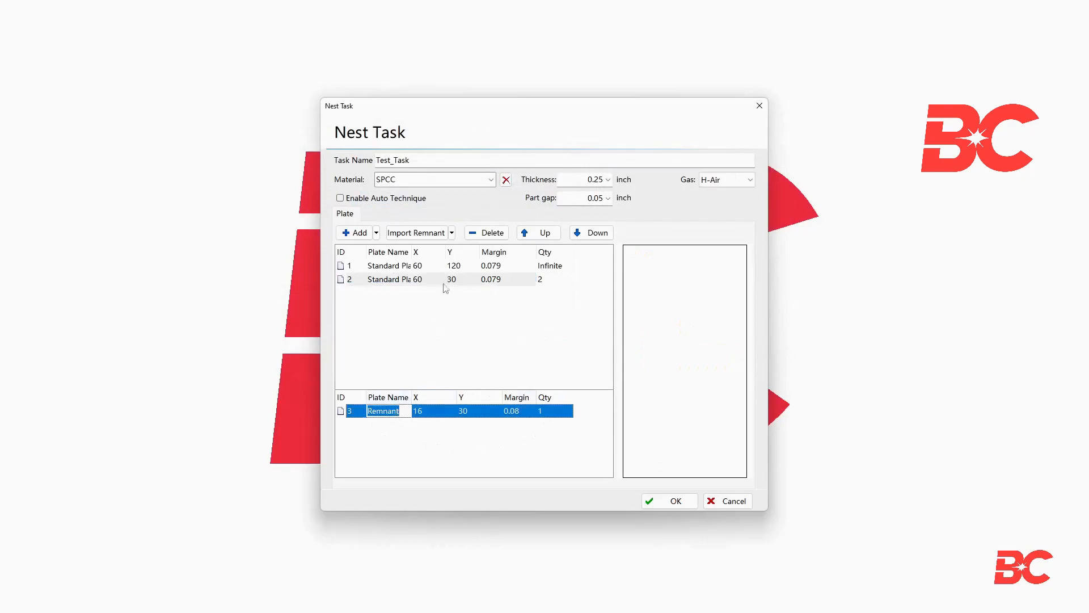
click(486, 232)
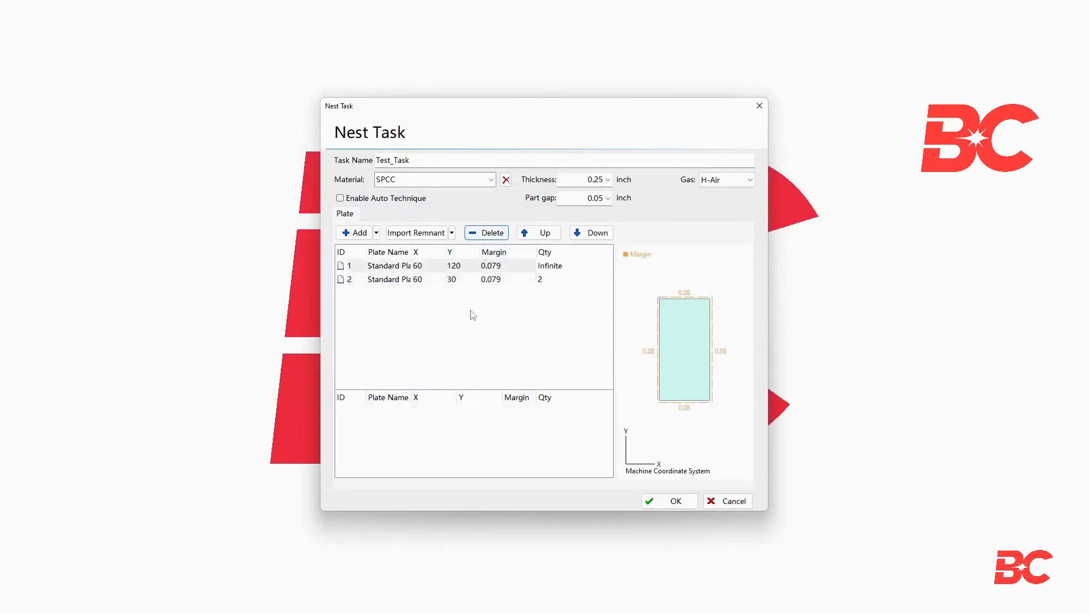
click(394, 265)
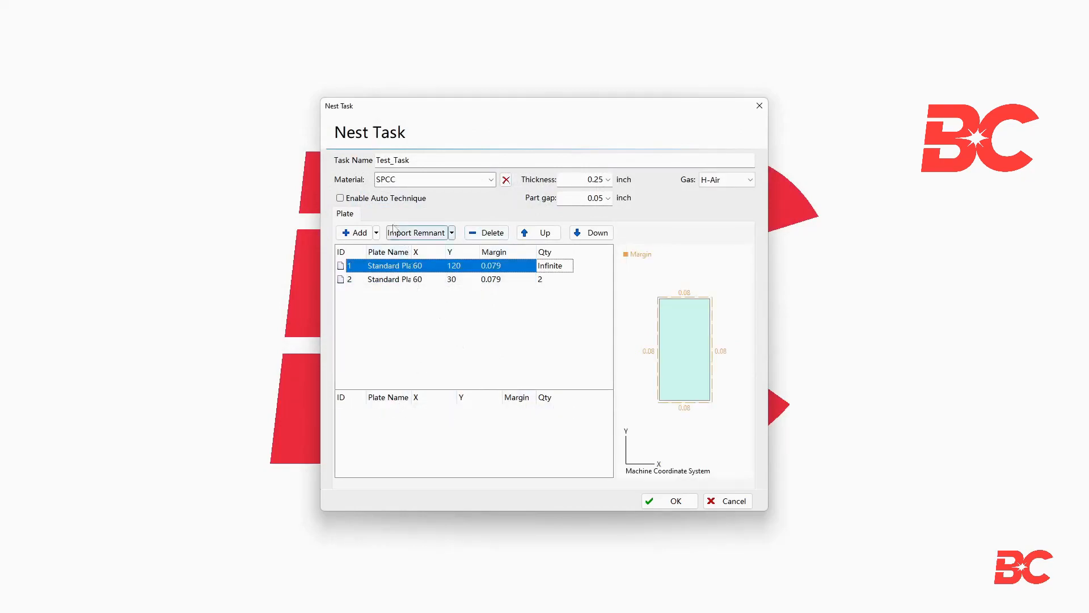
Enable auto technique with automatic lead lines and micro-joints, reviewing kerf and corner settings.
click(340, 198)
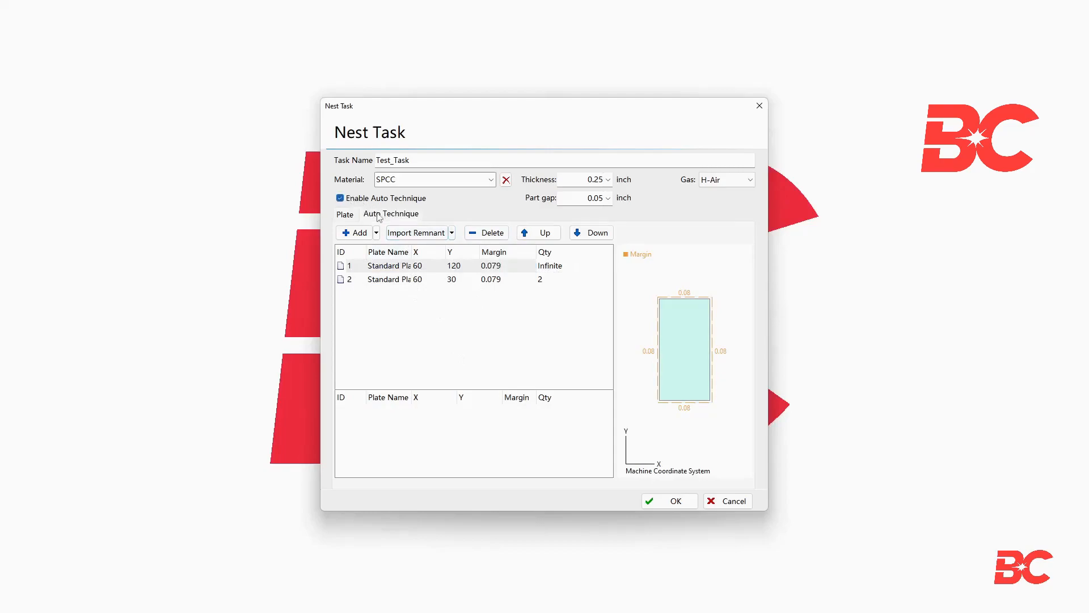
click(391, 213)
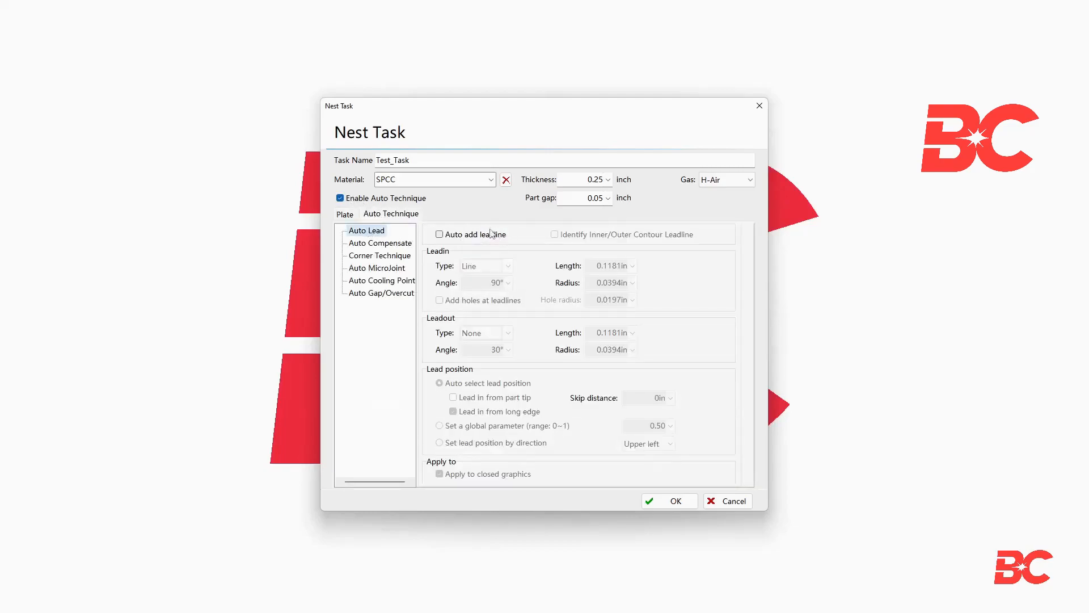
click(439, 235)
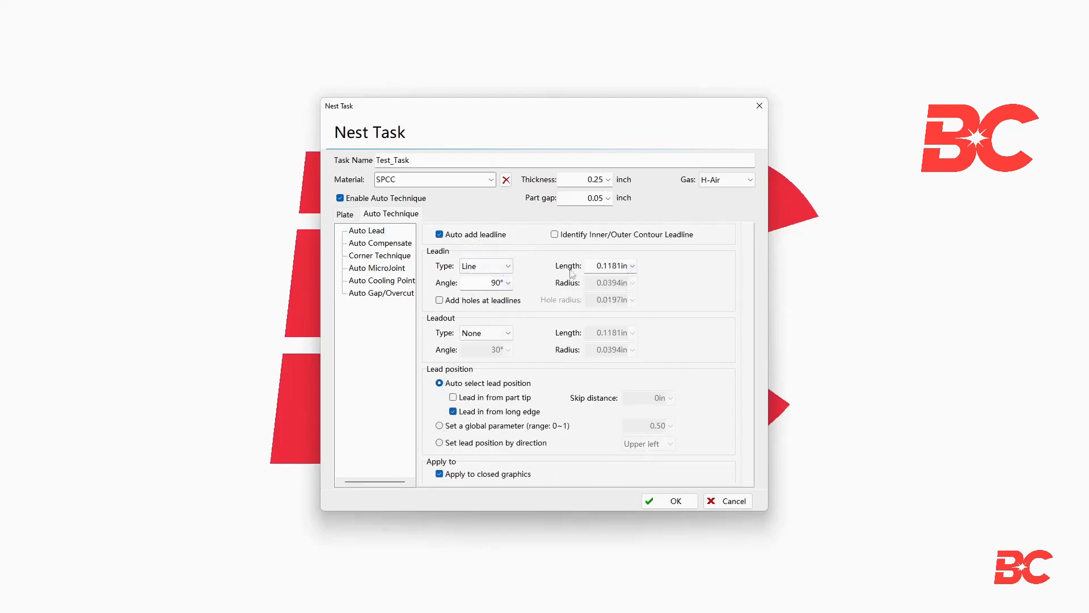
click(379, 243)
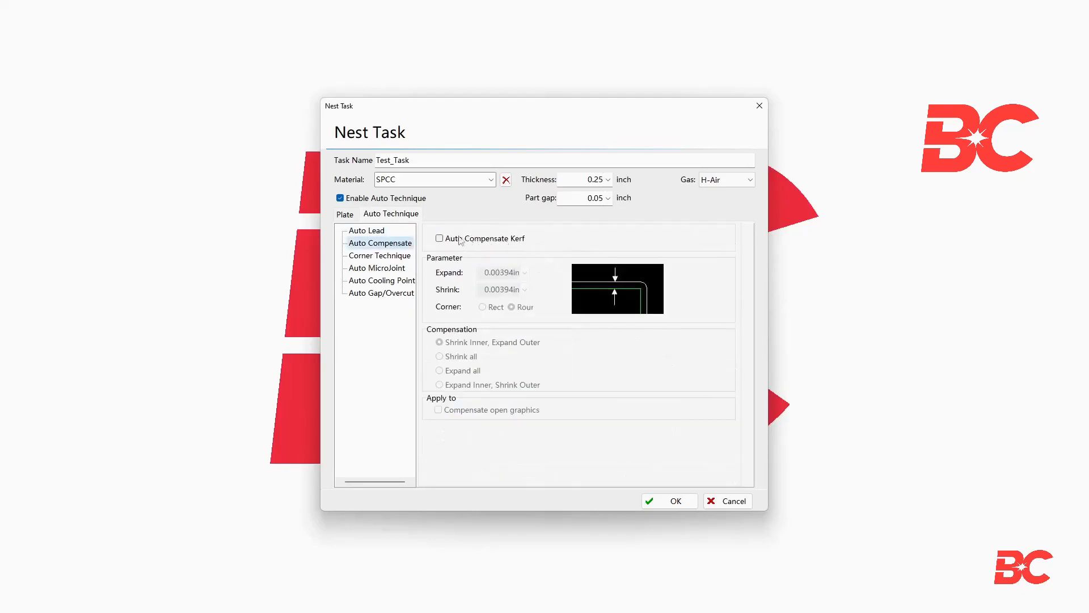
mouse_move(400, 260)
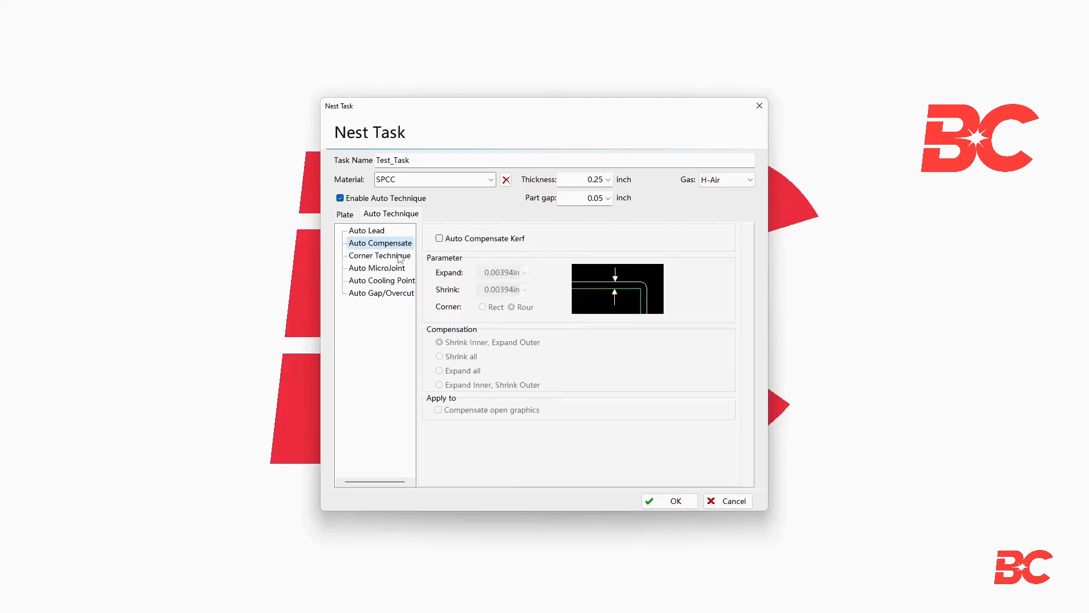
click(379, 255)
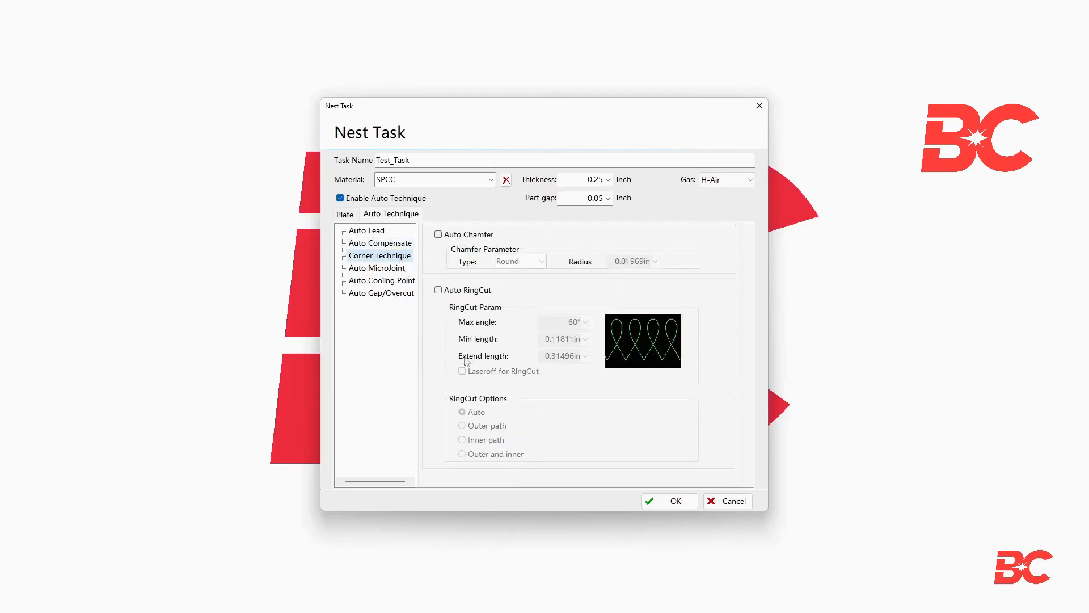
click(376, 268)
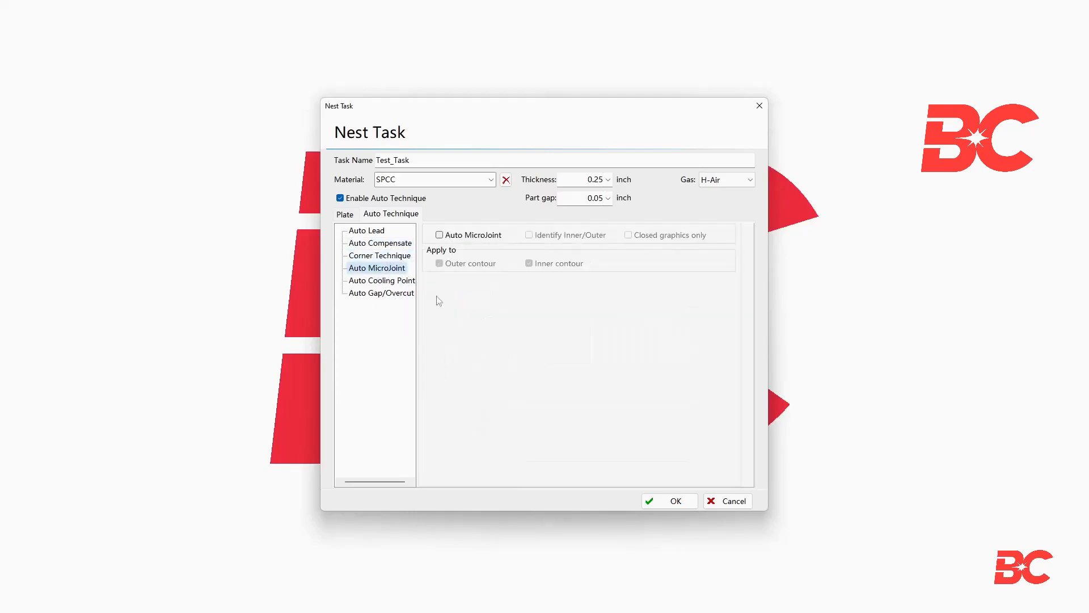
click(439, 235)
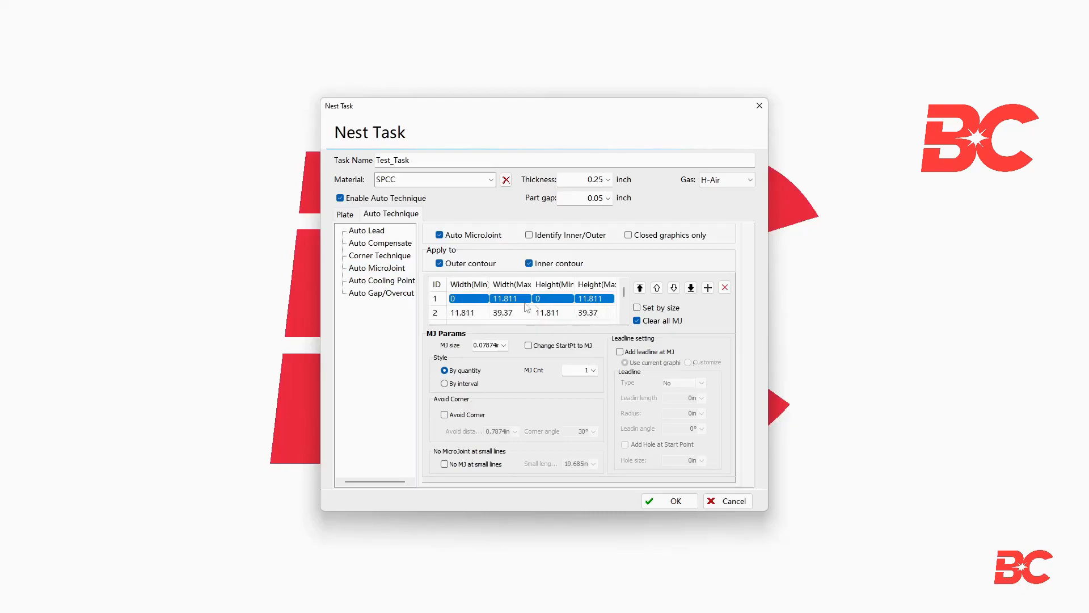
Turn on automatic cooling points, review gap/overcut settings, and confirm the nest task.
click(381, 281)
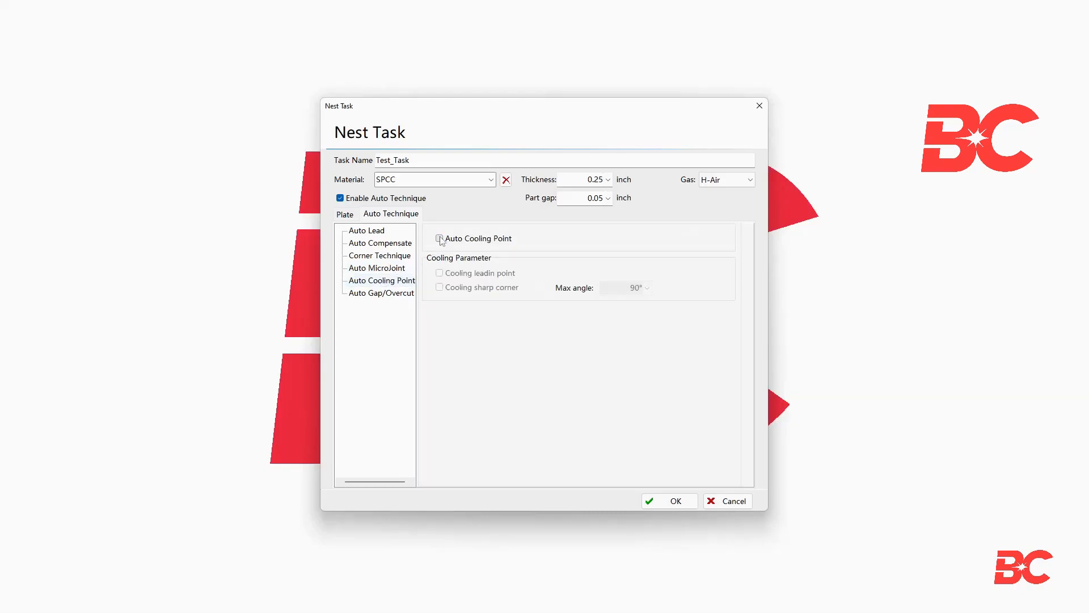
click(439, 238)
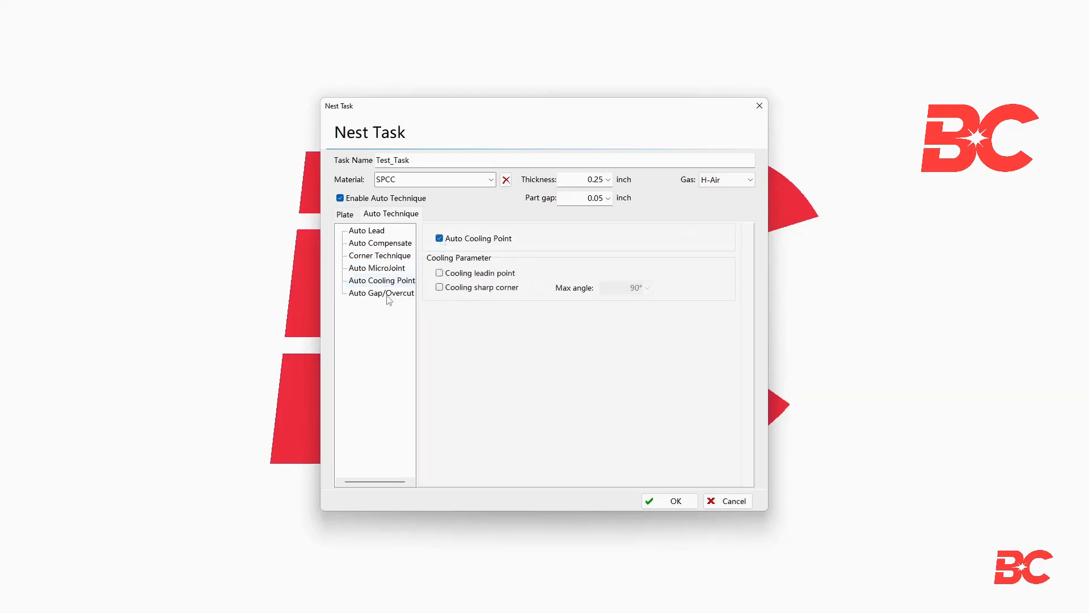
click(381, 293)
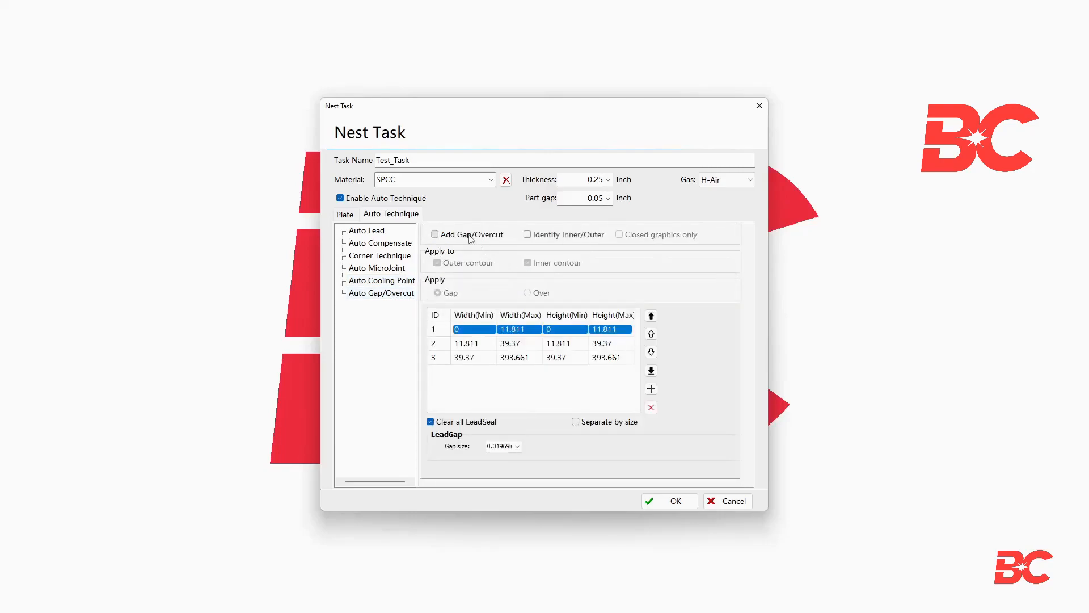
click(434, 234)
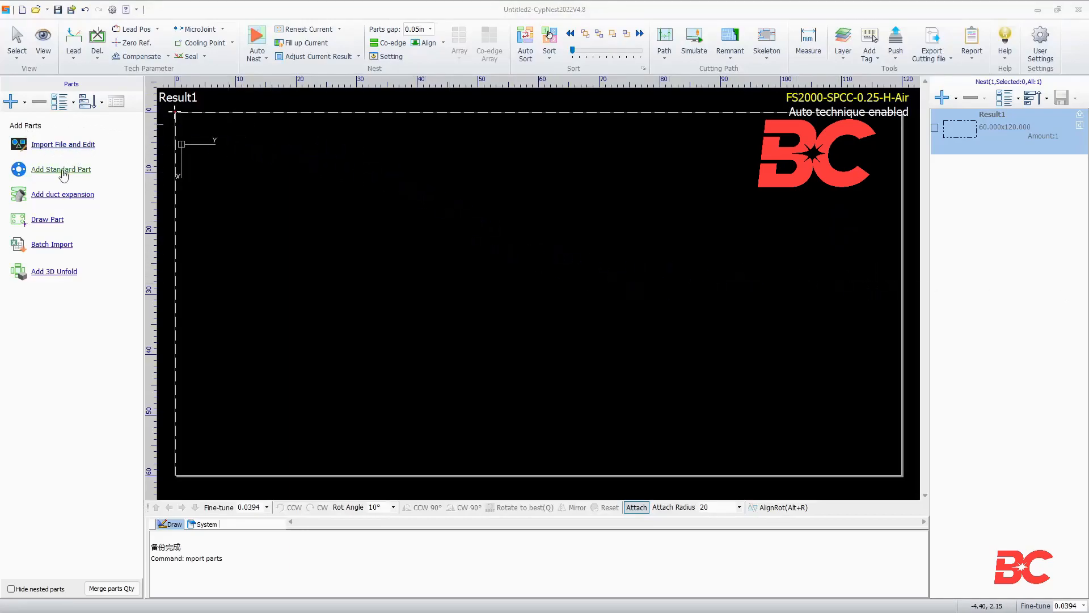
click(60, 169)
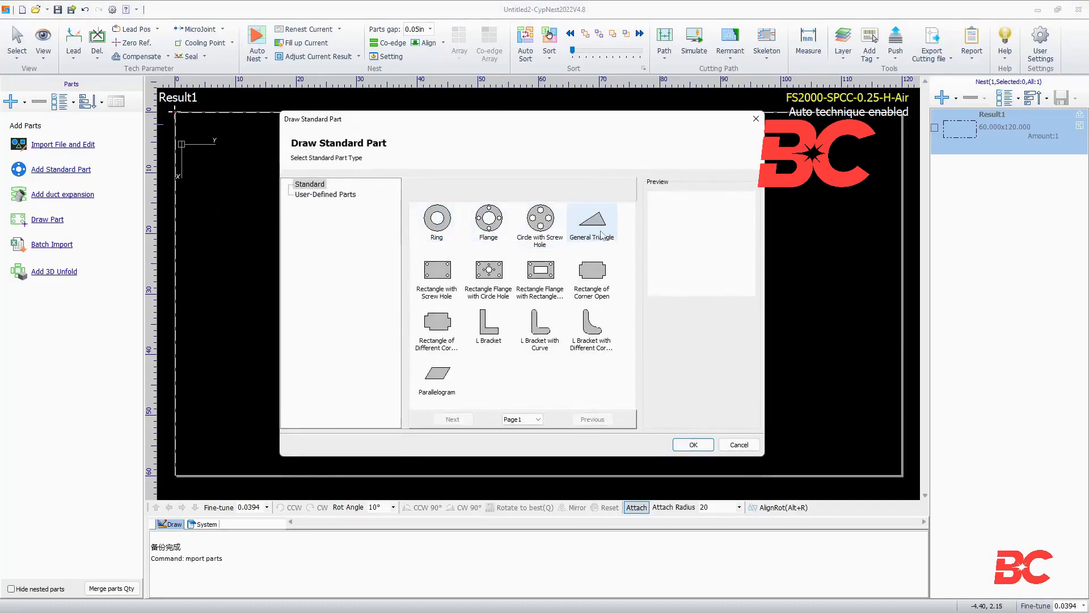
click(437, 222)
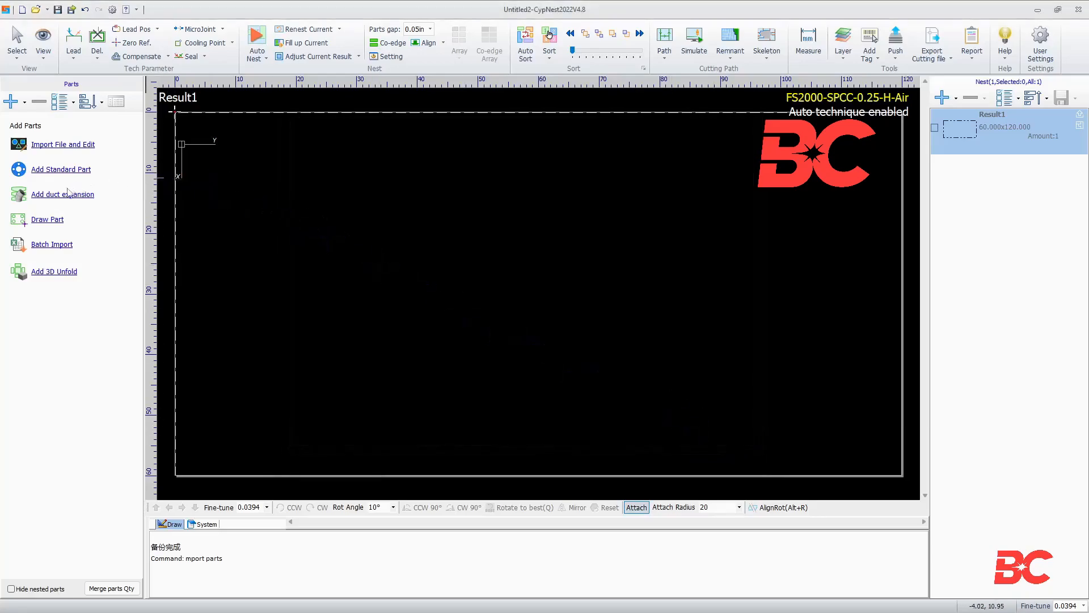
click(61, 169)
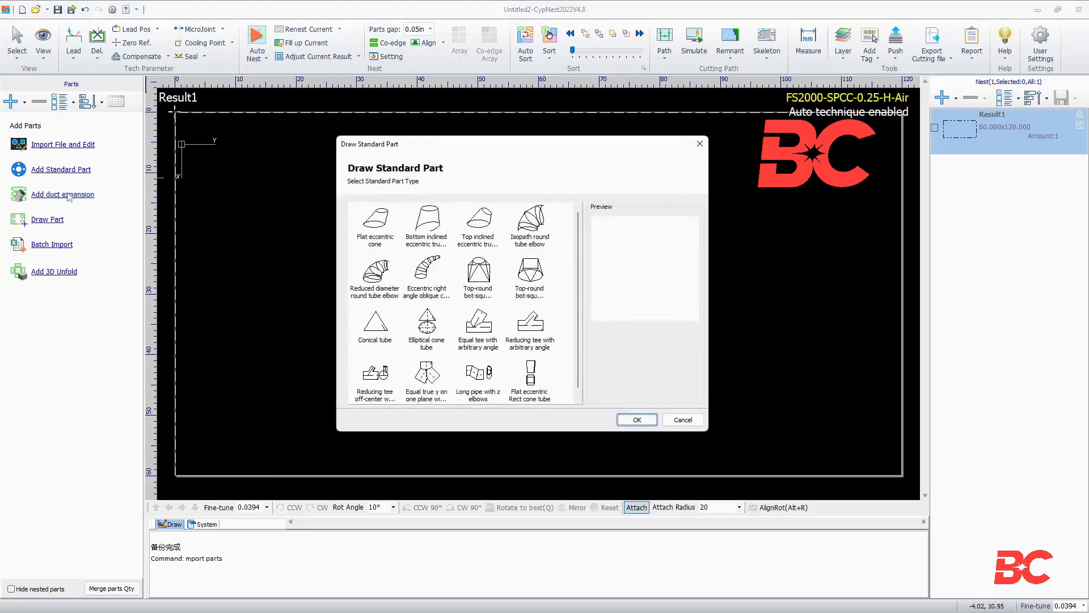
click(530, 221)
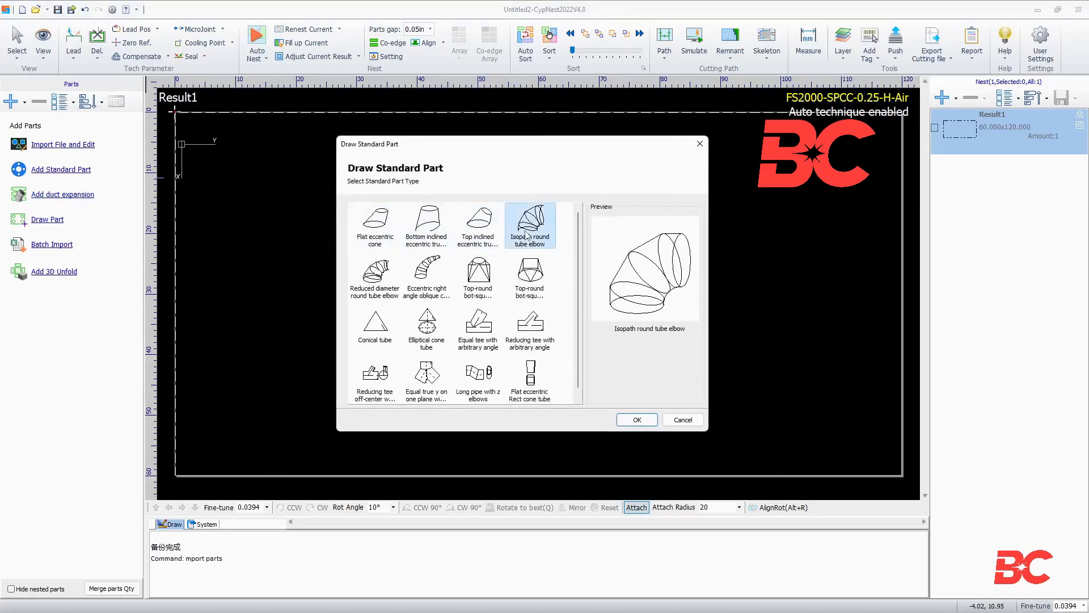
click(477, 276)
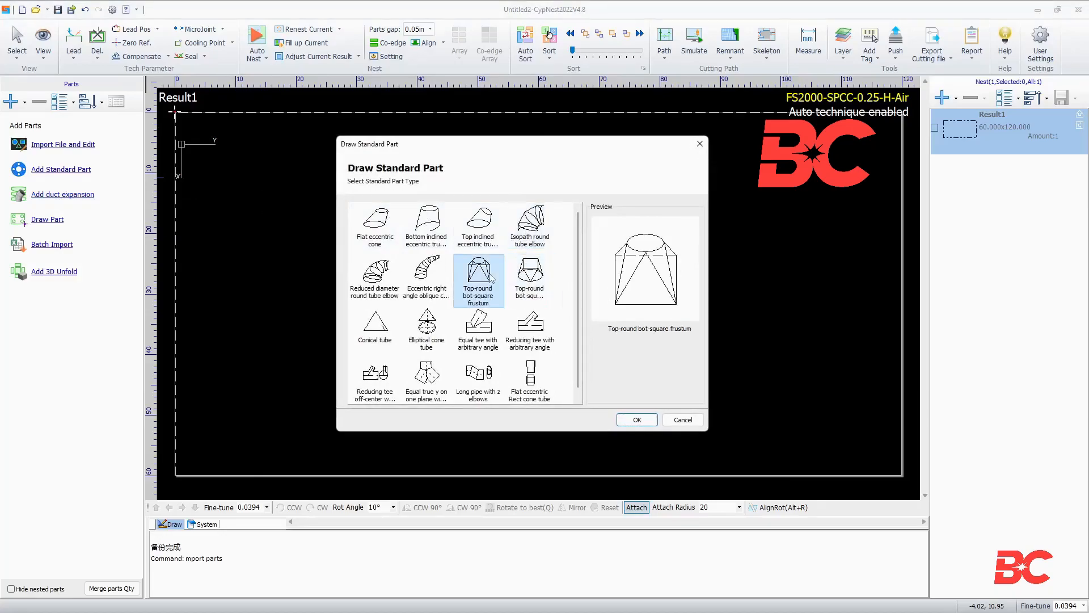
mouse_move(683, 419)
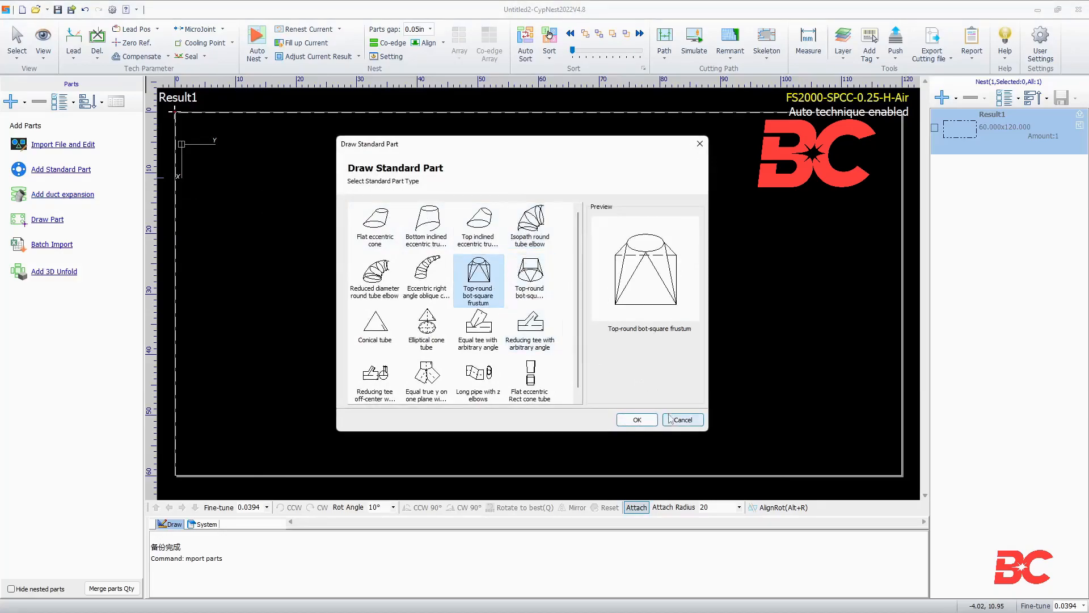
click(683, 419)
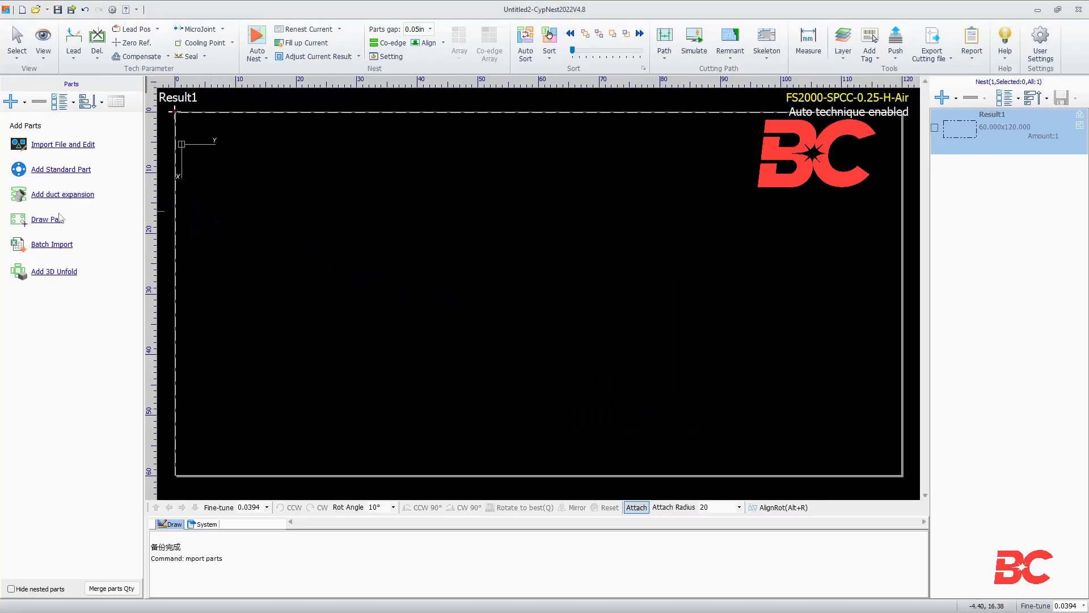
click(44, 219)
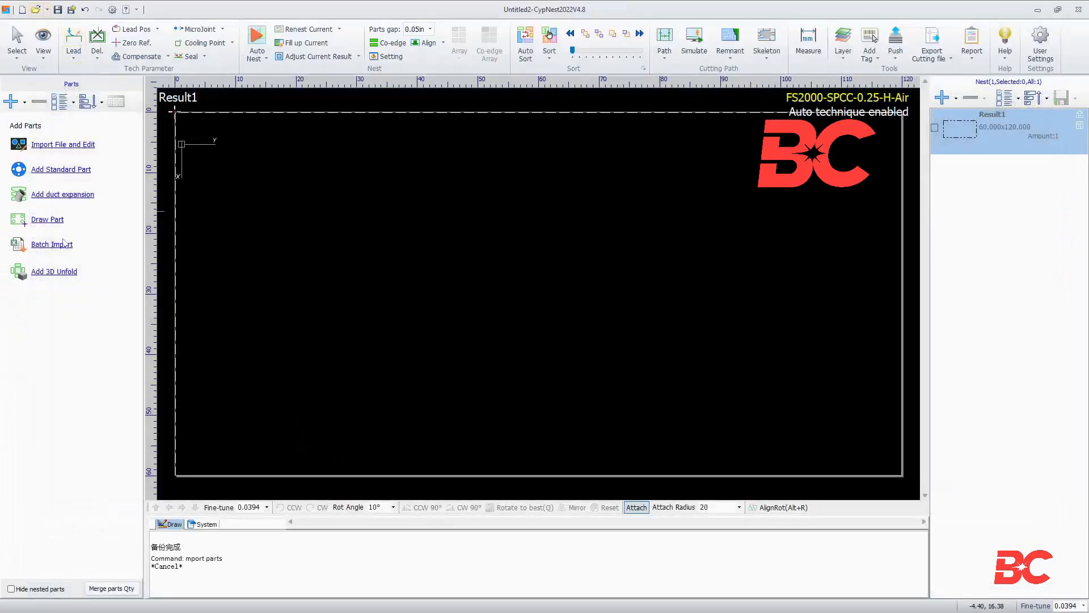
mouse_move(56, 272)
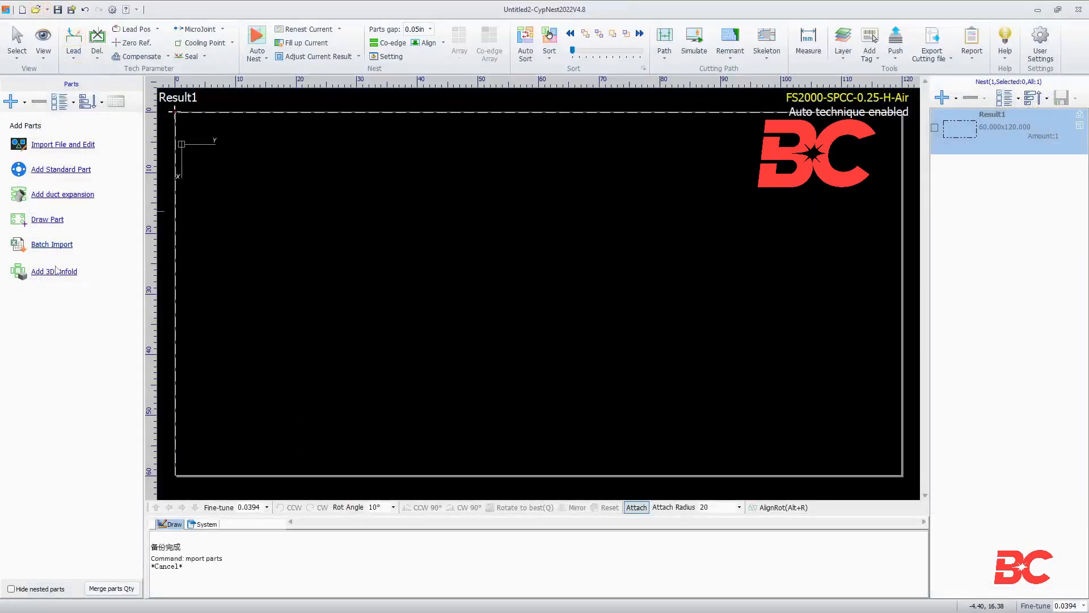
Open the Add 3D Unfold dialog showing the Demo1 box template.
click(54, 271)
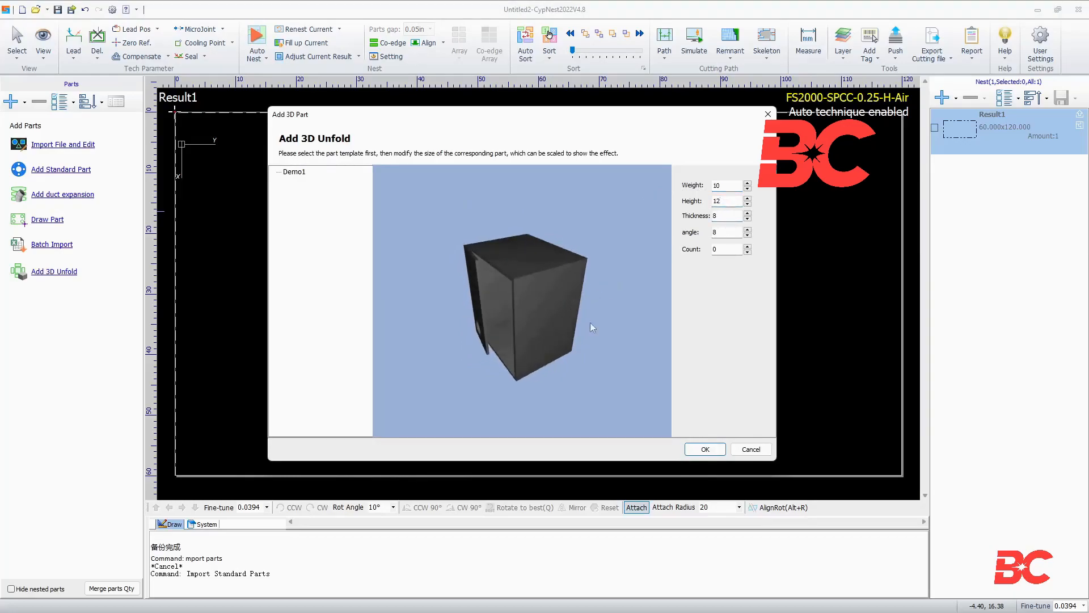
Create a flange: radius 10, centre hole 3, six 1.5-radius holes on an 8-radius circle.
click(751, 449)
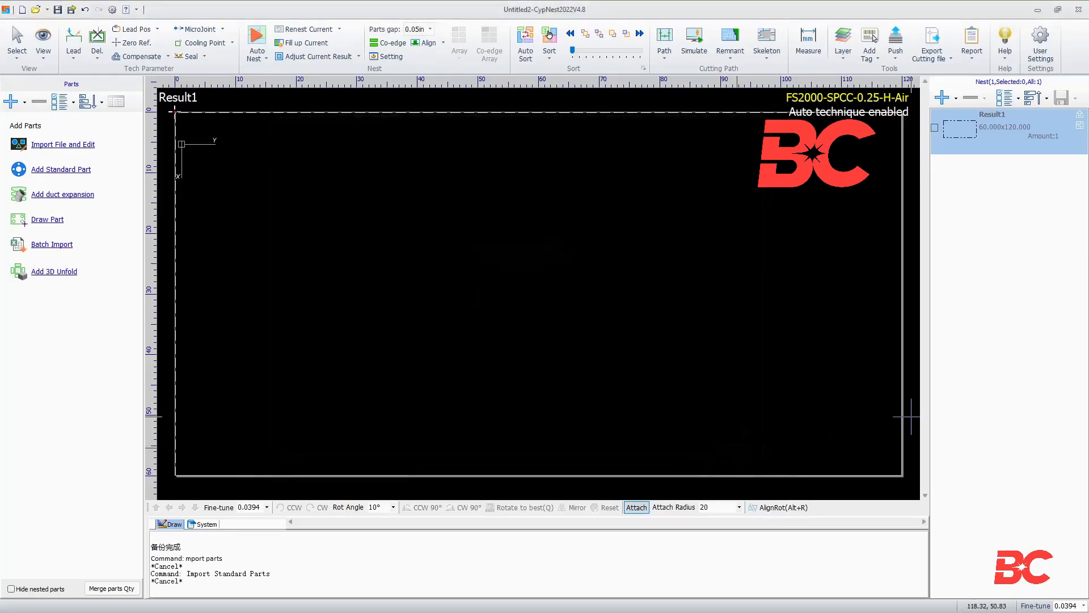
mouse_move(68, 175)
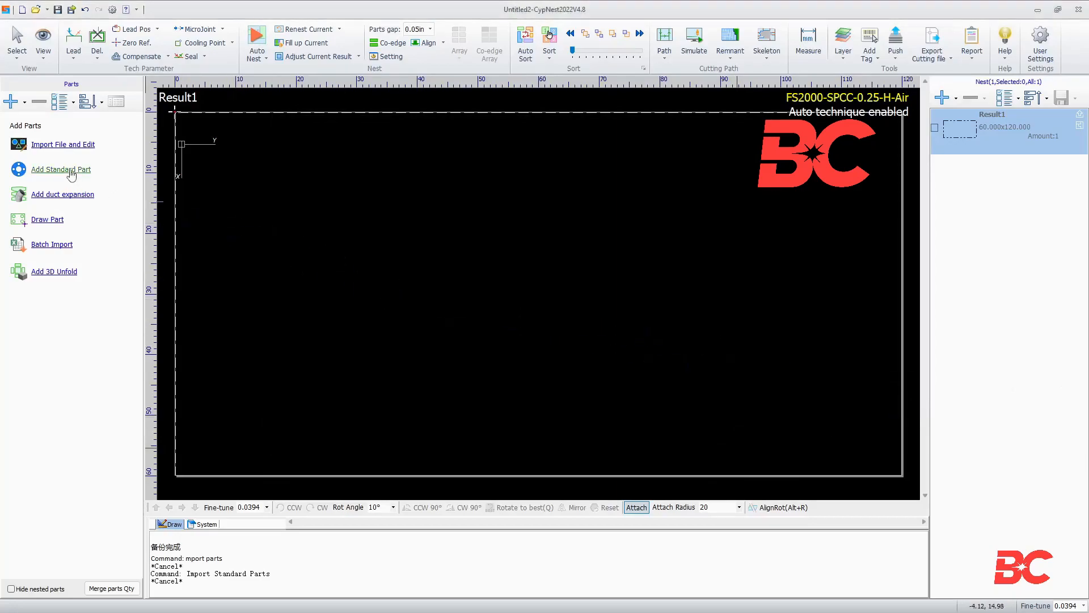
click(61, 169)
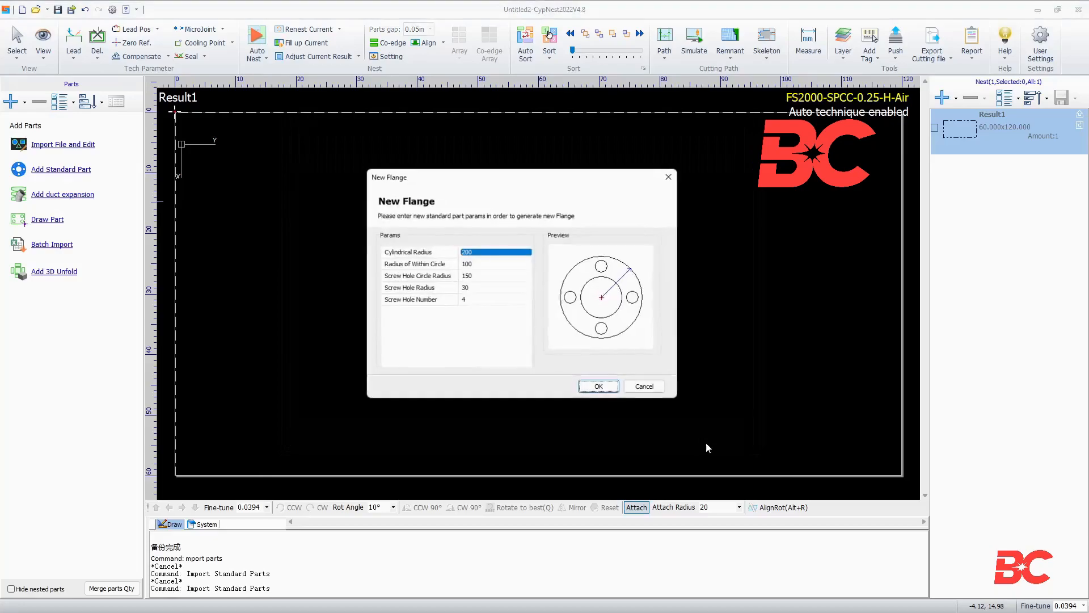
click(493, 252)
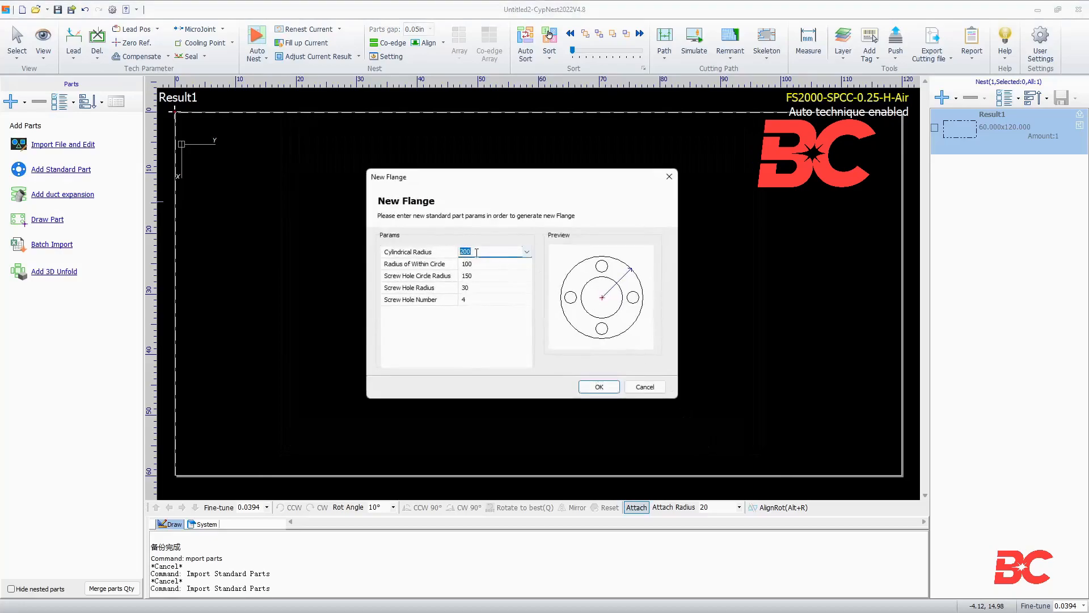
text(10)
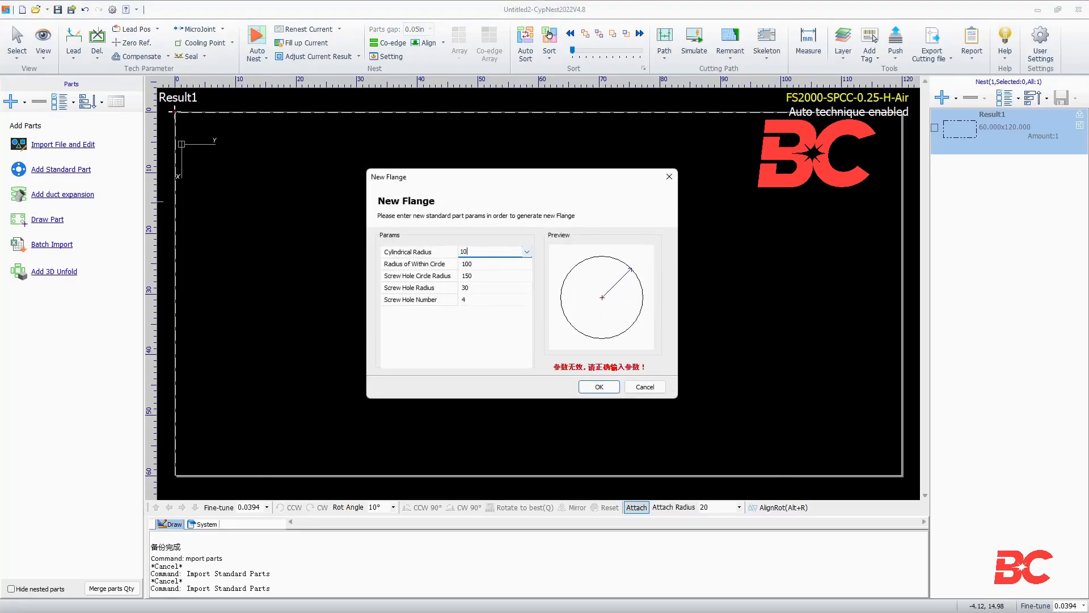
click(478, 264)
text(3)
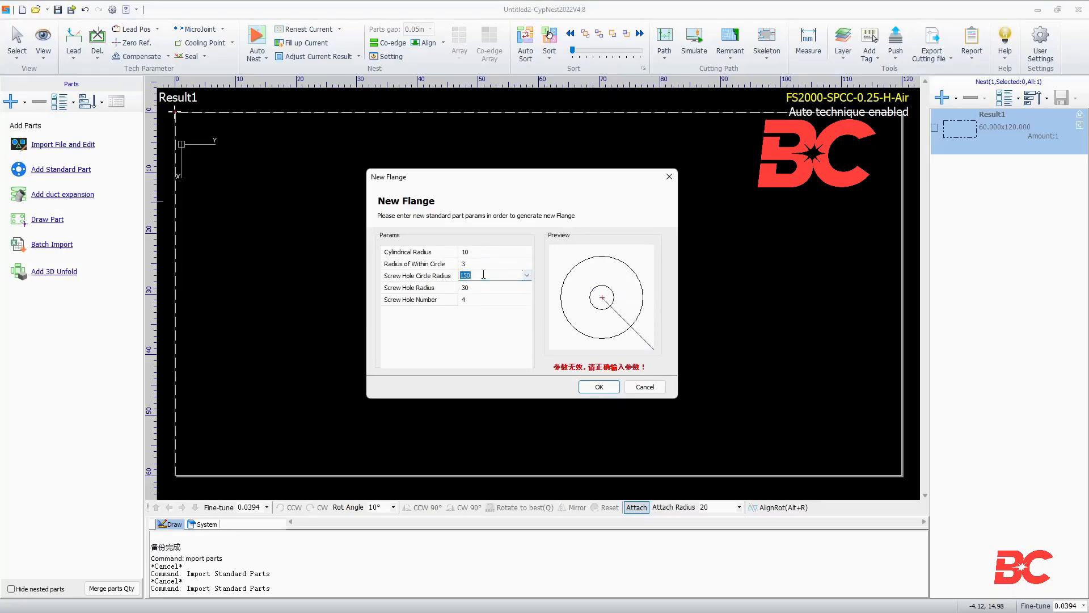
text(10)
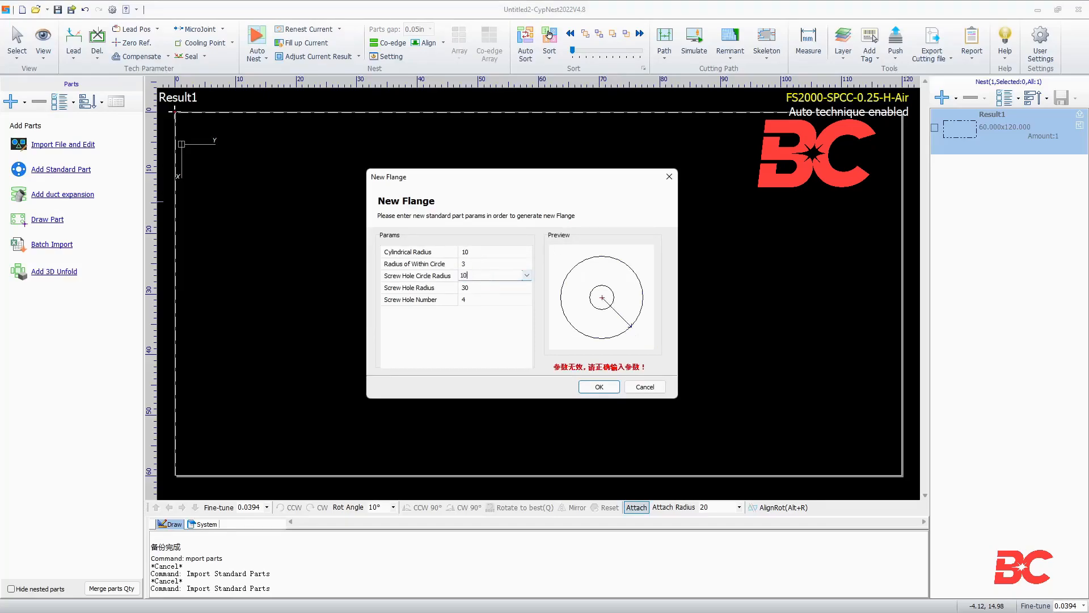
text(8)
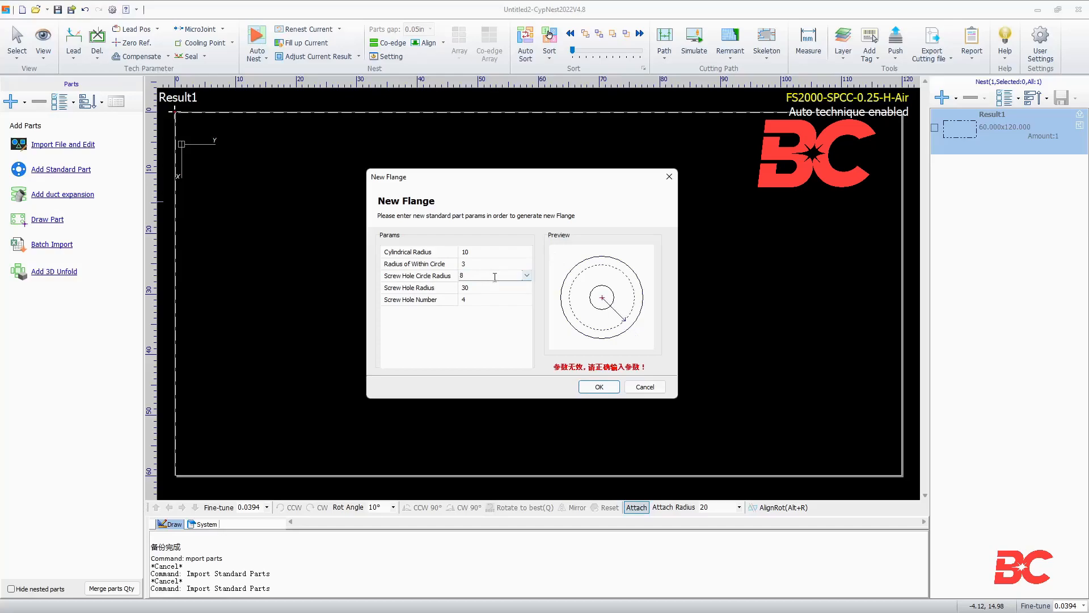
click(488, 287)
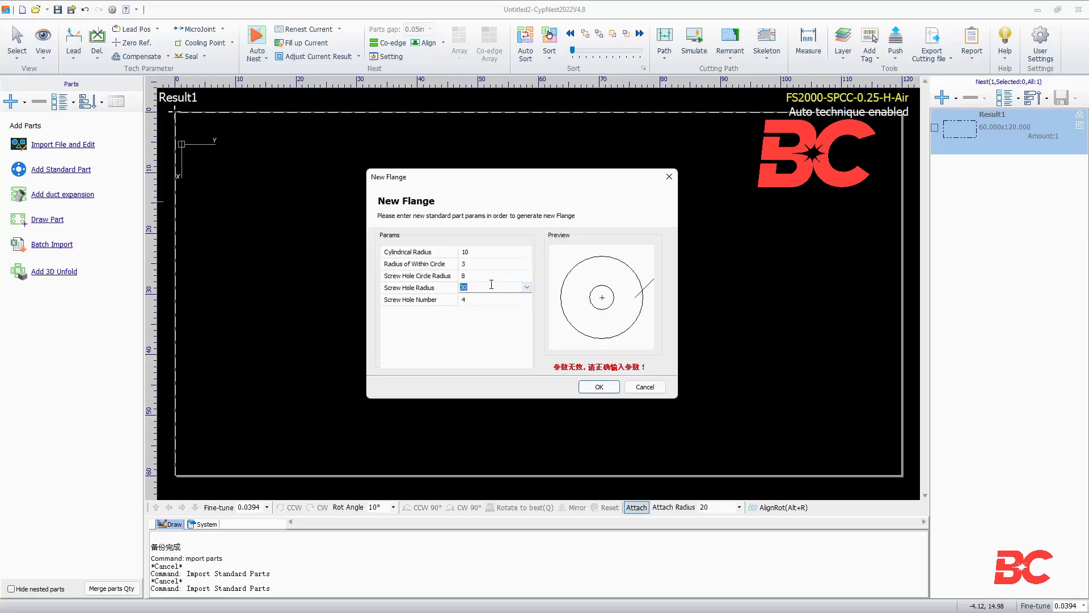
text(2)
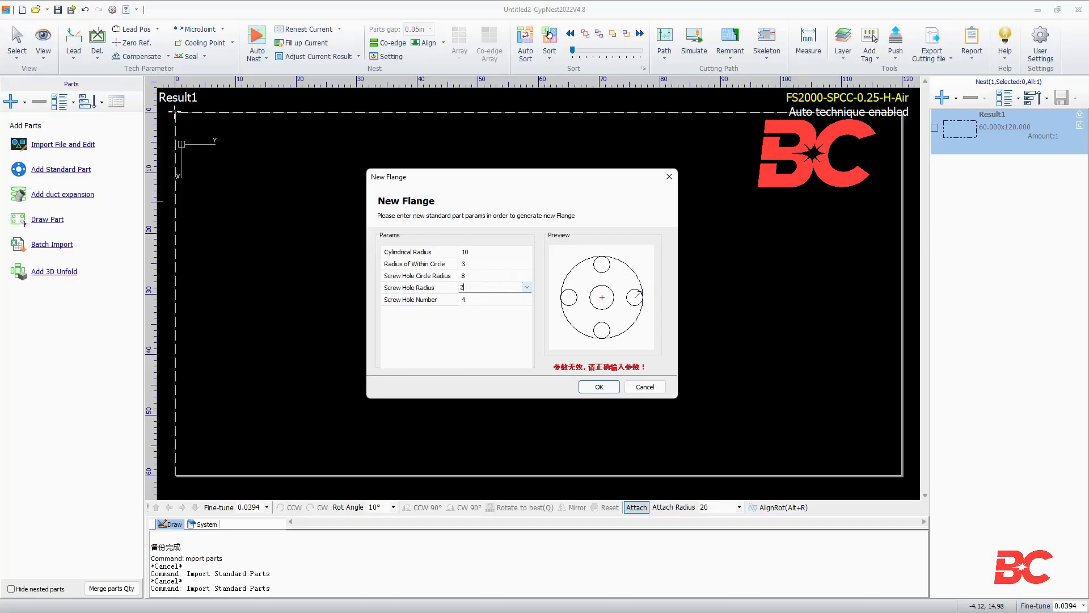
text(1.5)
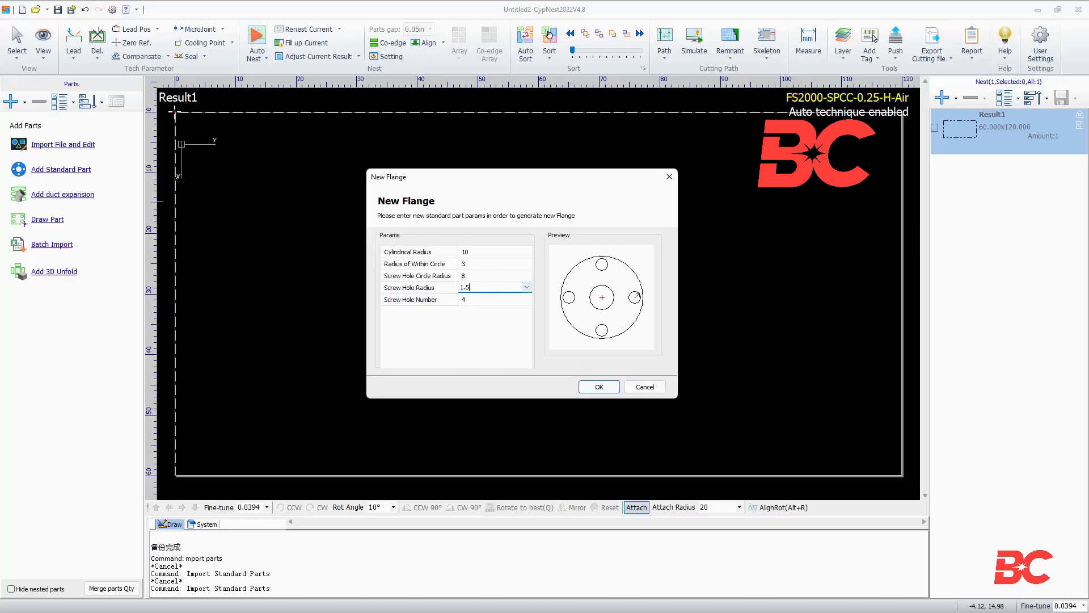
text(6)
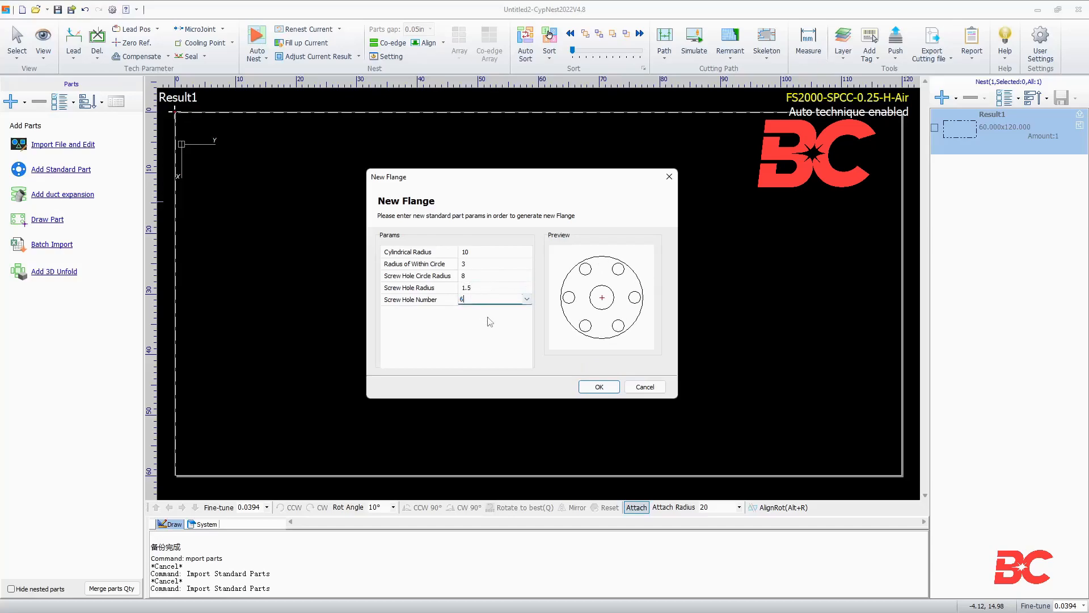
click(600, 386)
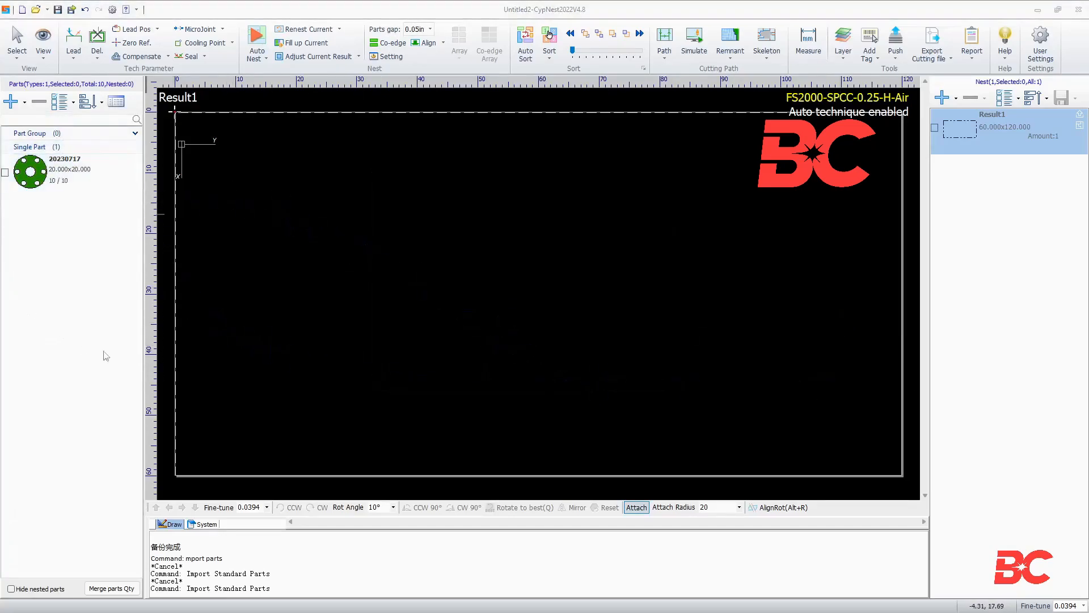
Lock rotation and forbid mirroring in the flange part's properties.
click(64, 169)
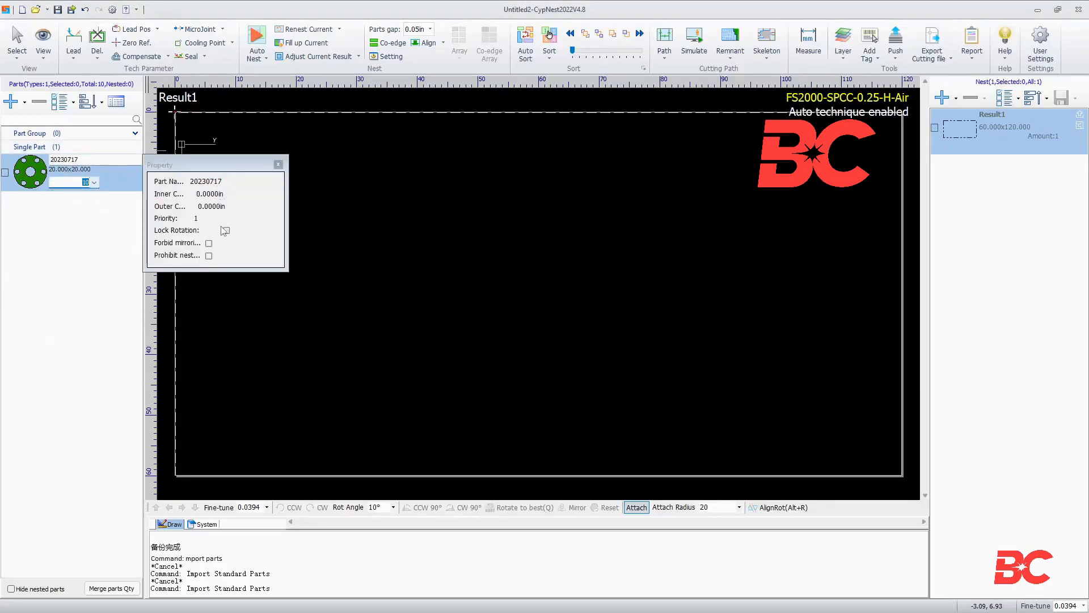
click(226, 230)
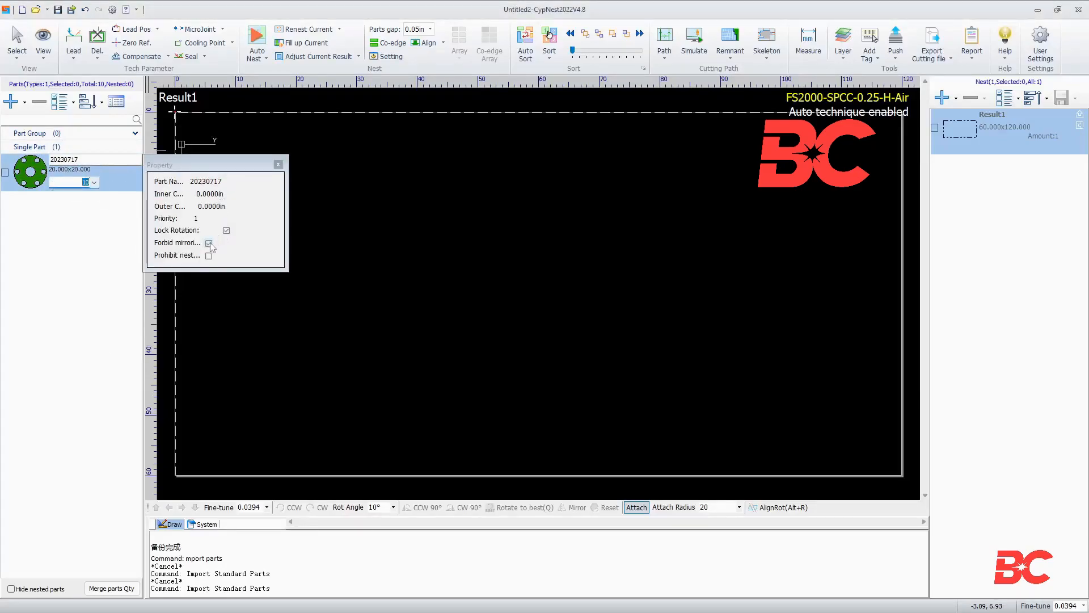
click(209, 243)
text(20)
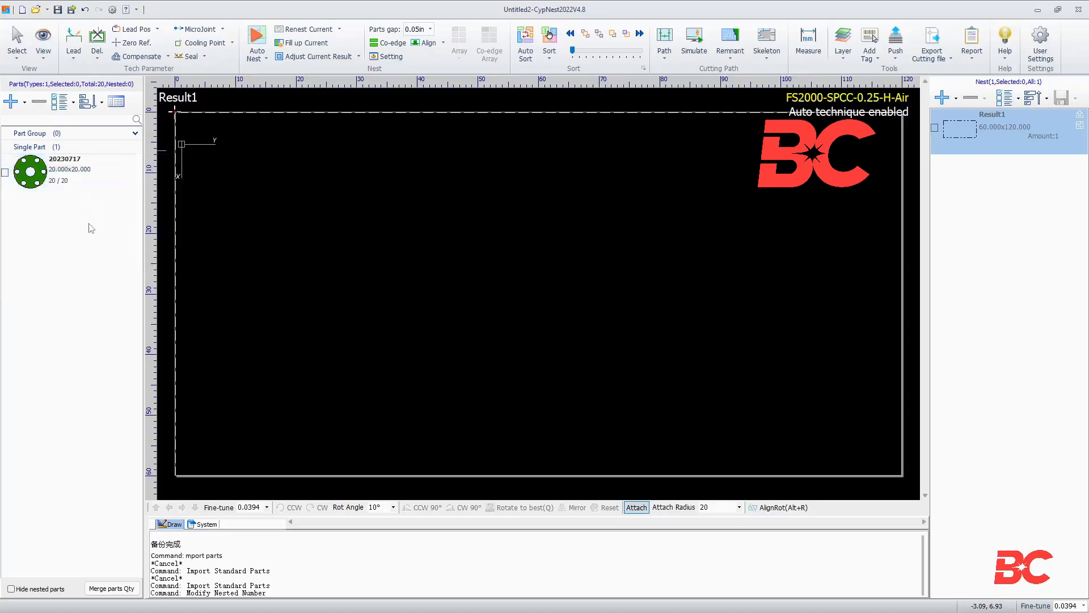
Full-fill the 60×120 plate with flanges, declining replacement, giving 17 parts at 57.49%.
right_click(62, 170)
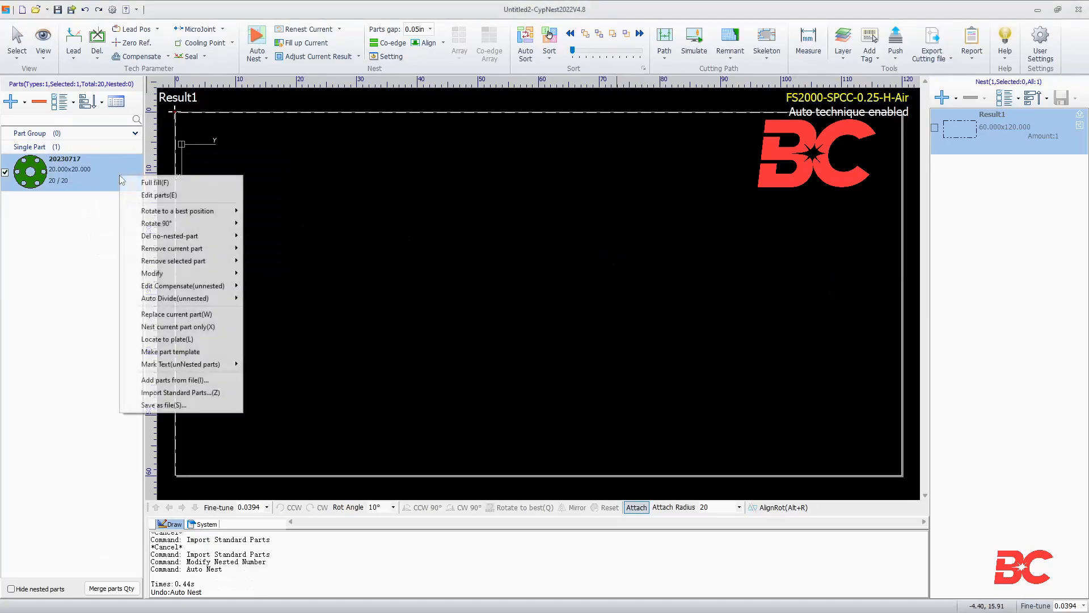
click(155, 182)
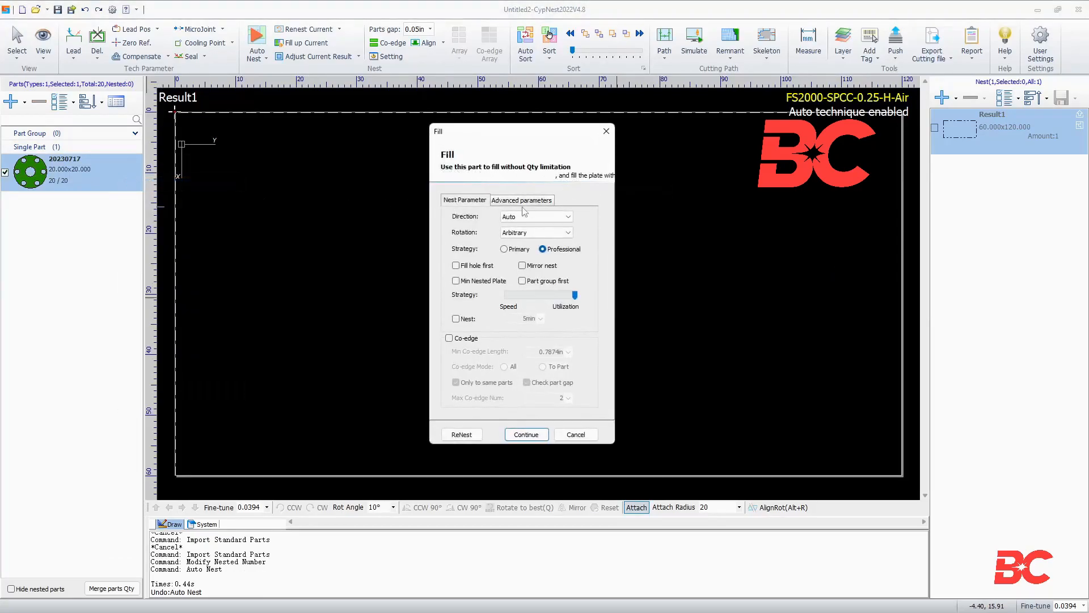
click(521, 200)
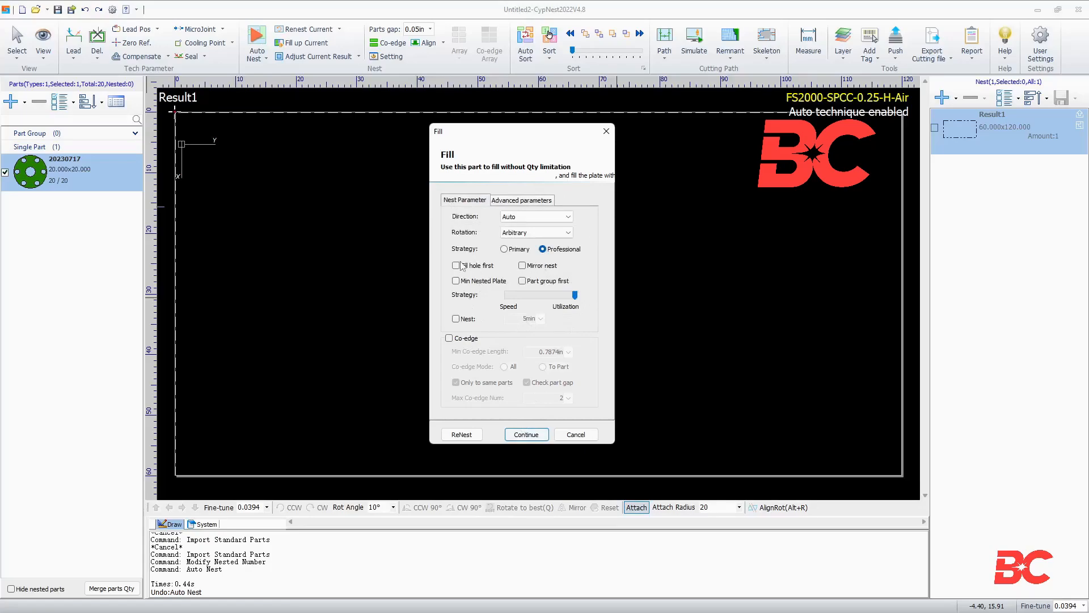
click(527, 434)
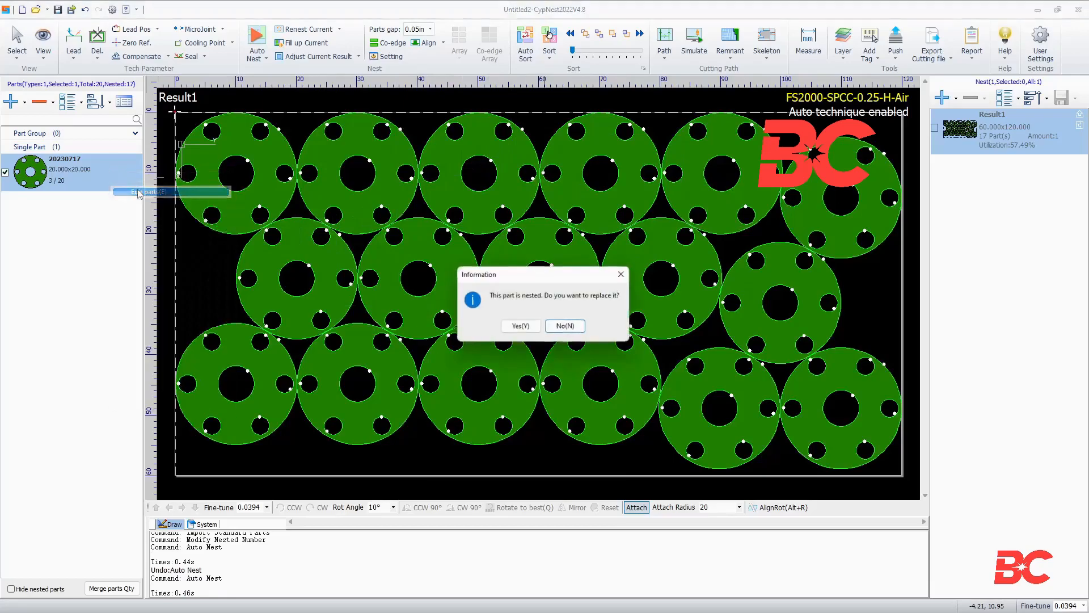
click(565, 326)
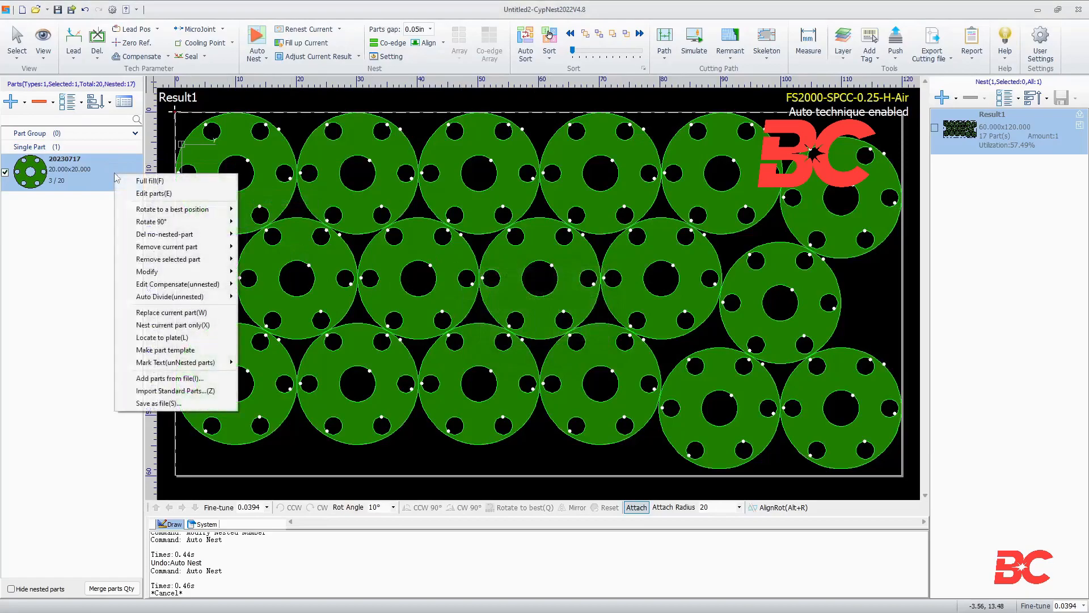
mouse_move(152, 221)
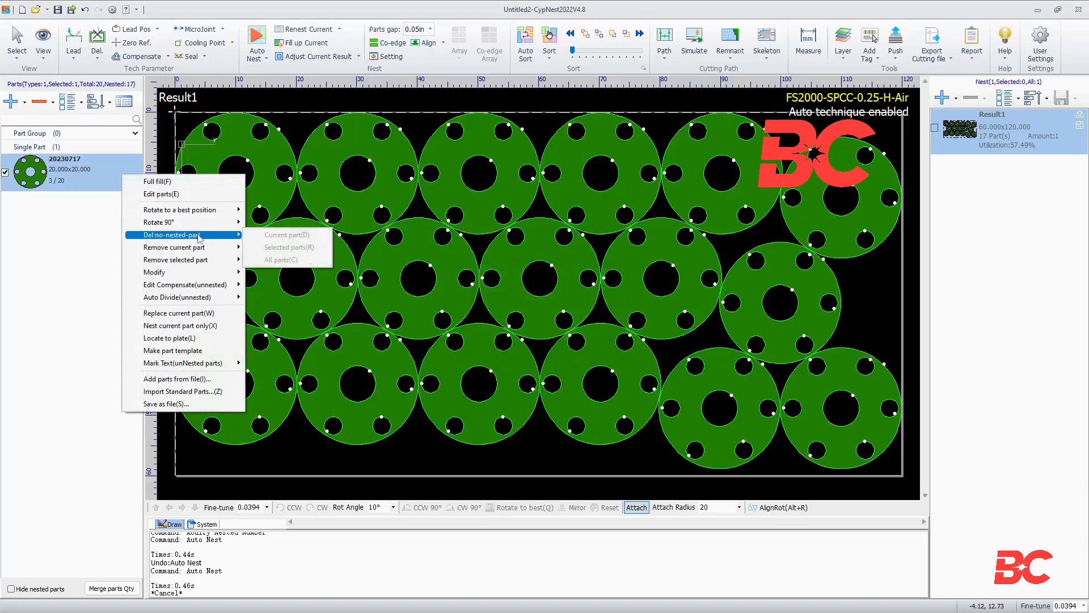
mouse_move(174, 247)
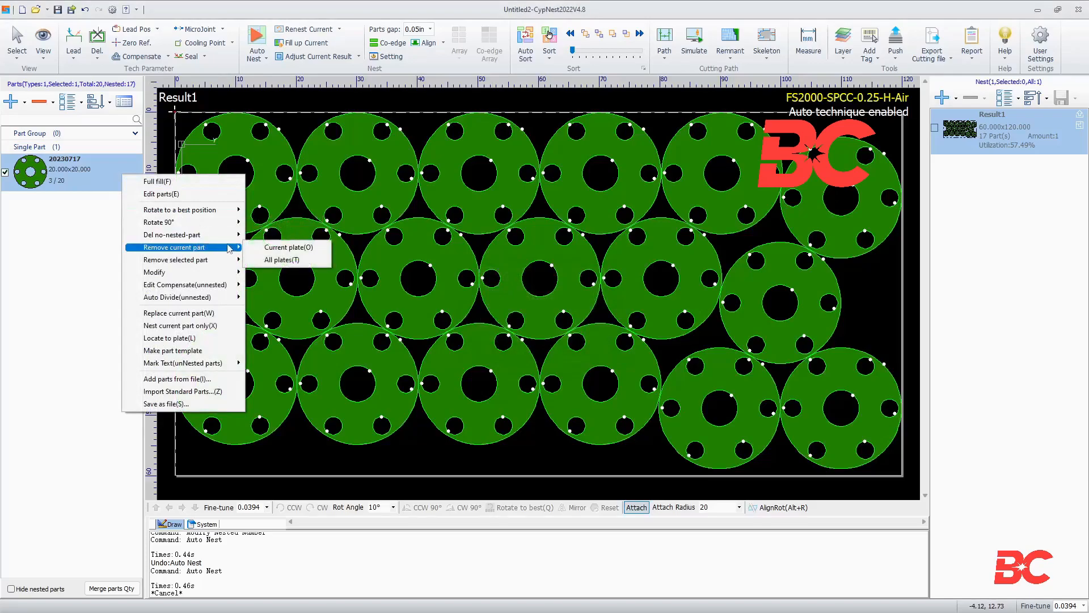
Remove the flanges from the current plate and set the part quantity to 30.
click(288, 246)
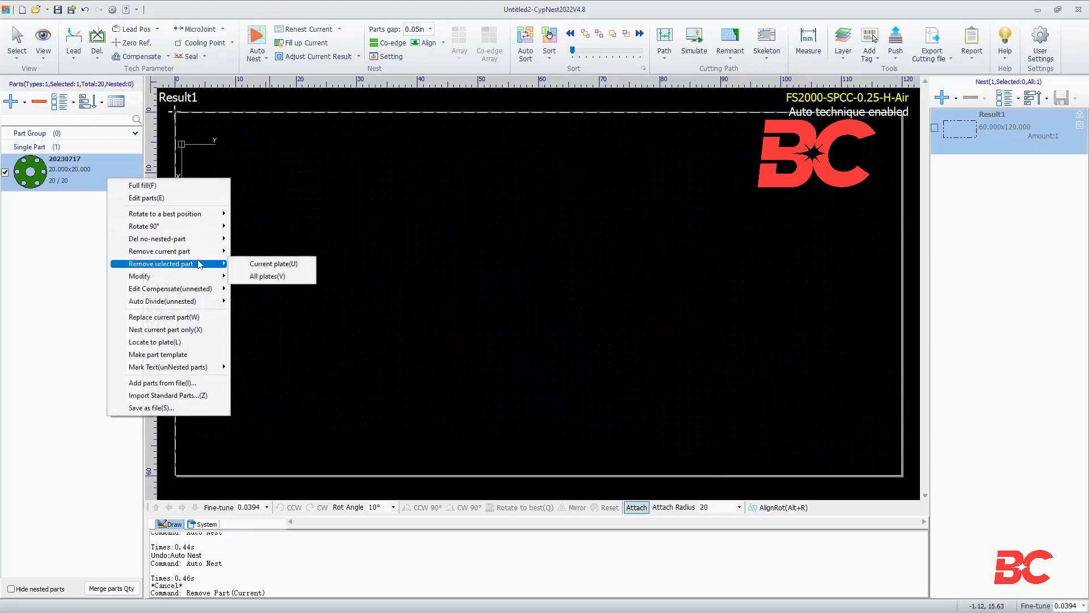
mouse_move(139, 276)
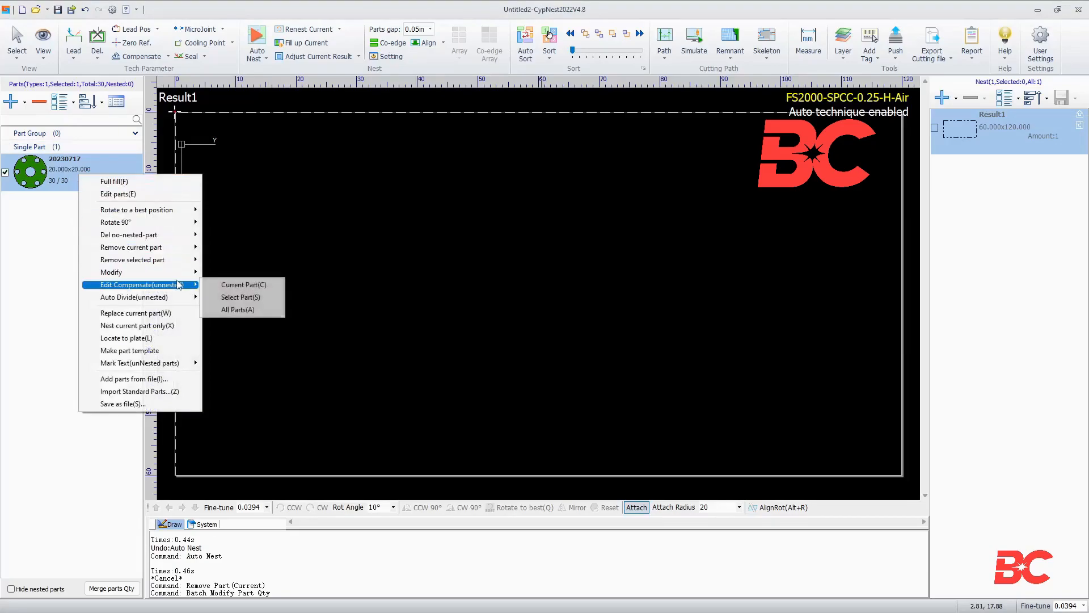
click(244, 284)
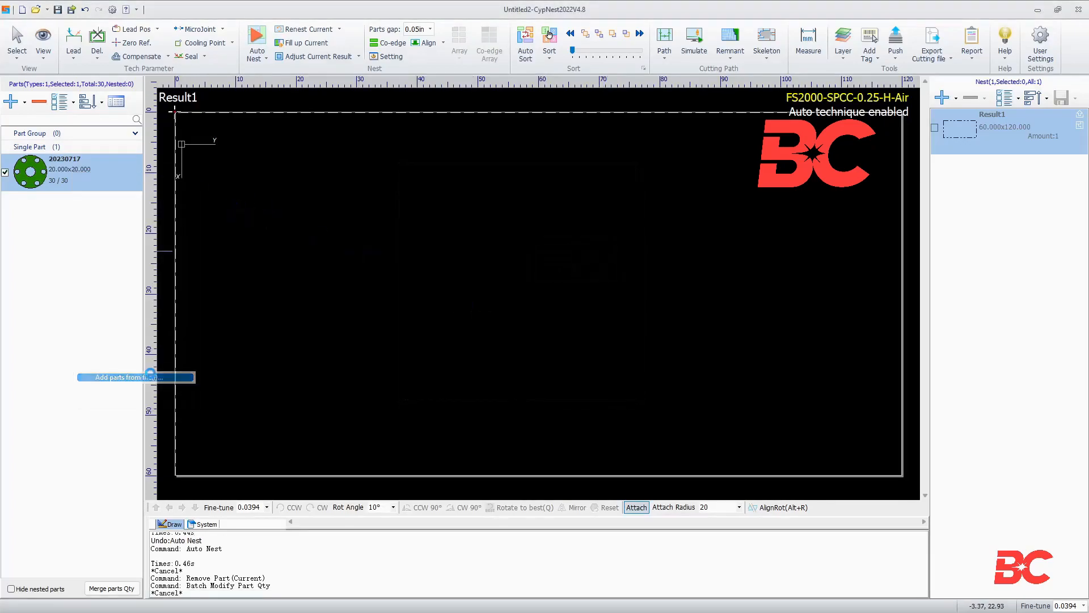
Cancel the file import, then save the flange part over the existing 20230717.prts pack.
click(135, 377)
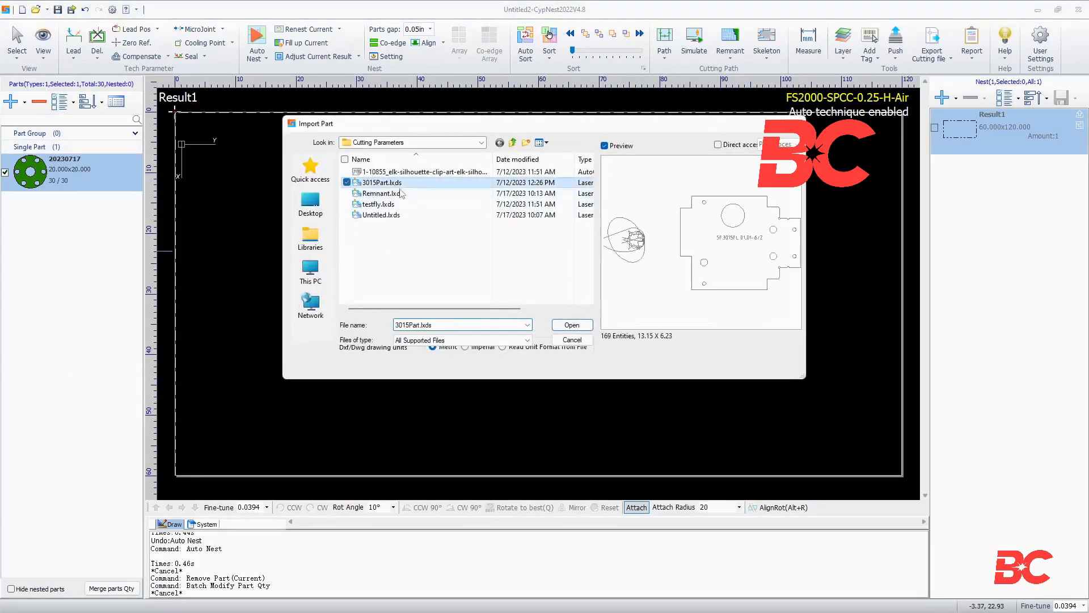
click(572, 340)
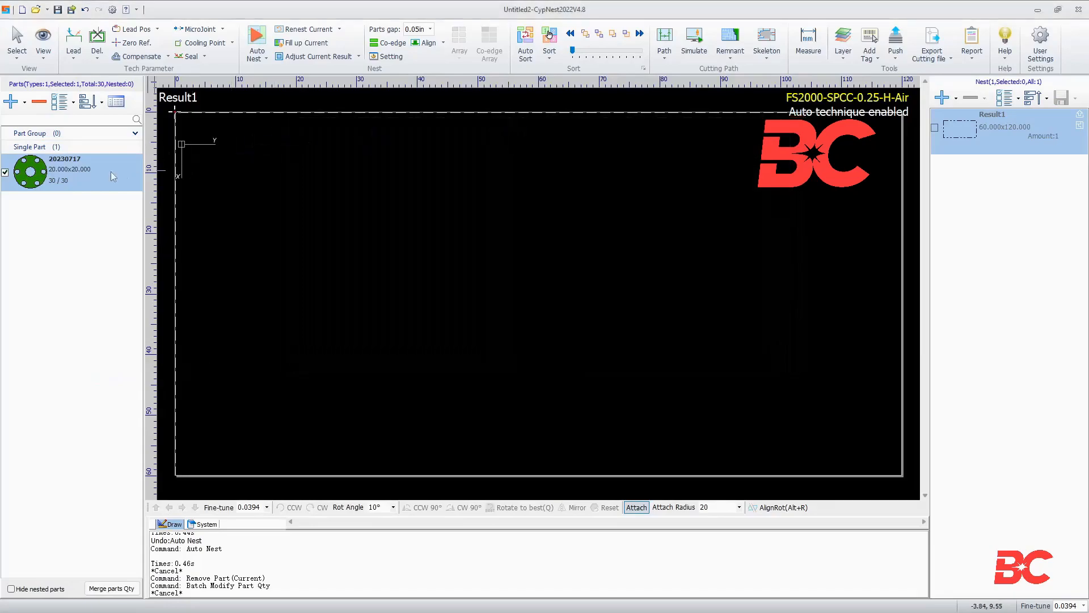
mouse_move(189, 388)
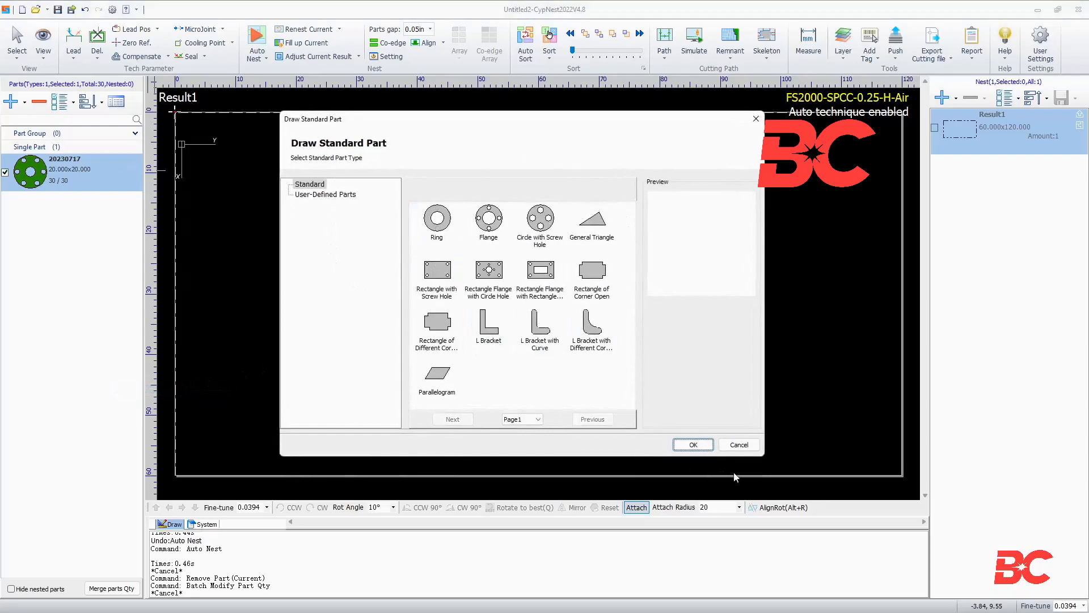
right_click(51, 170)
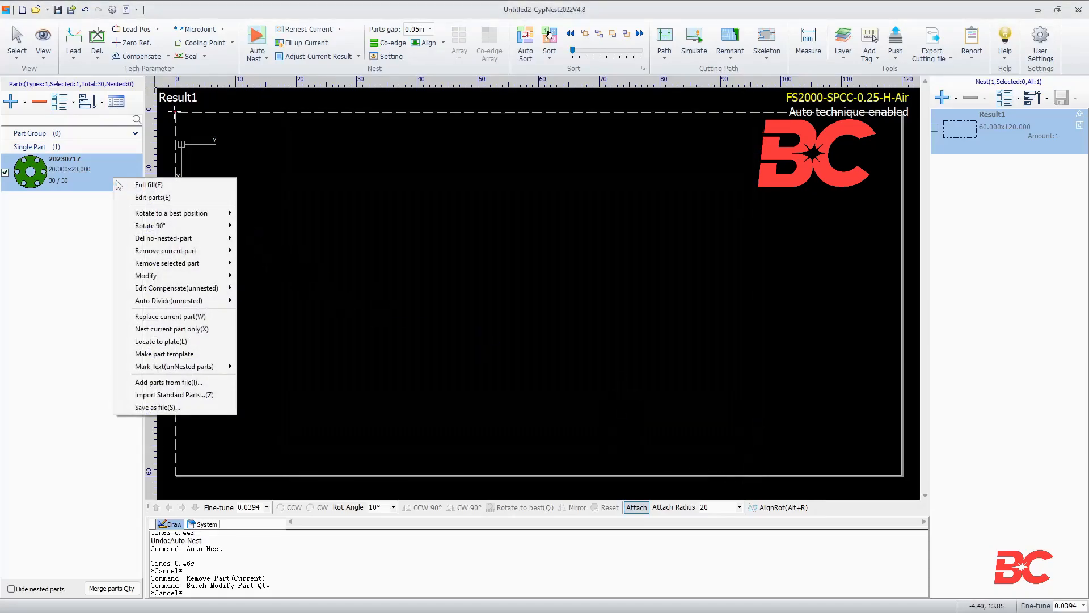
click(158, 407)
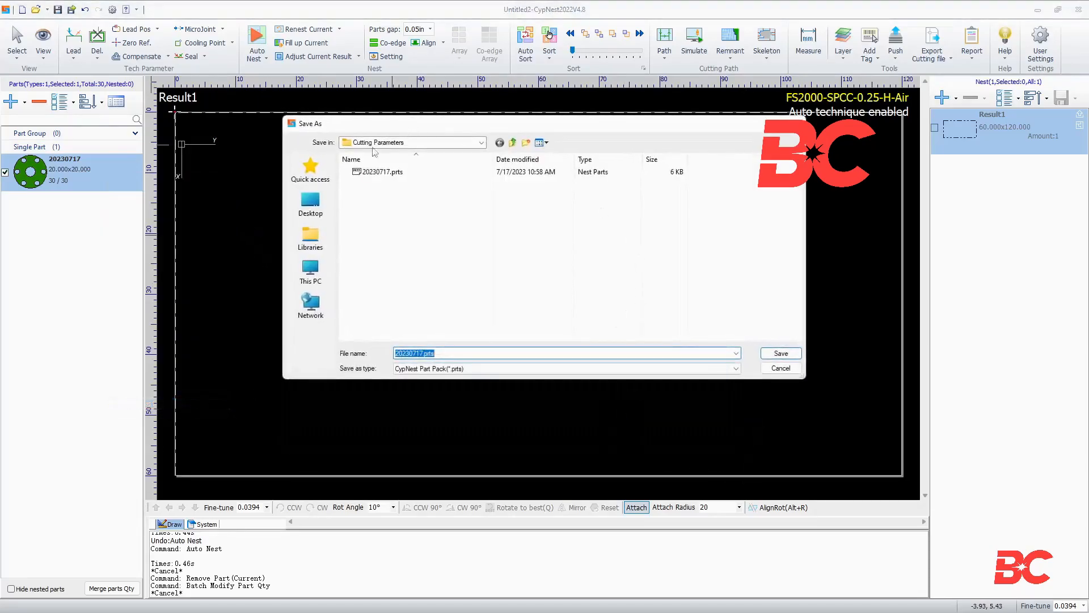
click(380, 171)
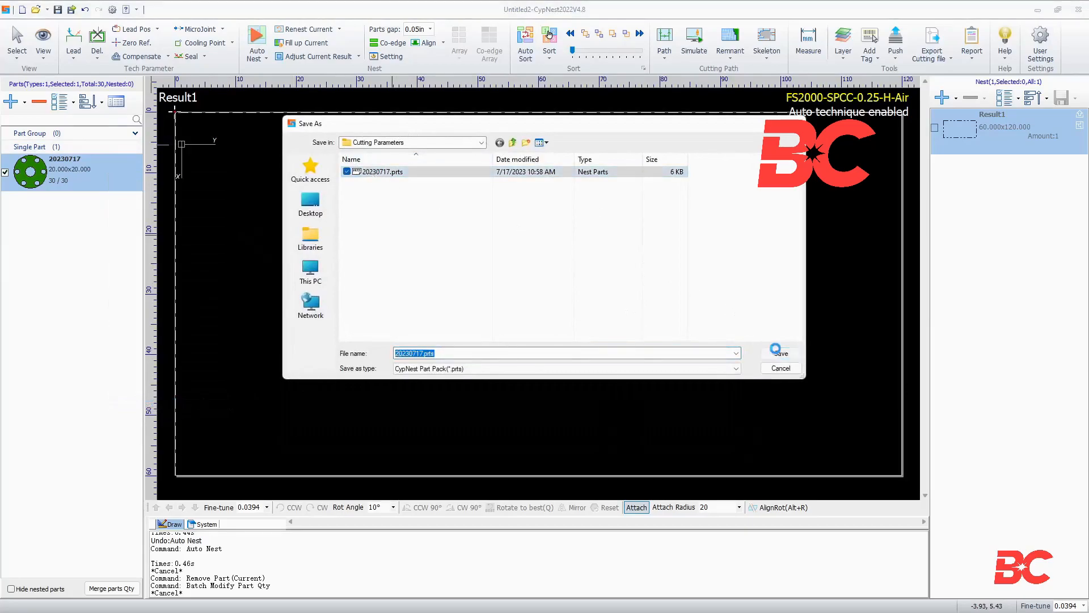
click(781, 353)
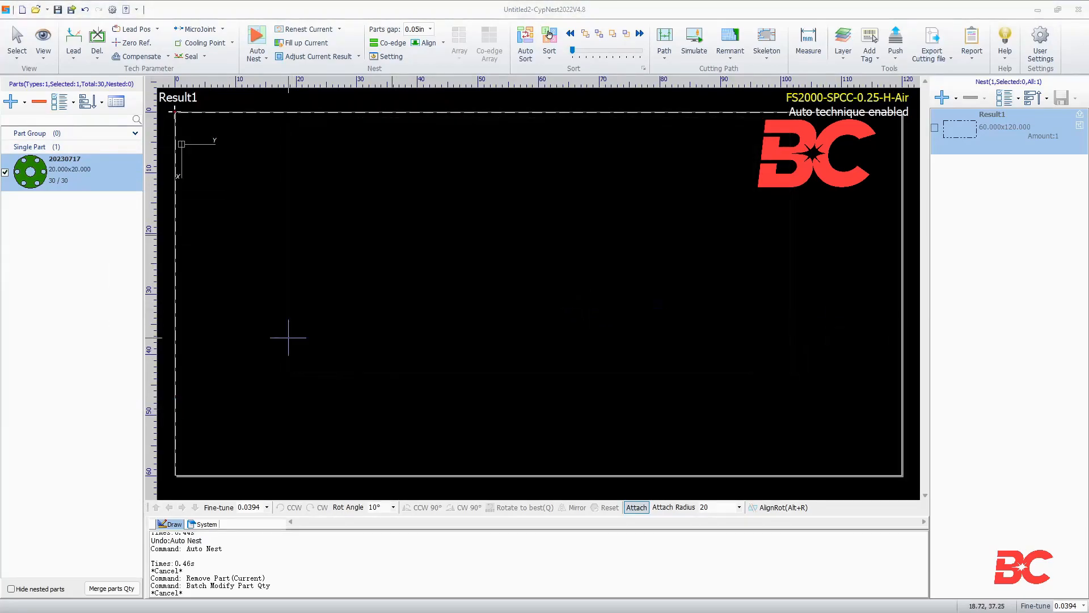
Mark the flange part with custom text 'Bescutter', horizontal at top left, and dismiss the confirmation.
right_click(31, 172)
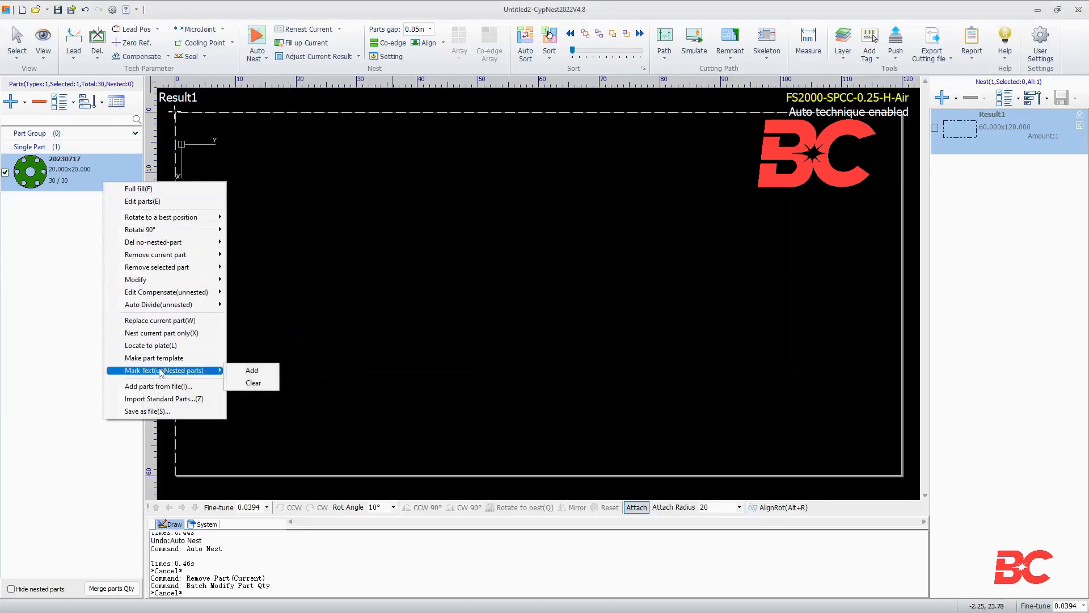
click(251, 370)
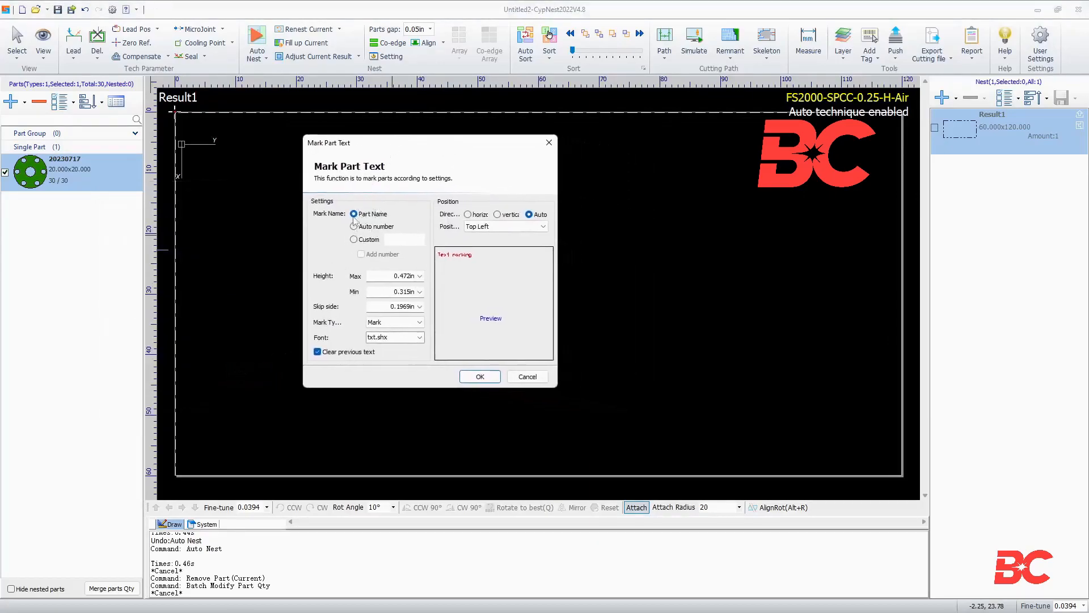
click(353, 240)
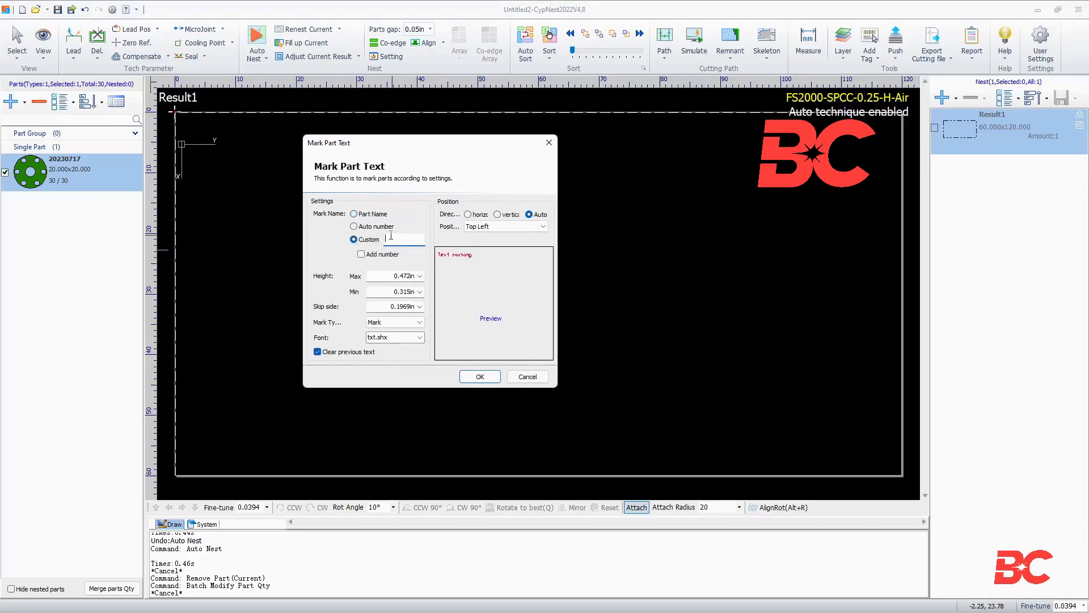
text(Bescutter)
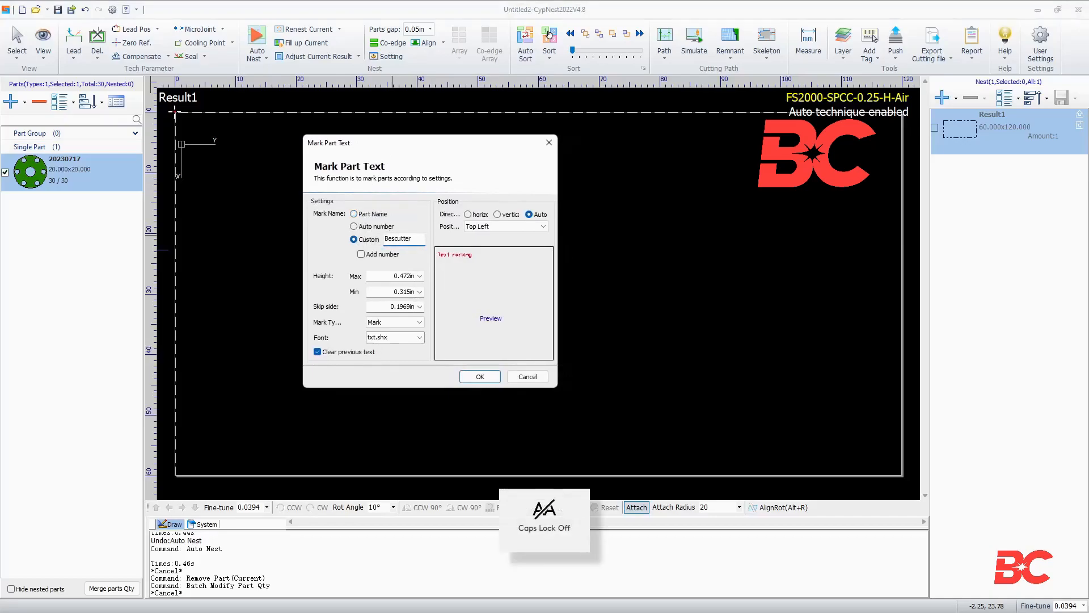
click(468, 214)
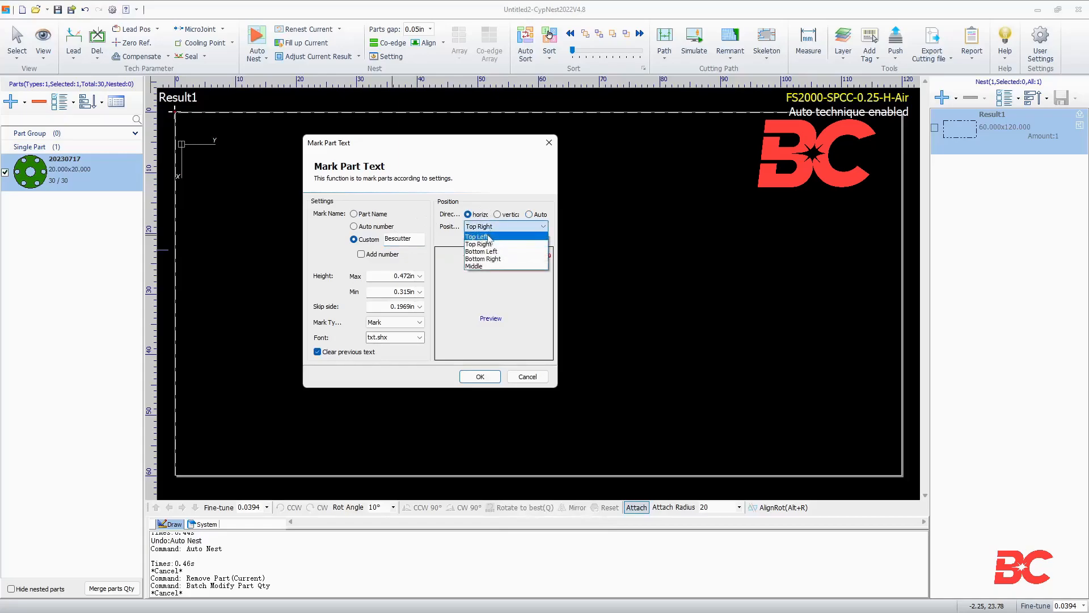
click(477, 236)
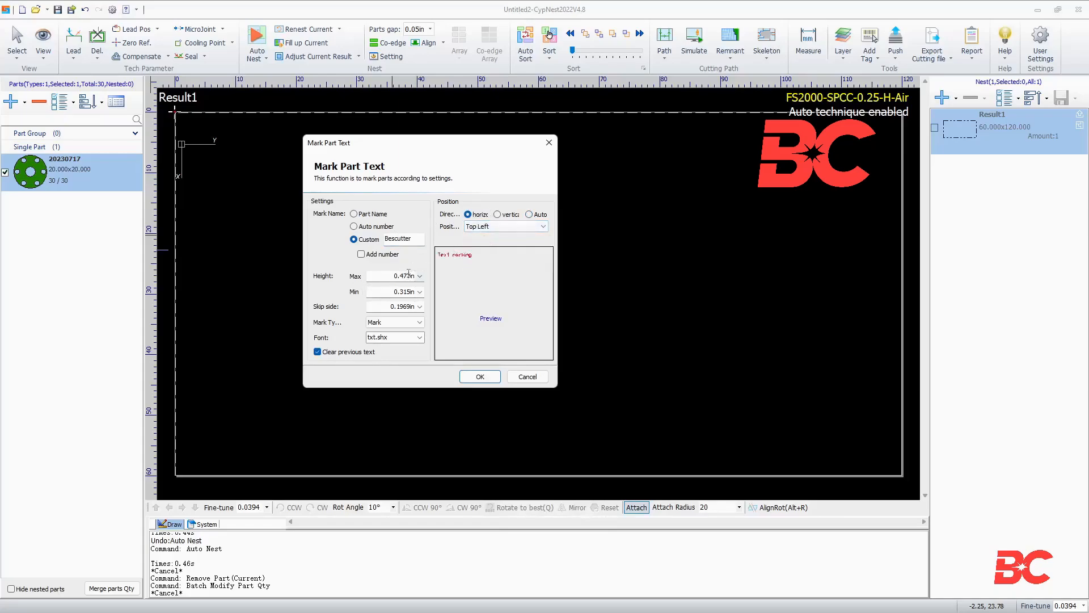
click(480, 376)
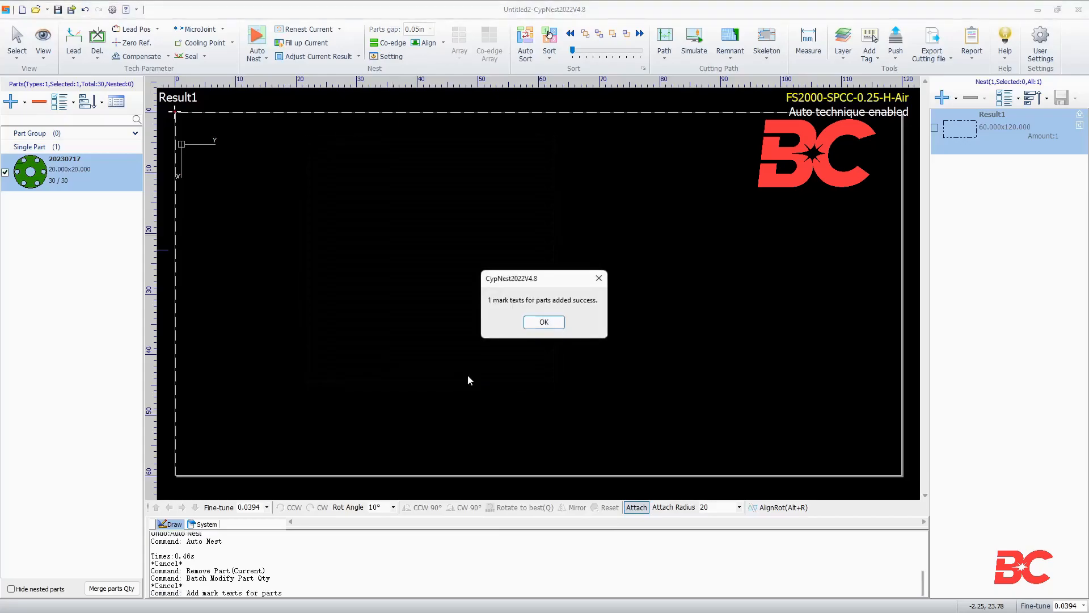
click(544, 321)
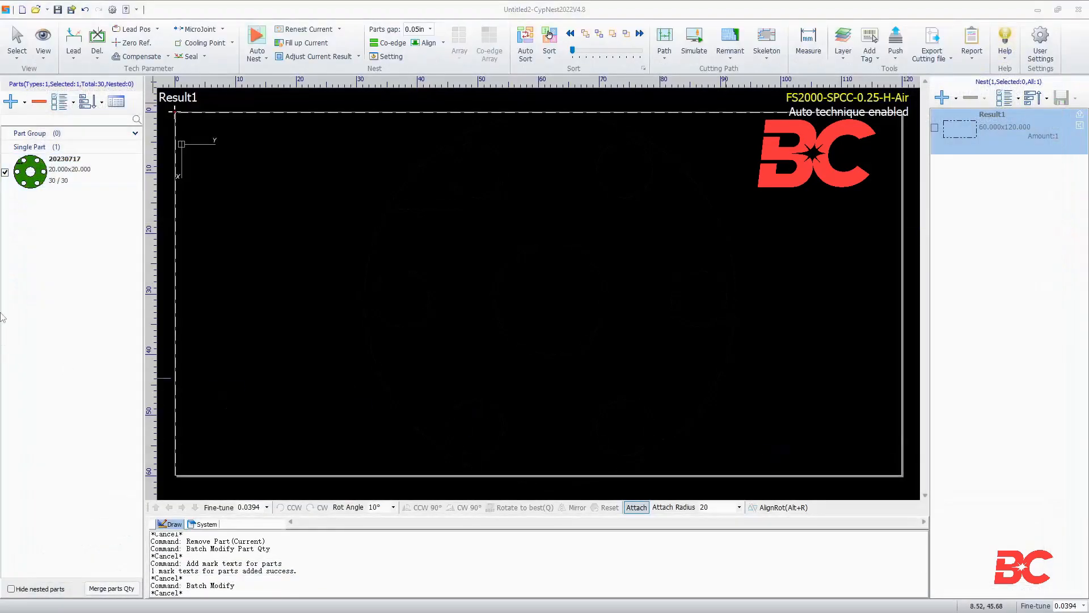
click(8, 102)
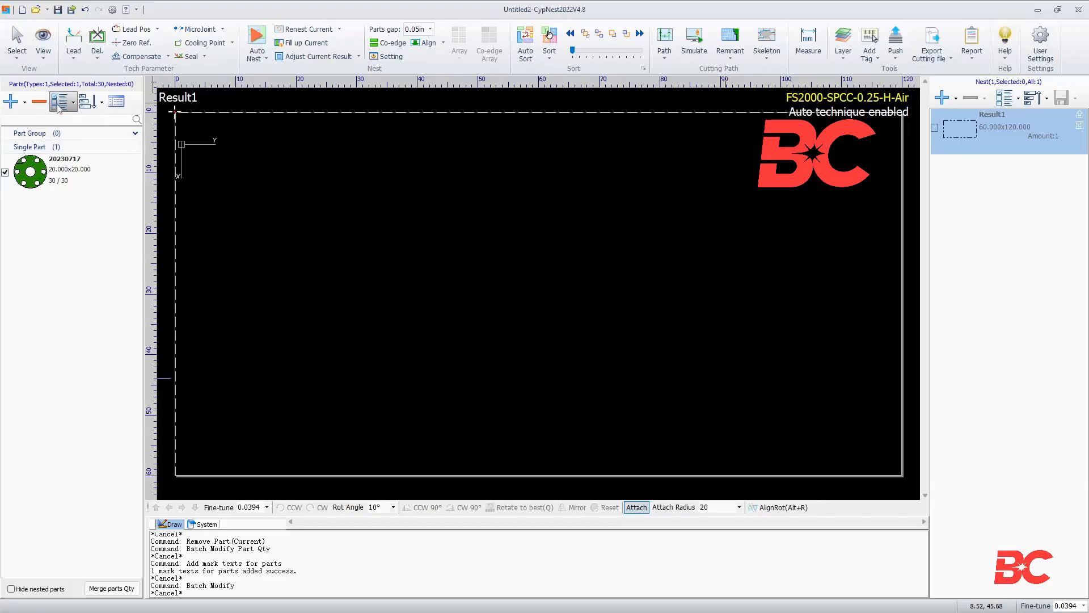
click(58, 101)
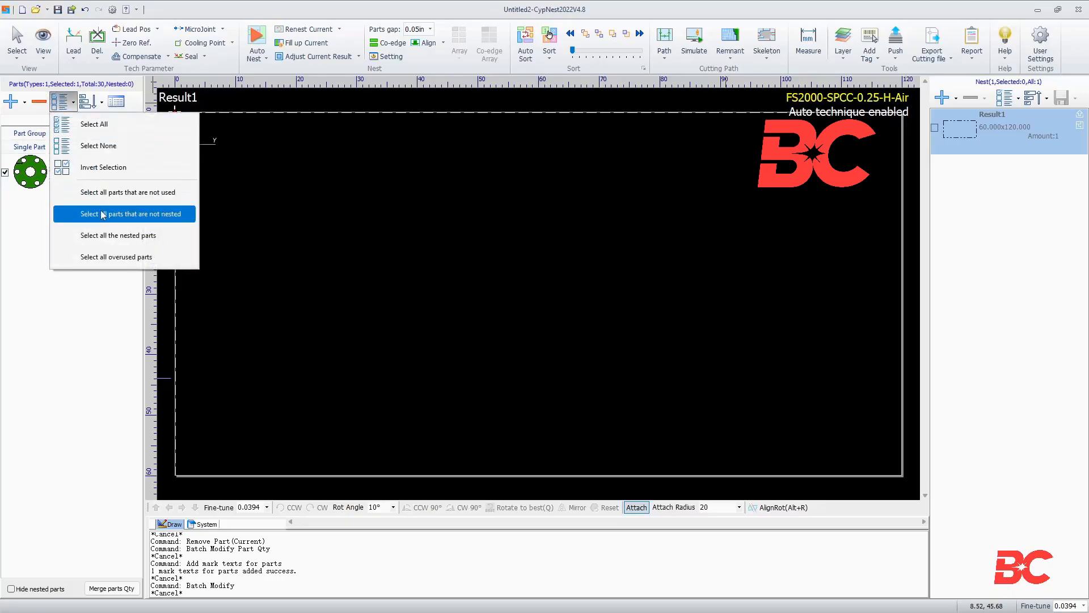
mouse_move(95, 145)
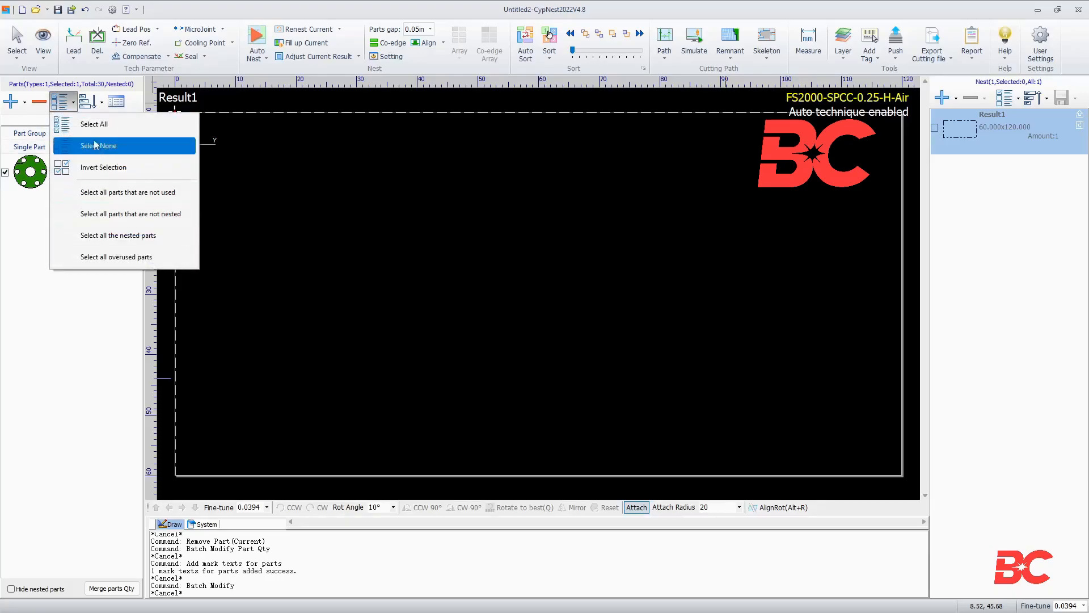
click(98, 145)
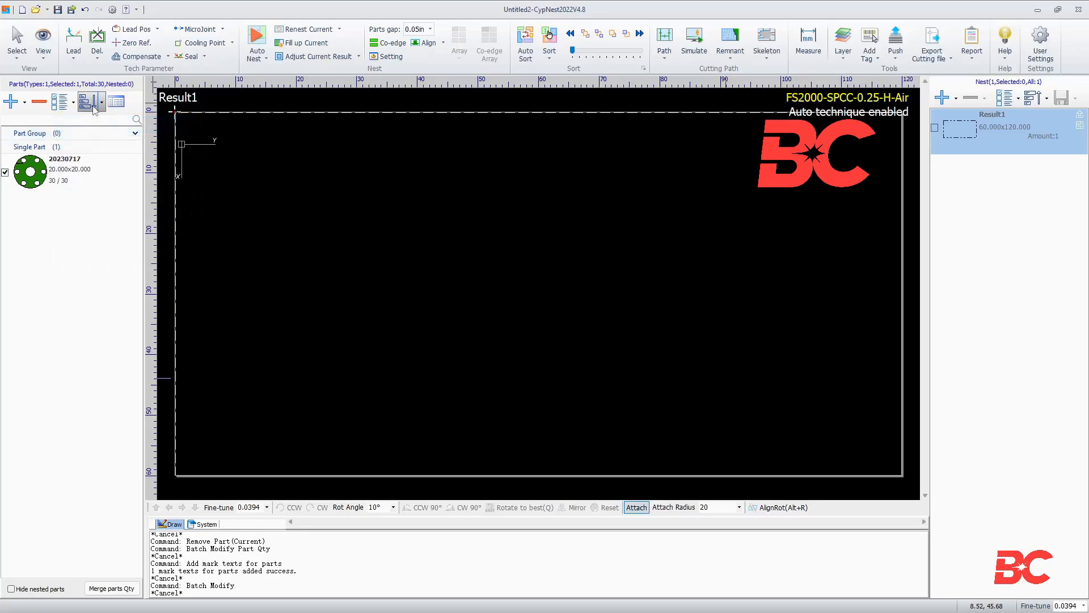
click(87, 101)
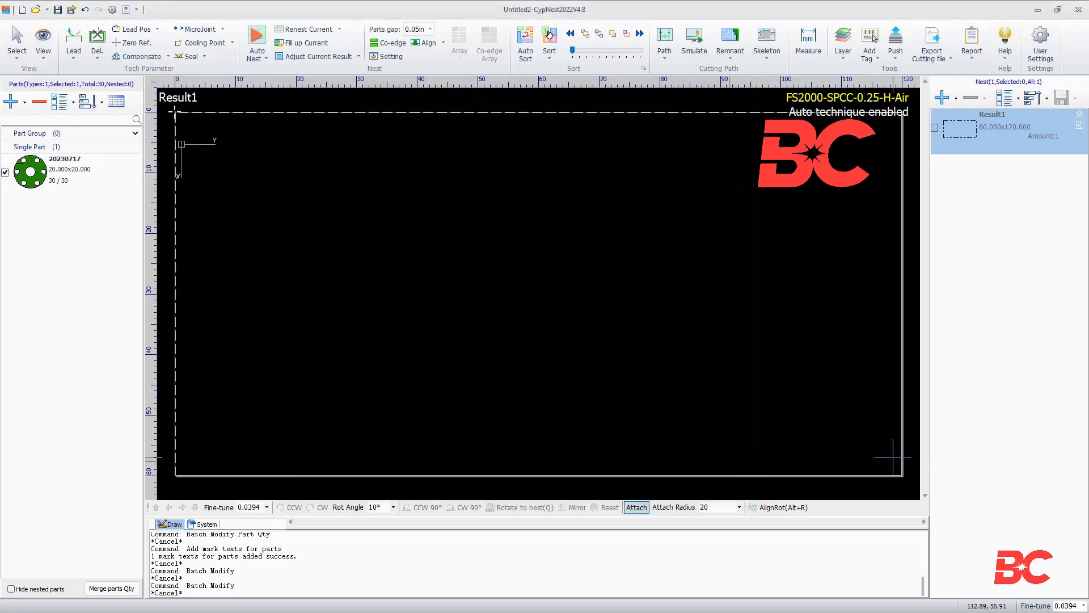
Pick the elk silhouette file to import, toggling imperial and file-based DXF units.
click(10, 102)
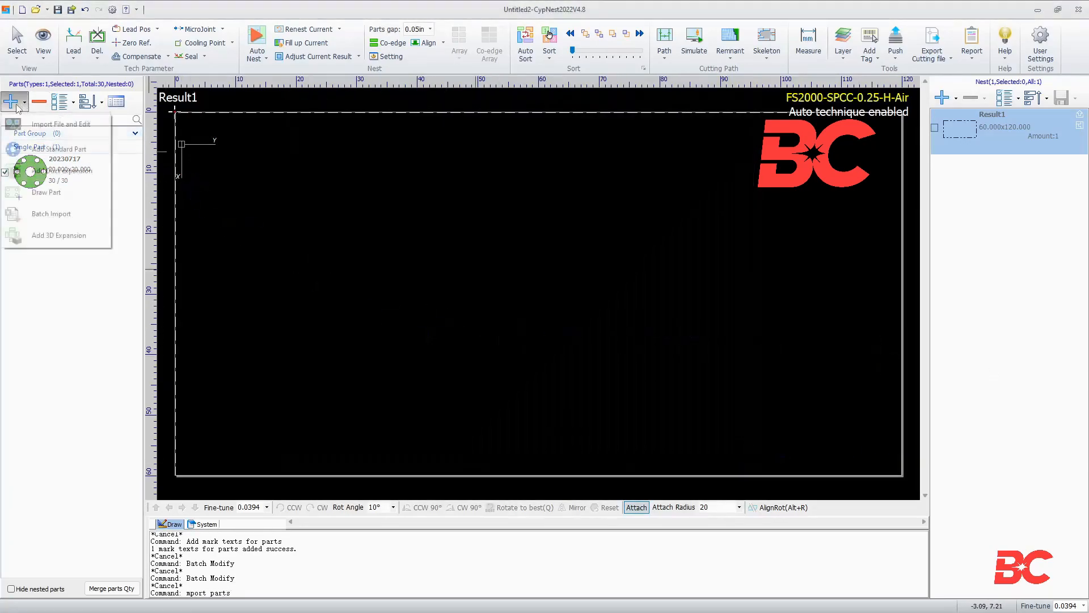
click(60, 124)
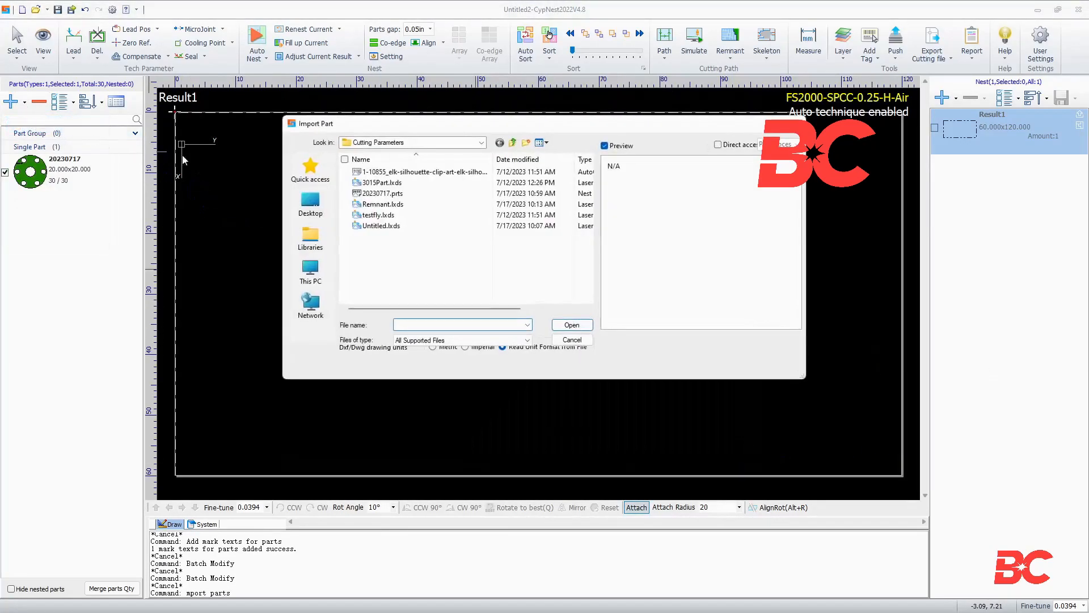
click(423, 171)
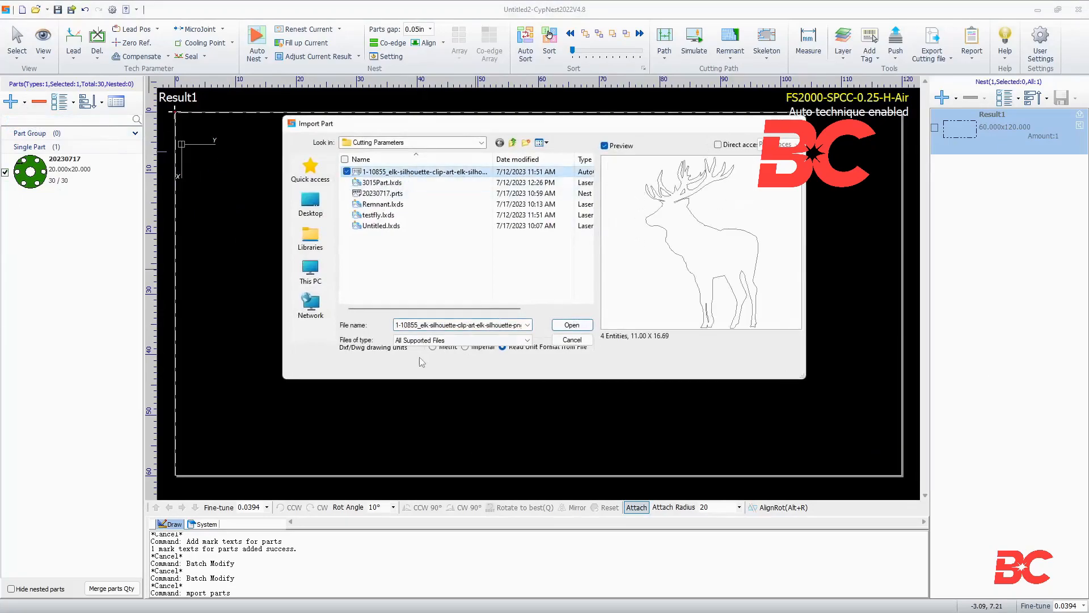
click(466, 347)
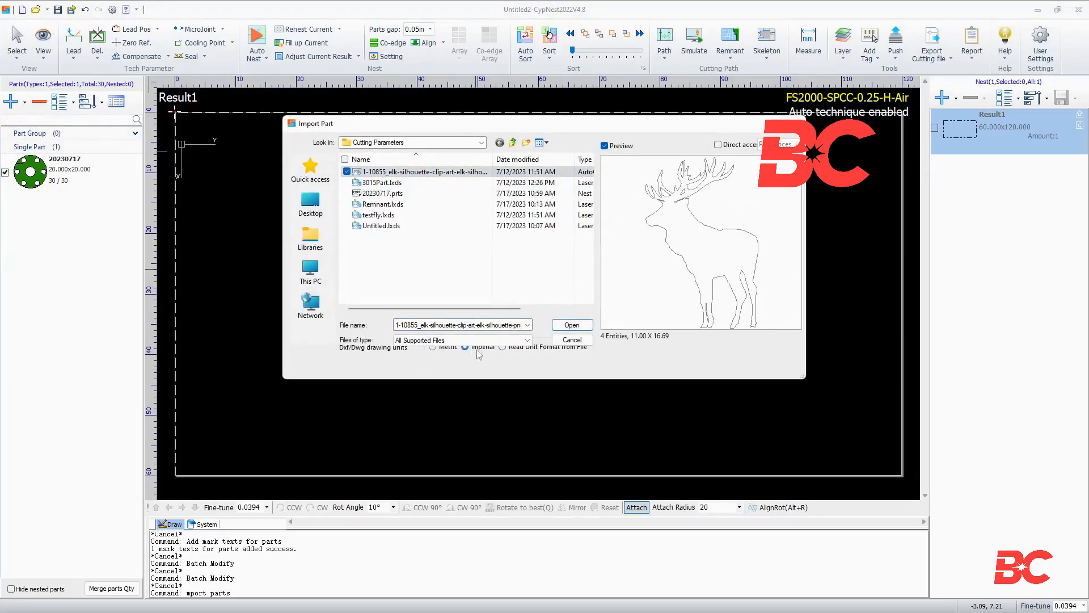
click(502, 346)
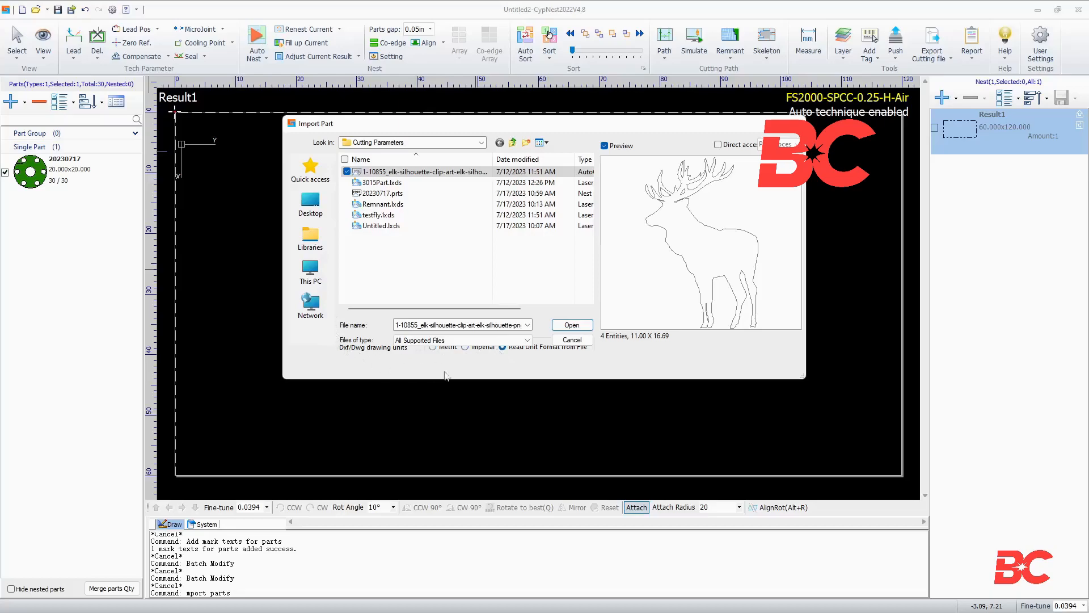
Open the elk drawing and review its Identify and Optimize Drawing settings.
click(571, 324)
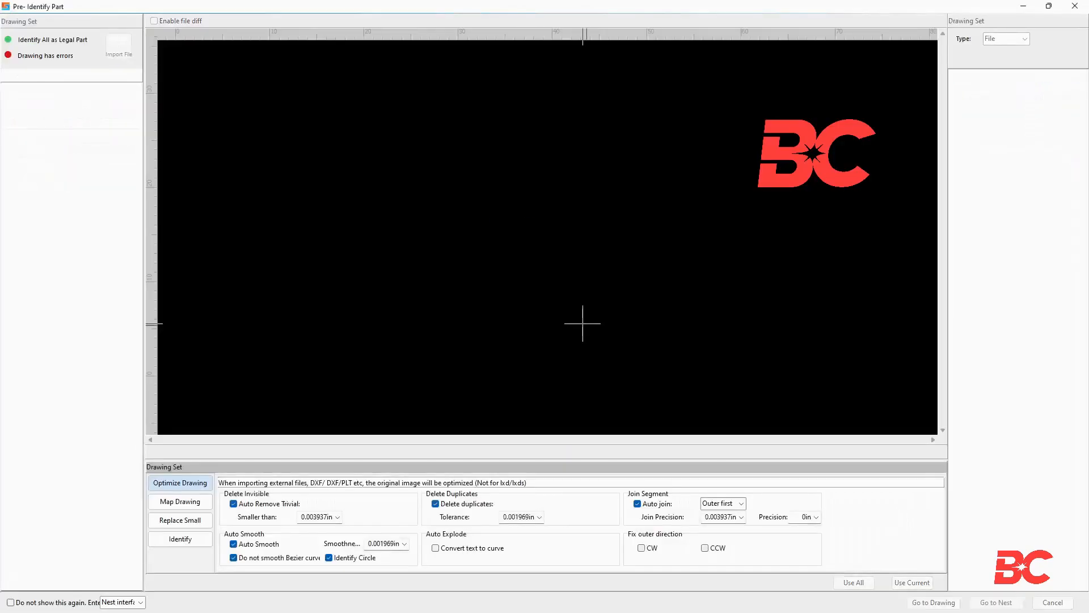
click(120, 46)
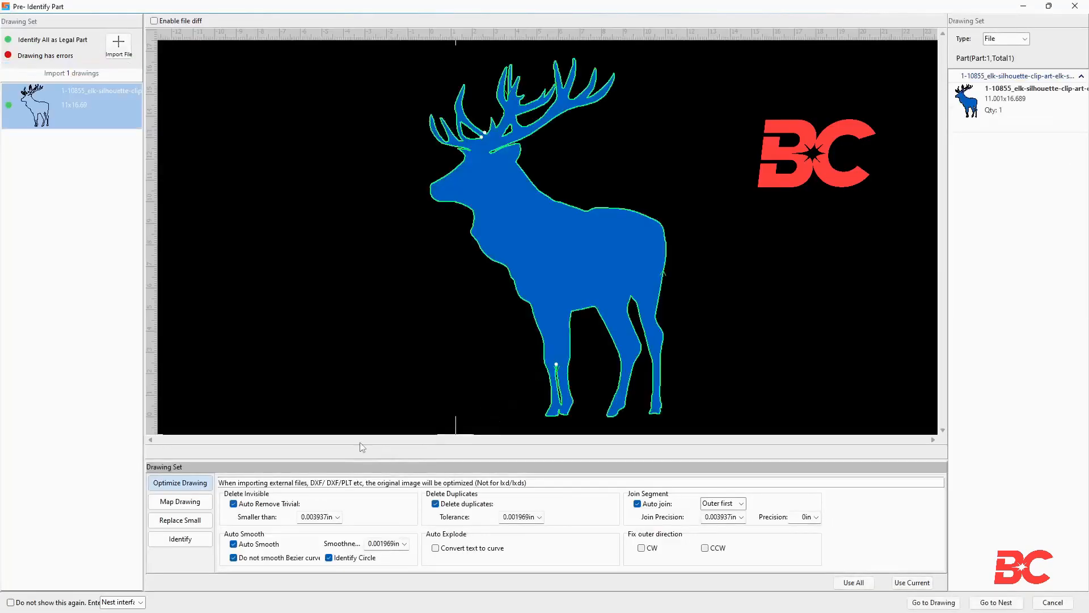
mouse_move(863, 533)
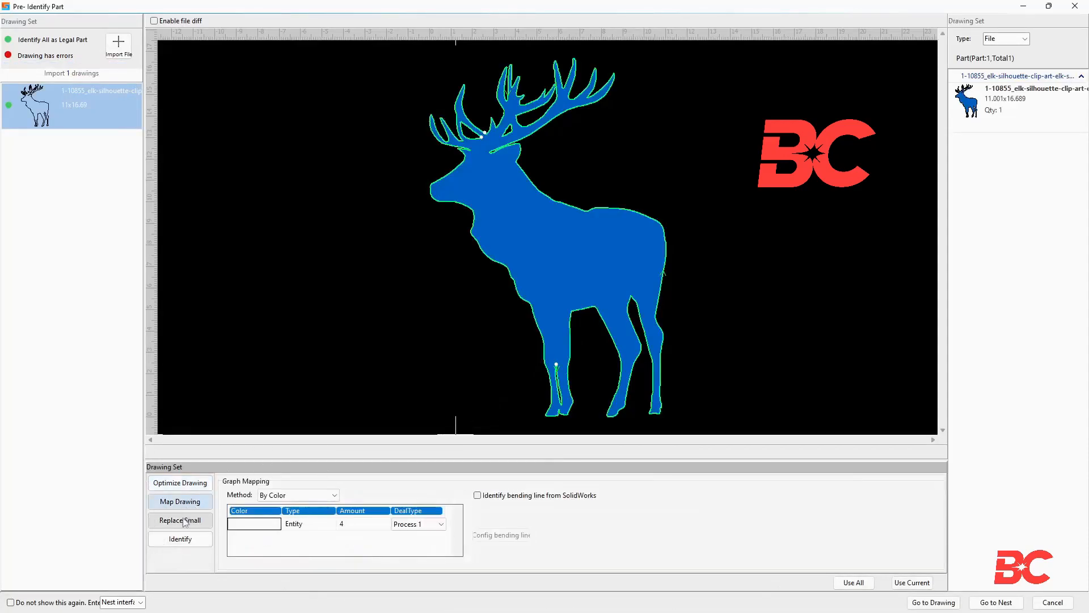
click(180, 521)
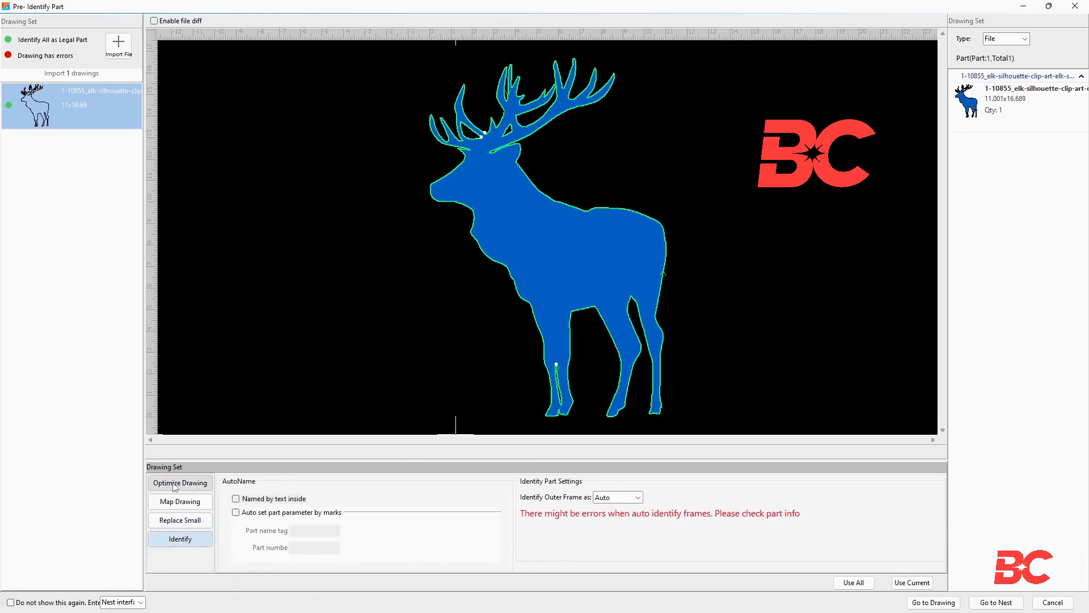
click(180, 482)
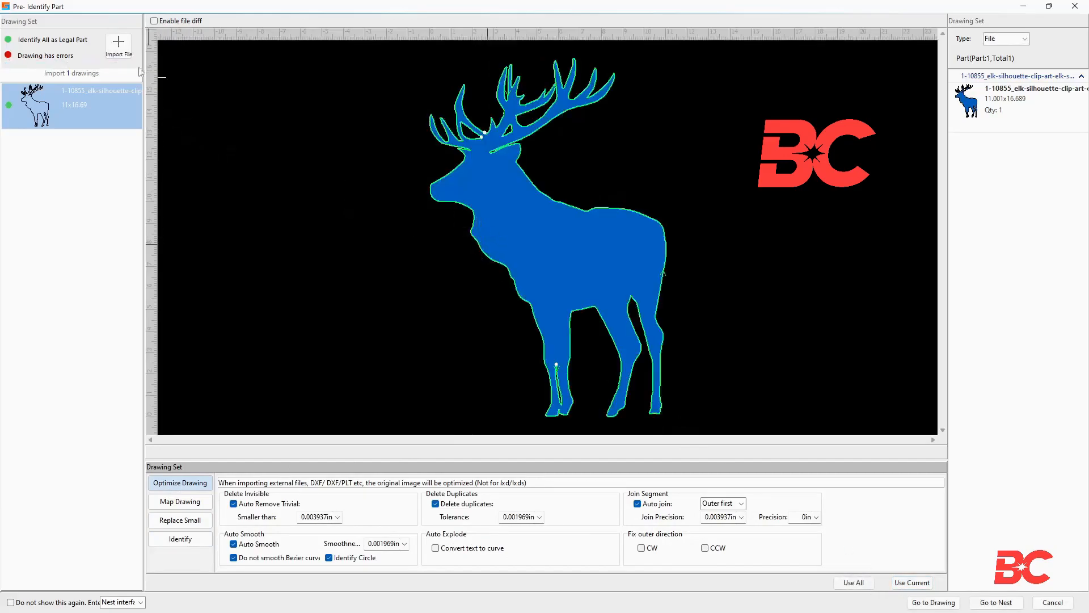
Abandon a second import of Untitled.lxds and confirm adding the single elk part.
click(119, 47)
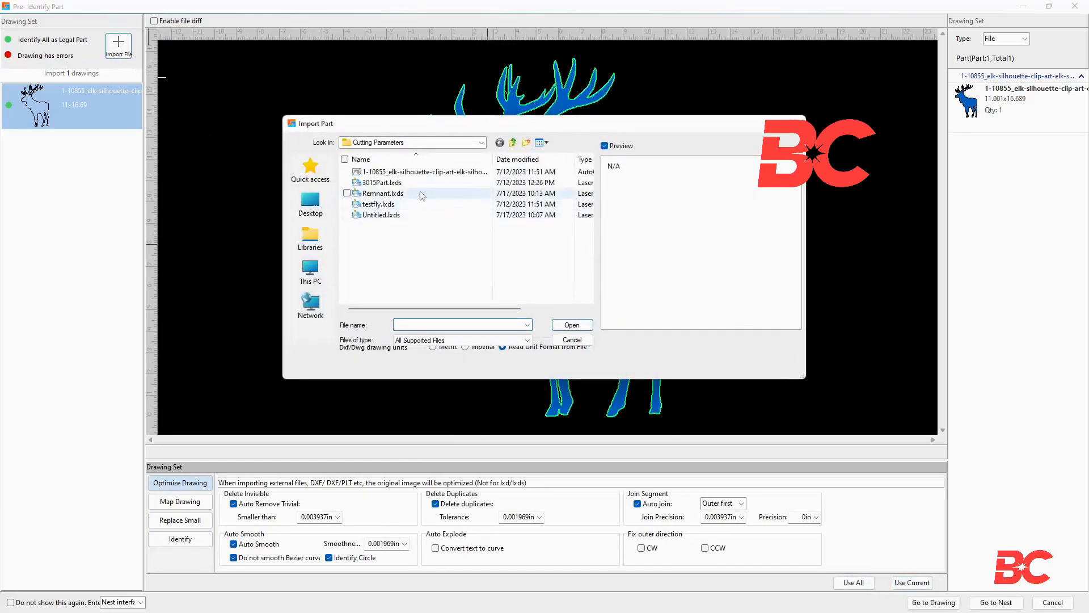
click(381, 215)
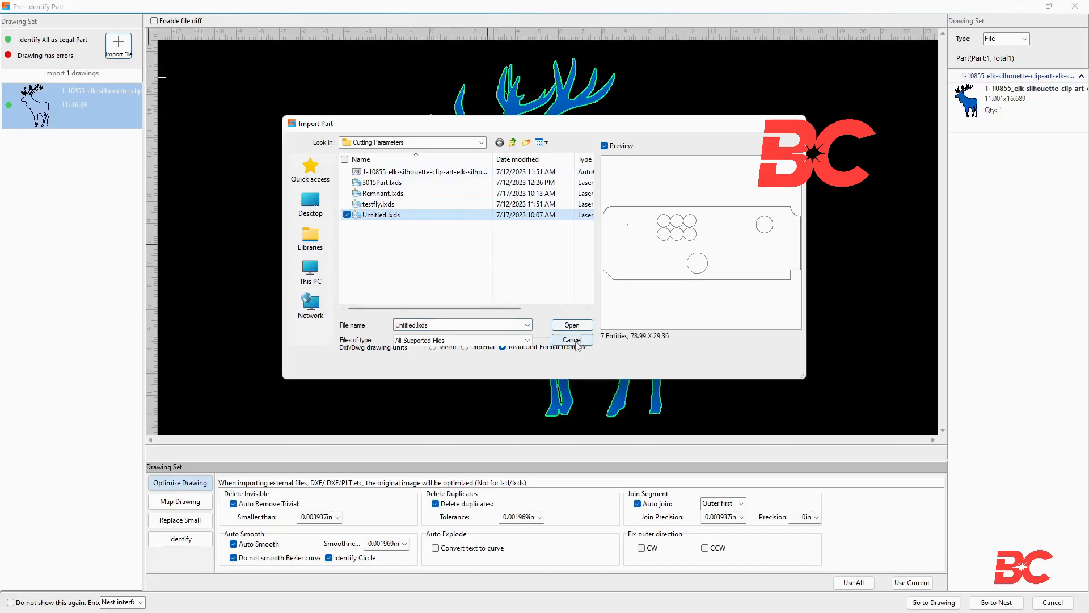
click(572, 340)
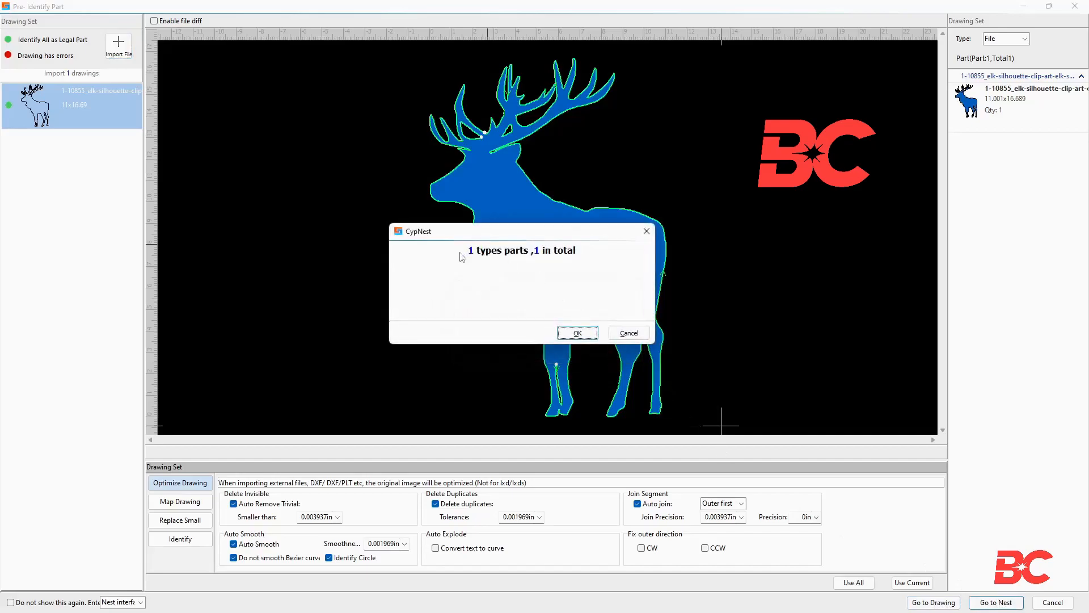
click(577, 332)
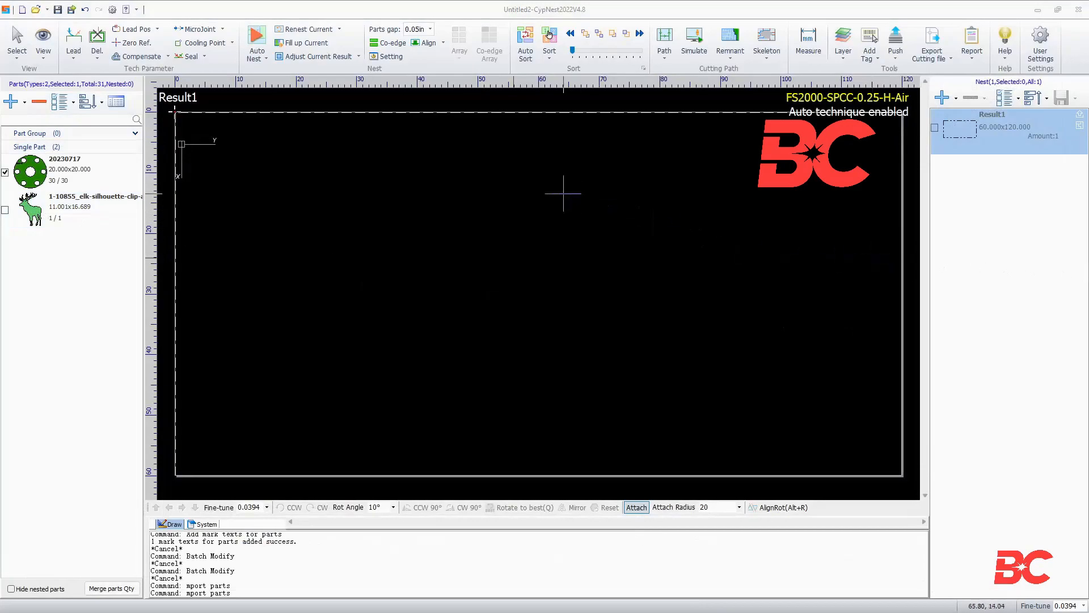
In Auto Nest, exclude the 60×30 plate and move the 60×120 plate above Result1.
click(257, 33)
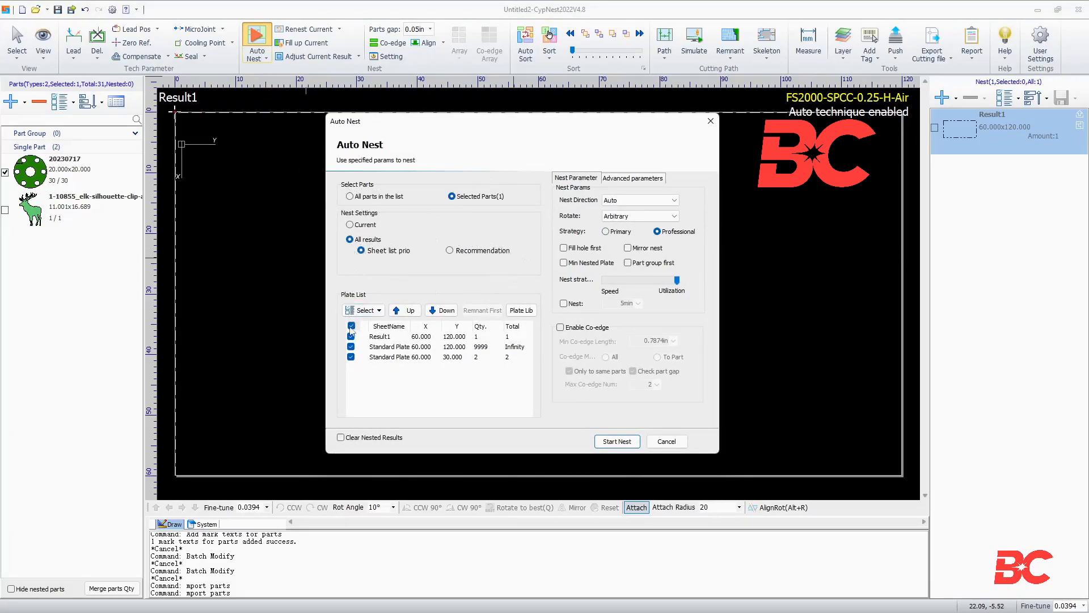
click(351, 357)
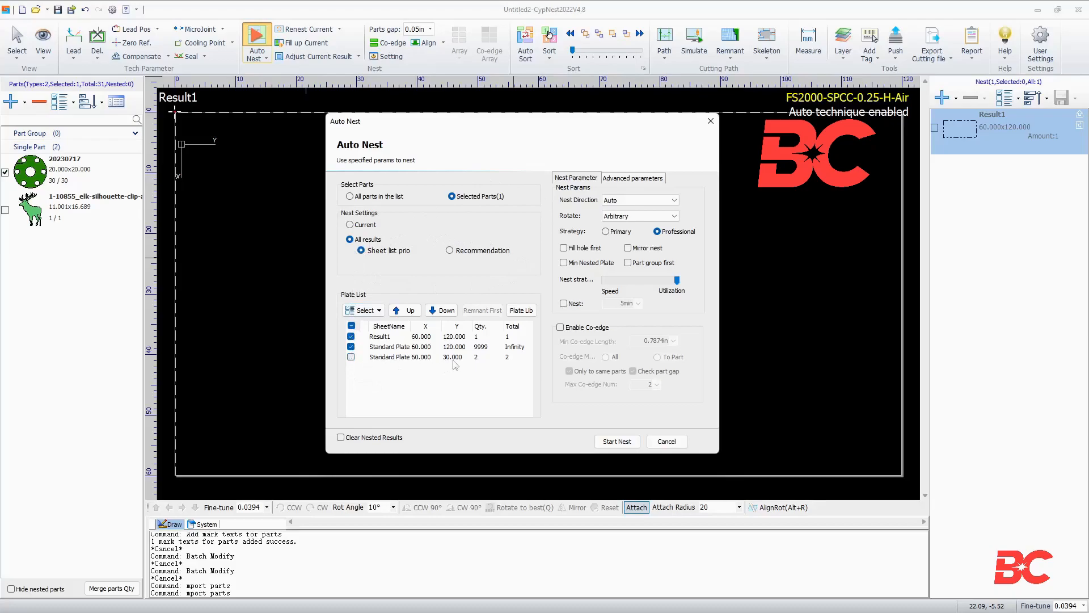
click(399, 347)
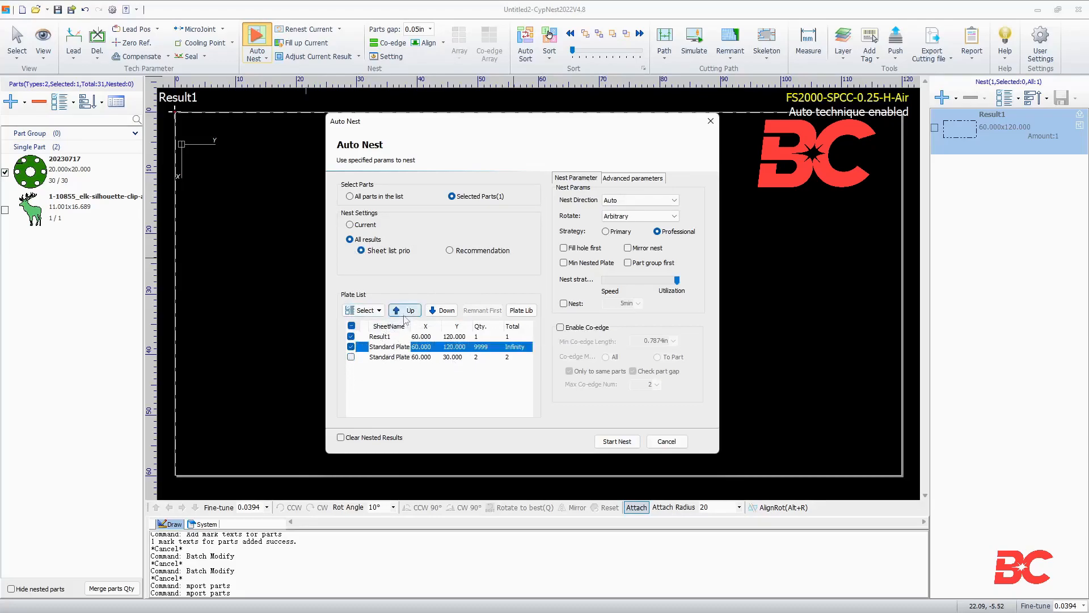
click(363, 310)
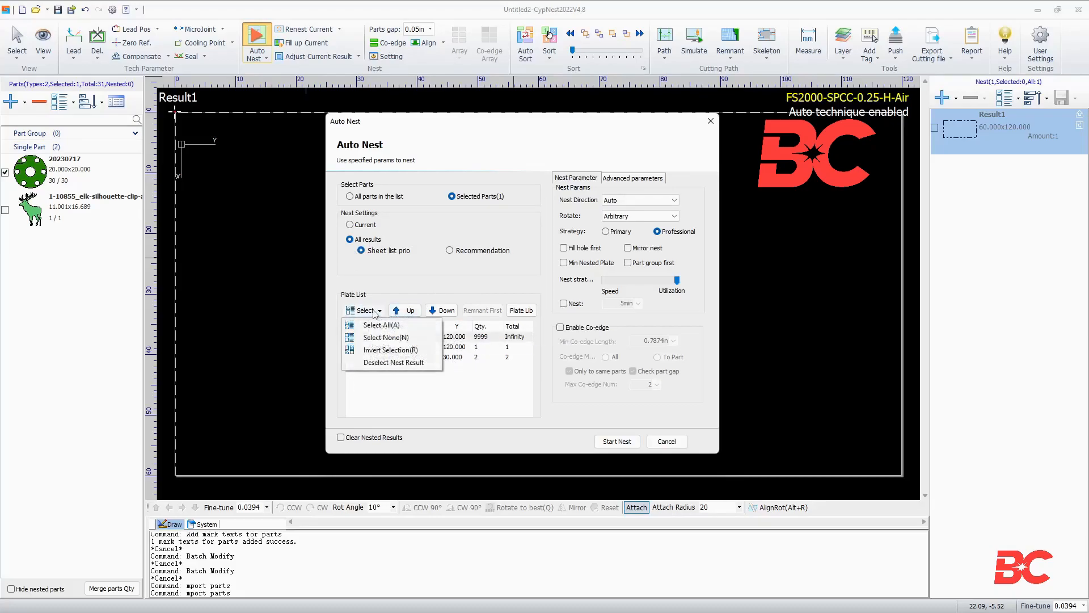
click(521, 309)
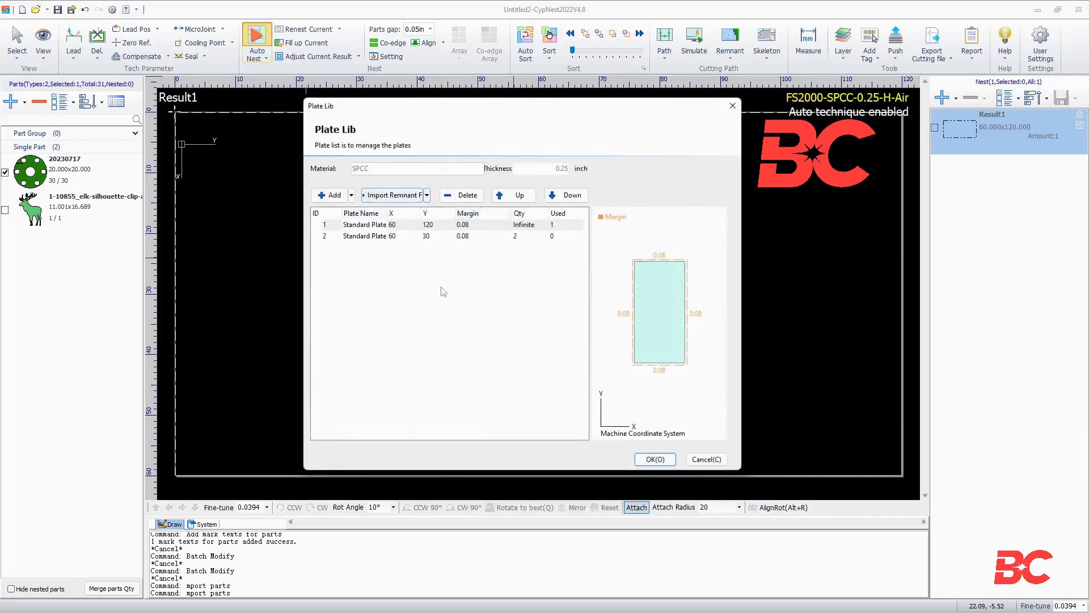
click(655, 459)
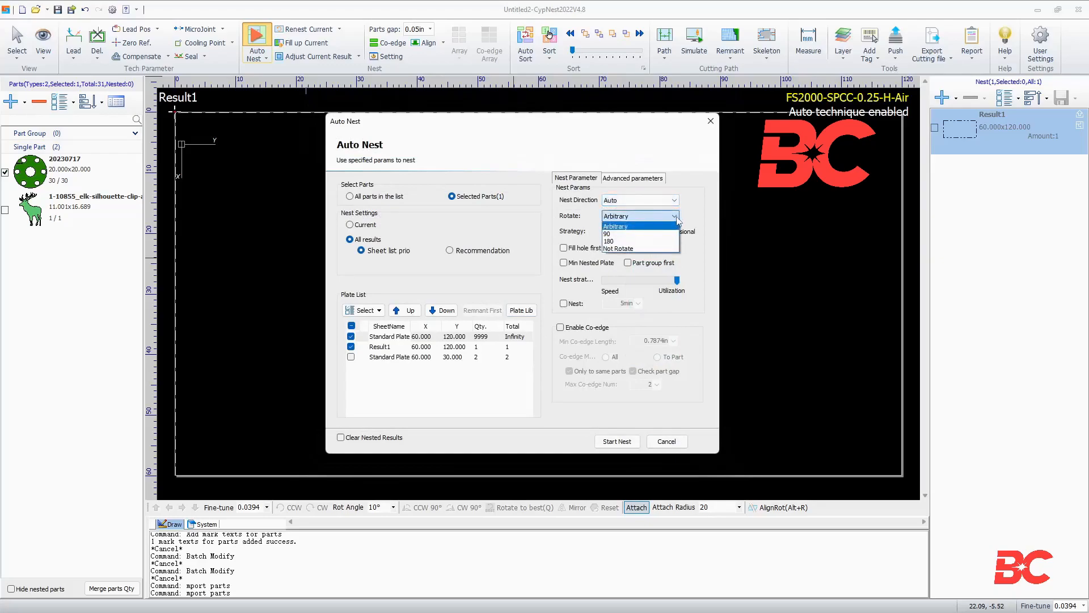
Keep arbitrary rotation, fill holes first, set 2-minute nesting time and enable common-edge cutting.
click(615, 225)
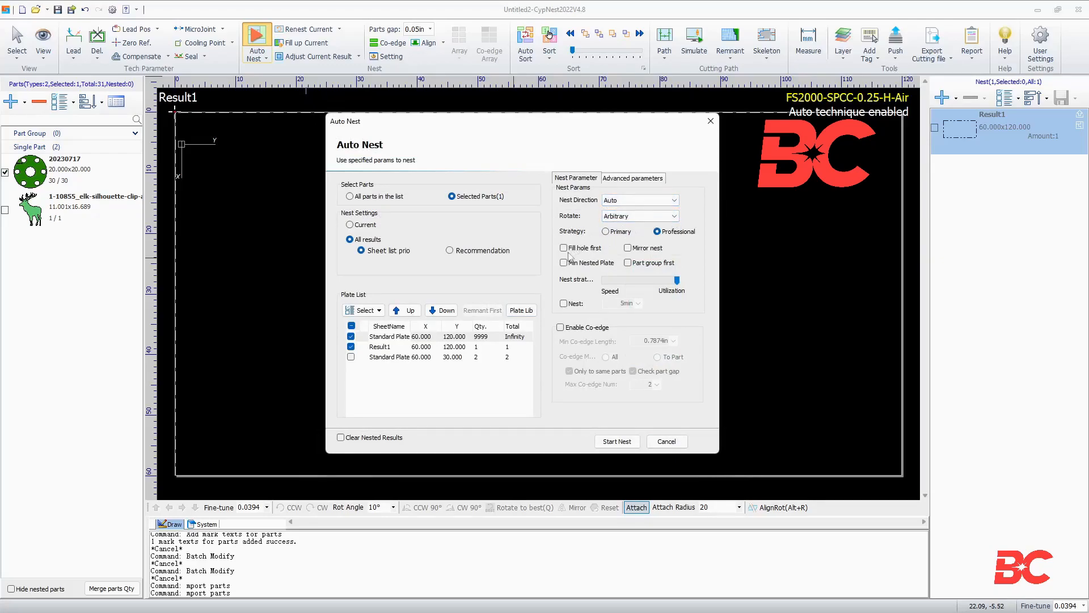
click(563, 247)
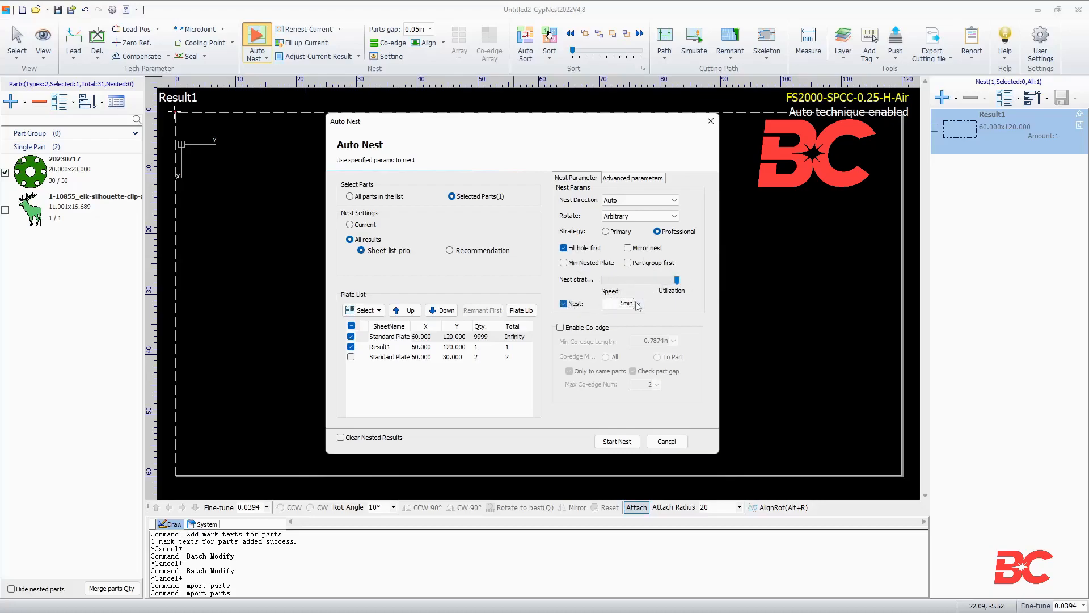
click(638, 303)
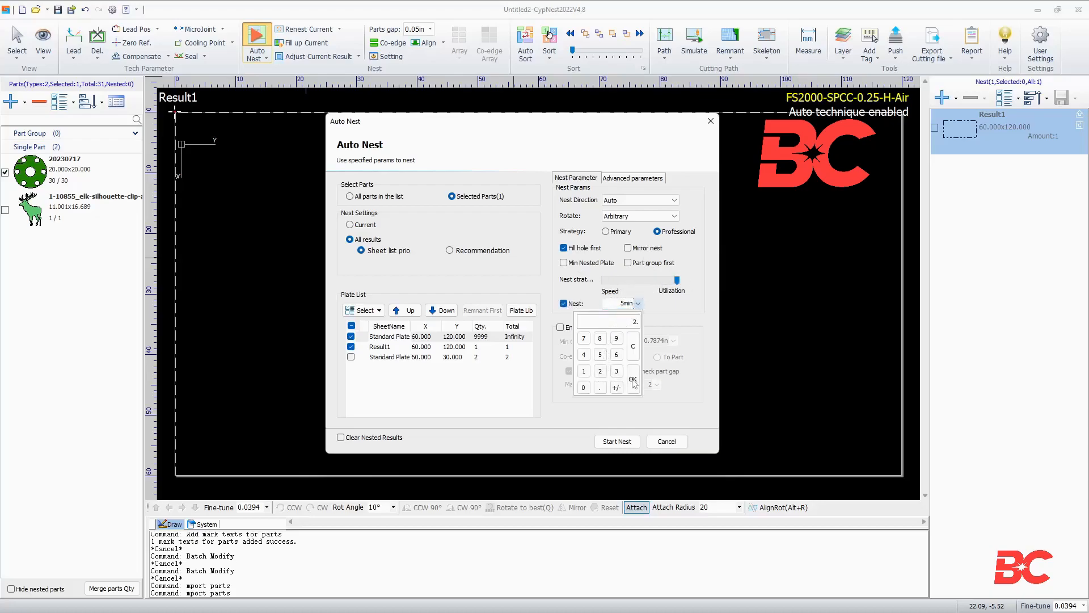
click(632, 379)
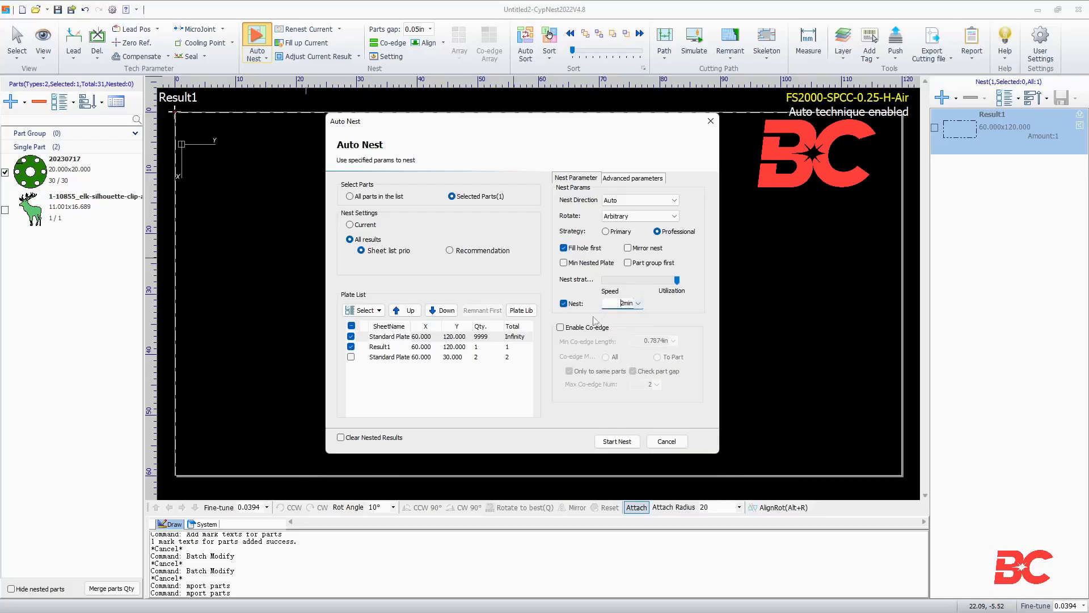
click(638, 303)
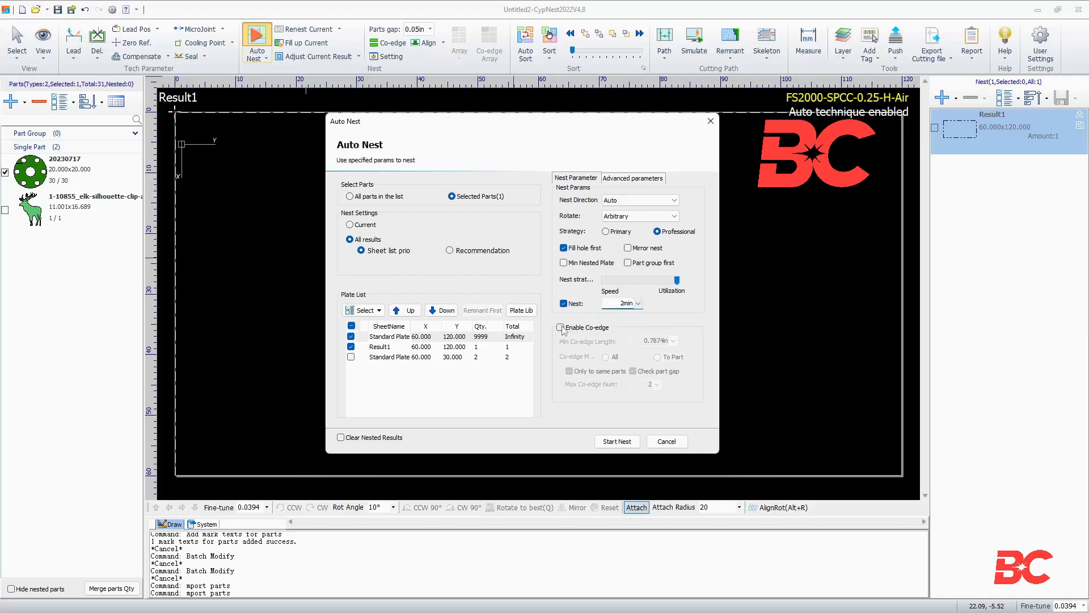
click(560, 327)
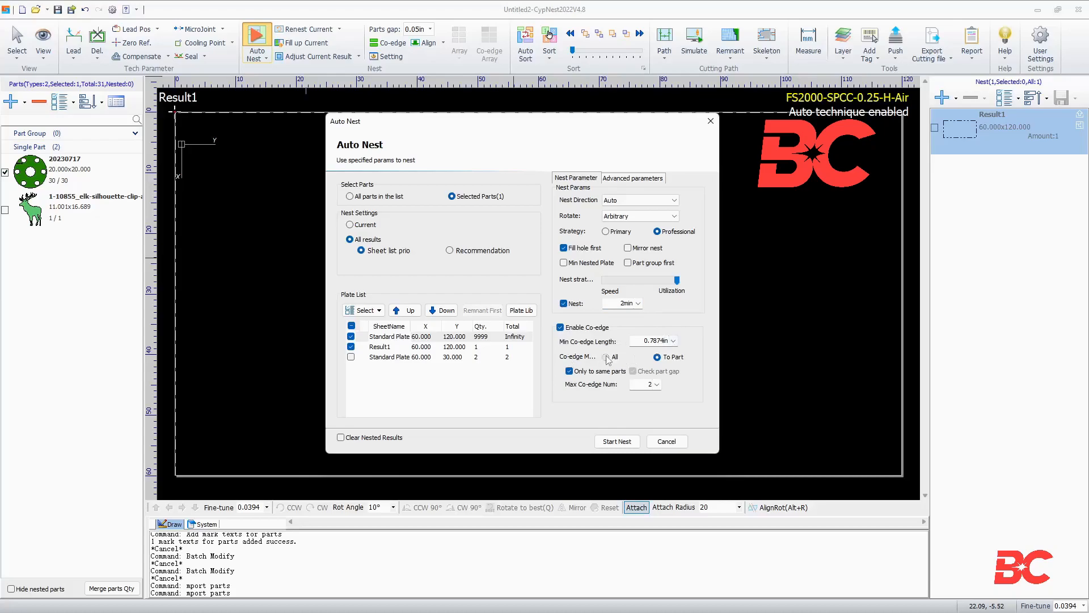
click(657, 357)
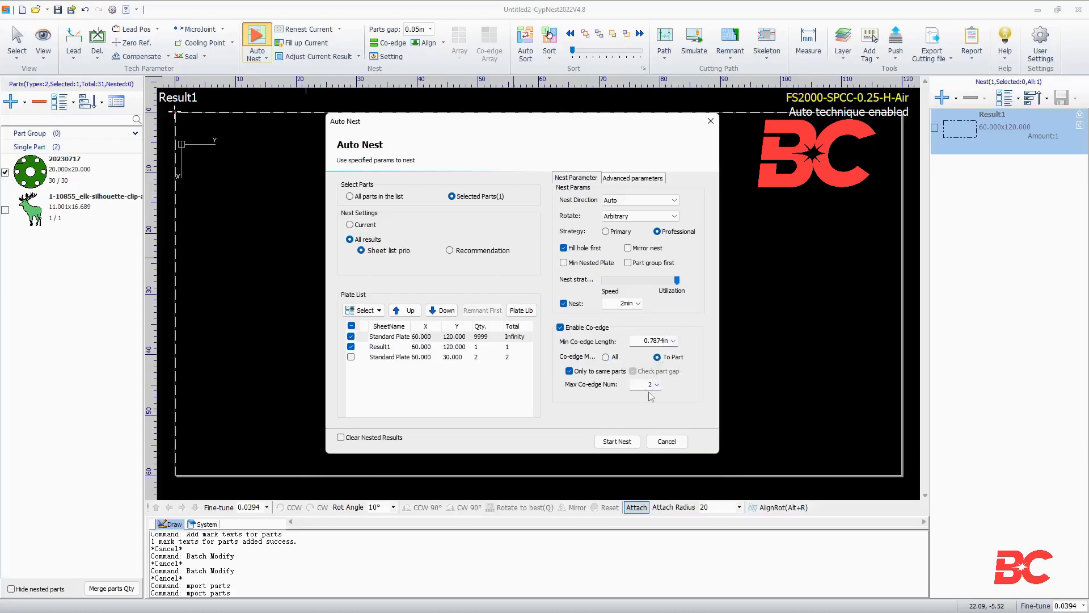
click(569, 371)
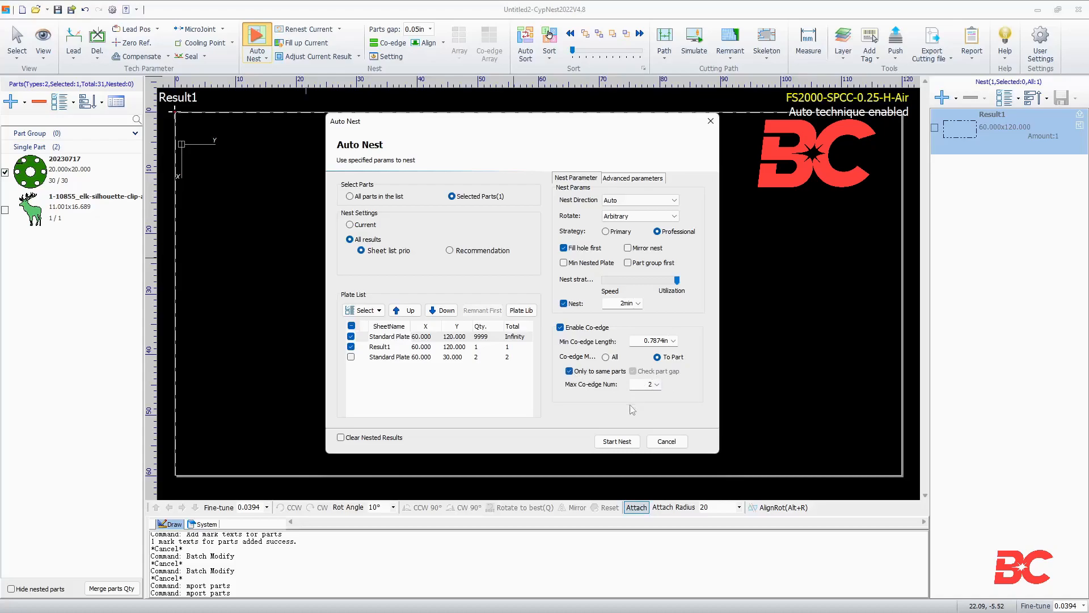
mouse_move(632, 413)
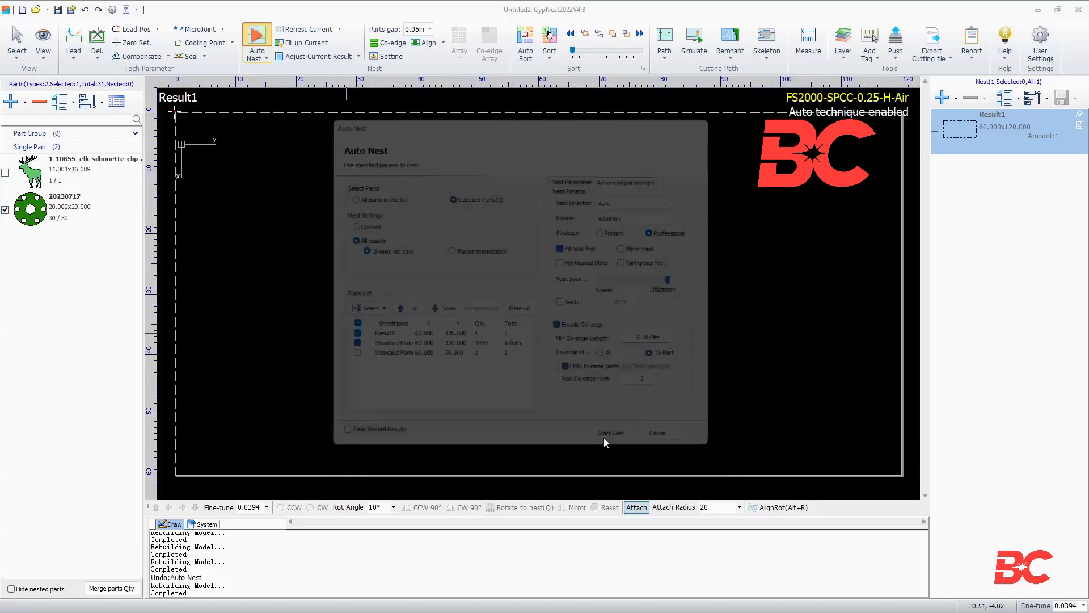
Nest the flanges onto two 60×120 plates and begin renaming Result1.
click(611, 432)
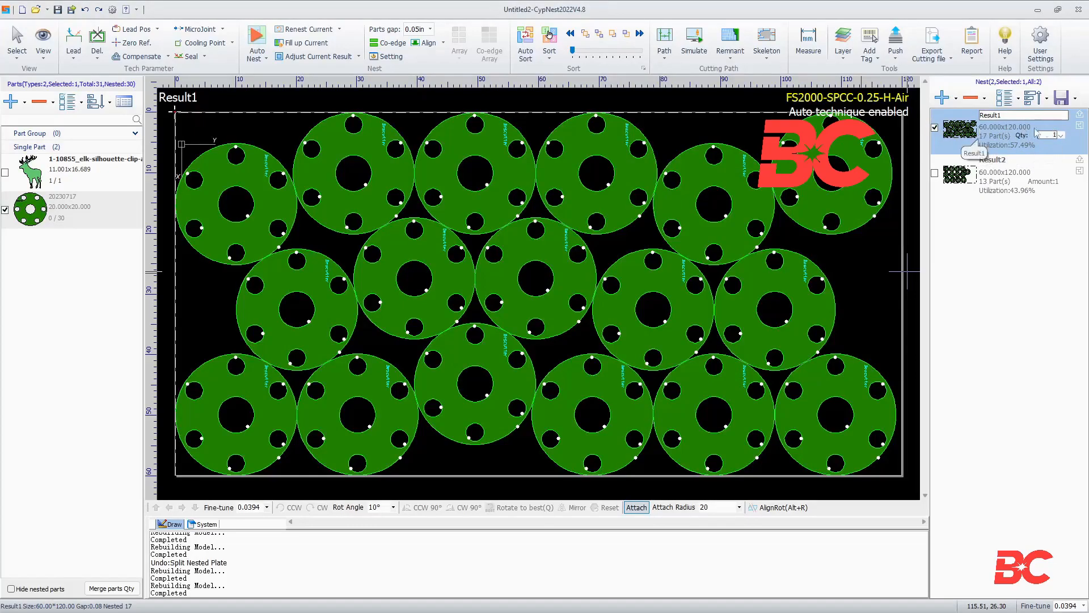
double_click(1008, 115)
text(First Nest)
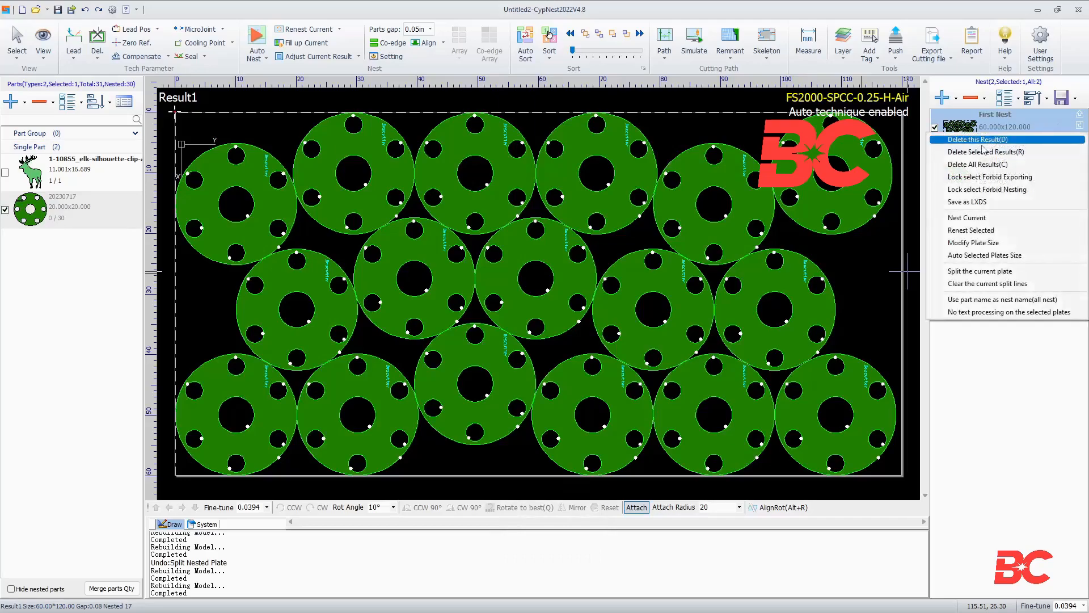
mouse_move(981, 164)
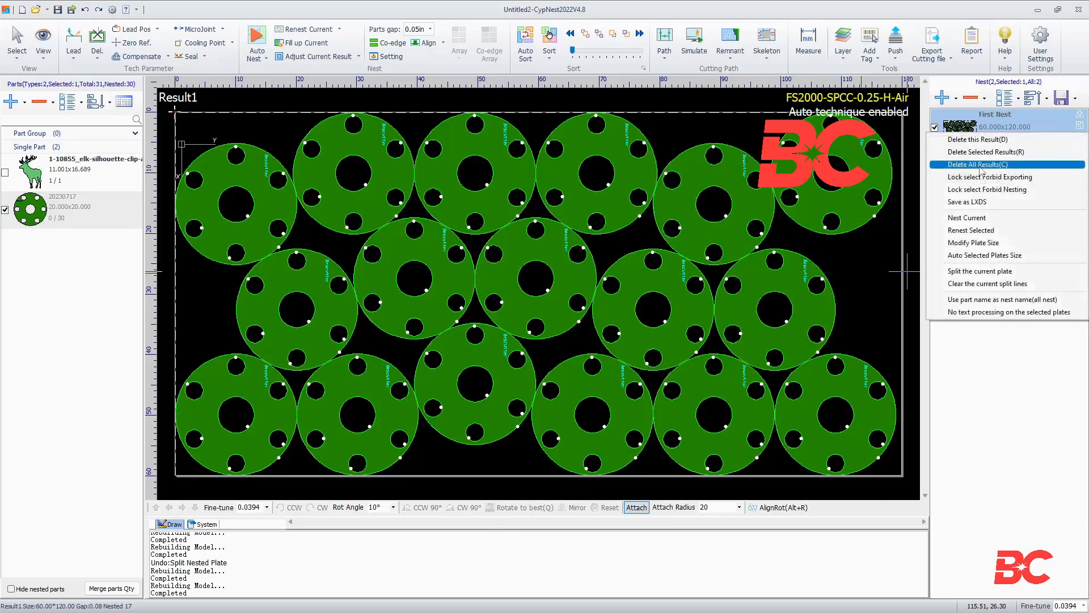
mouse_move(973, 201)
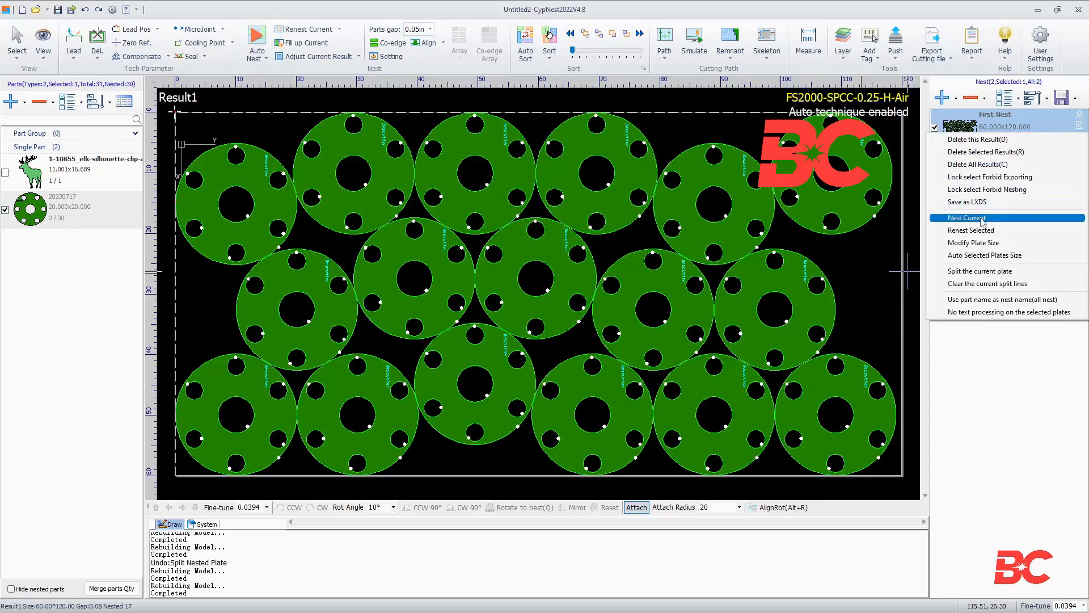
click(973, 243)
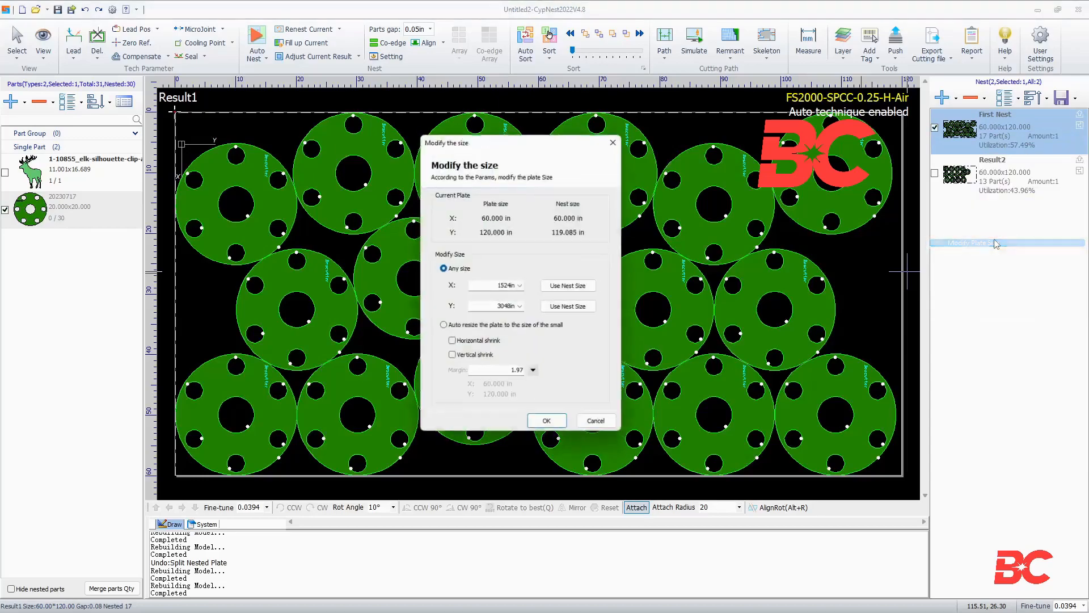
click(547, 420)
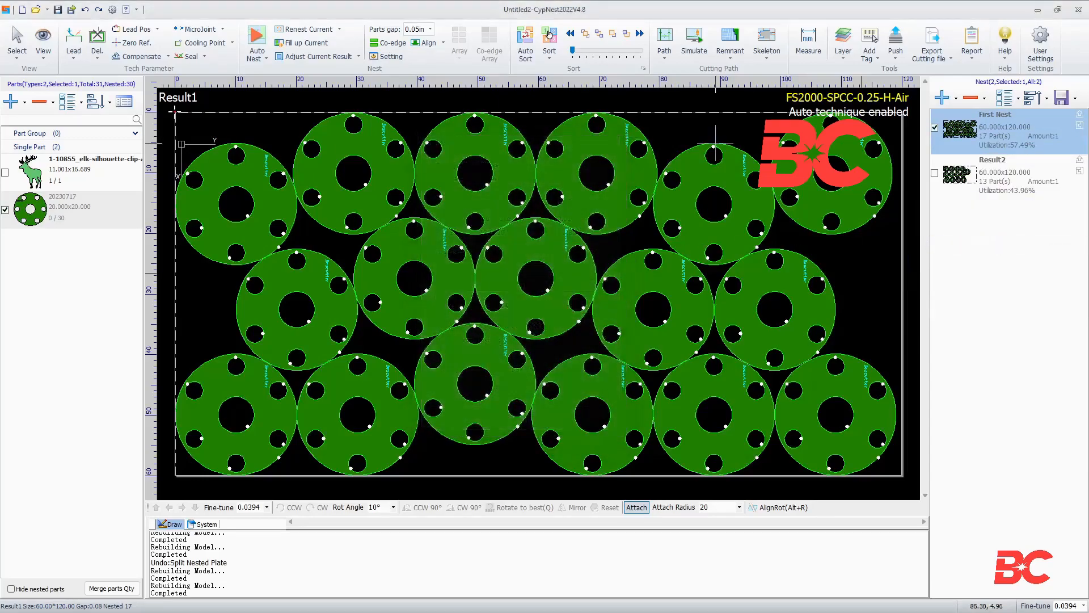
right_click(1006, 128)
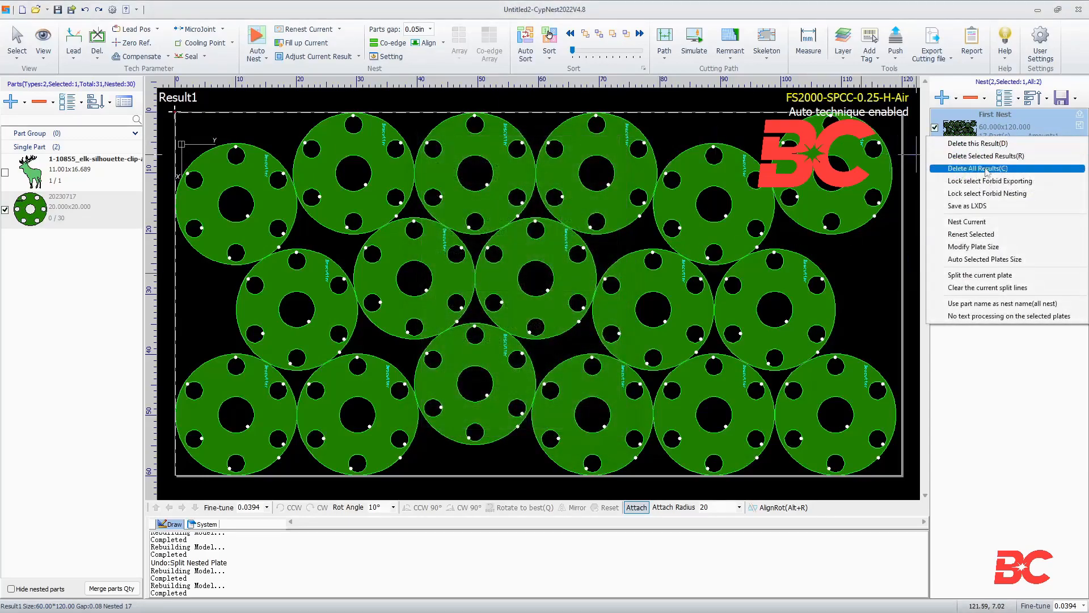
mouse_move(974, 247)
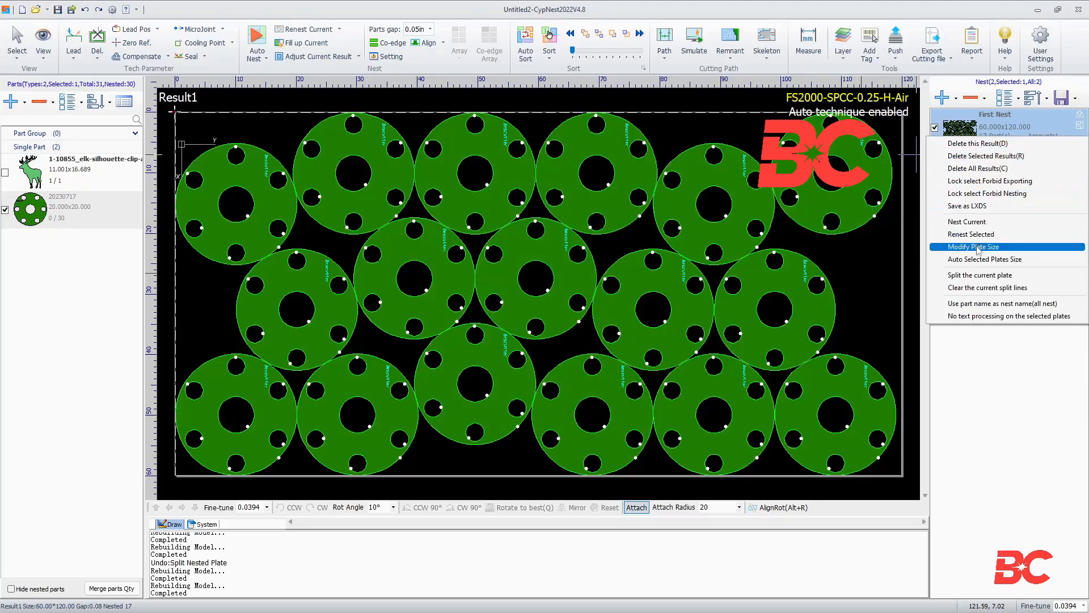
click(980, 275)
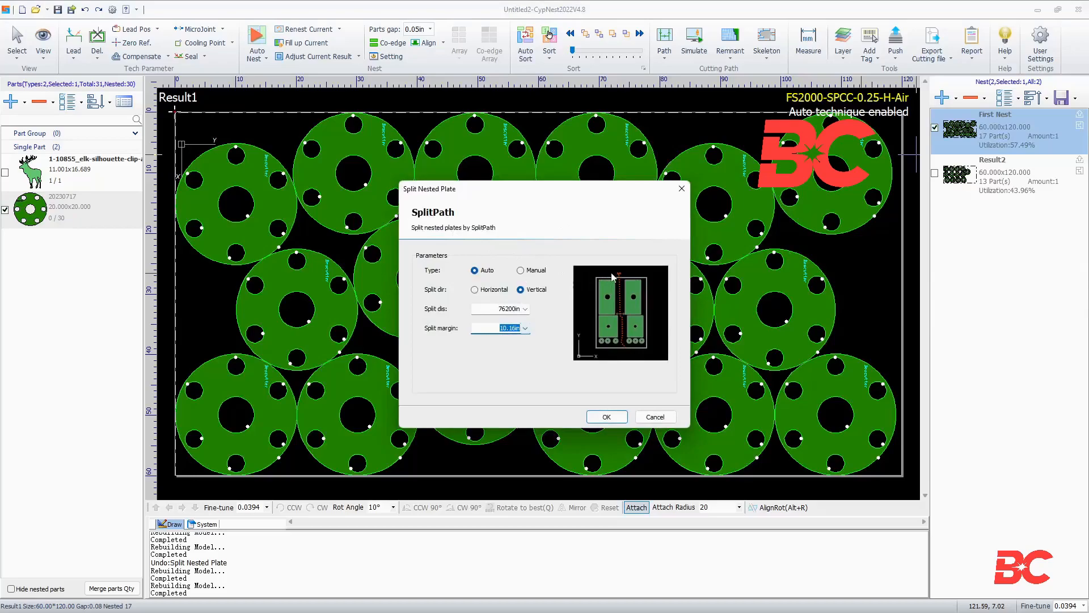
mouse_move(656, 416)
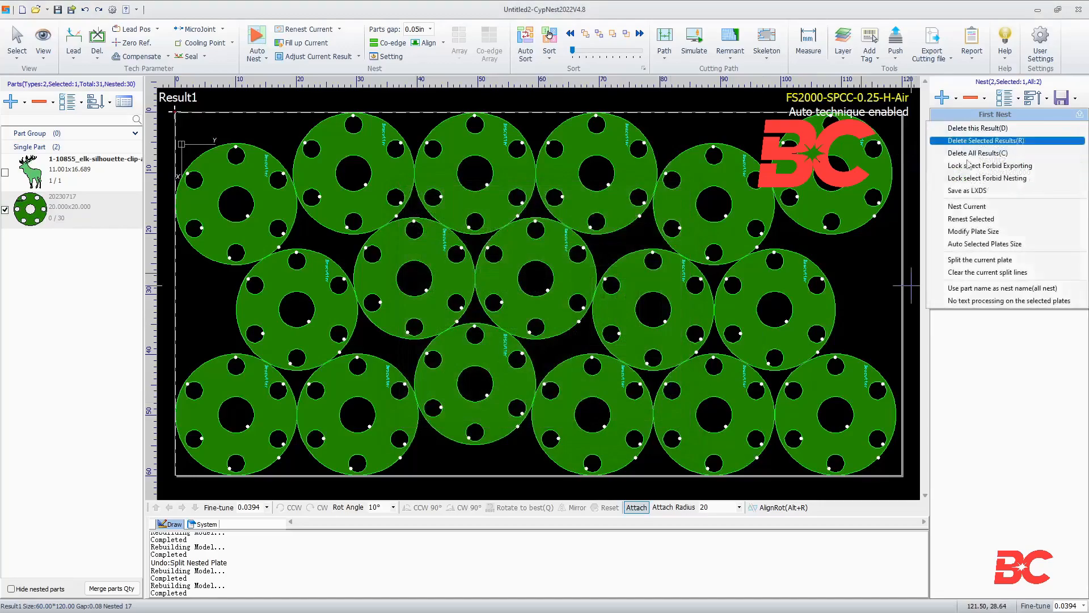
mouse_move(1003, 287)
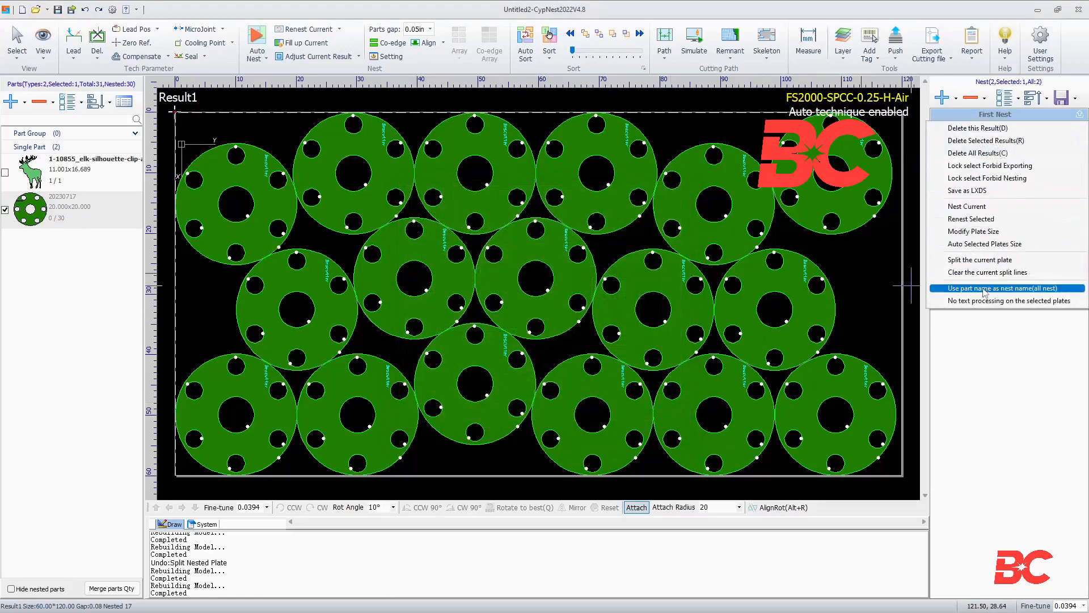
Change plate text processing to marking, then delete Result2's nested flanges.
click(1003, 288)
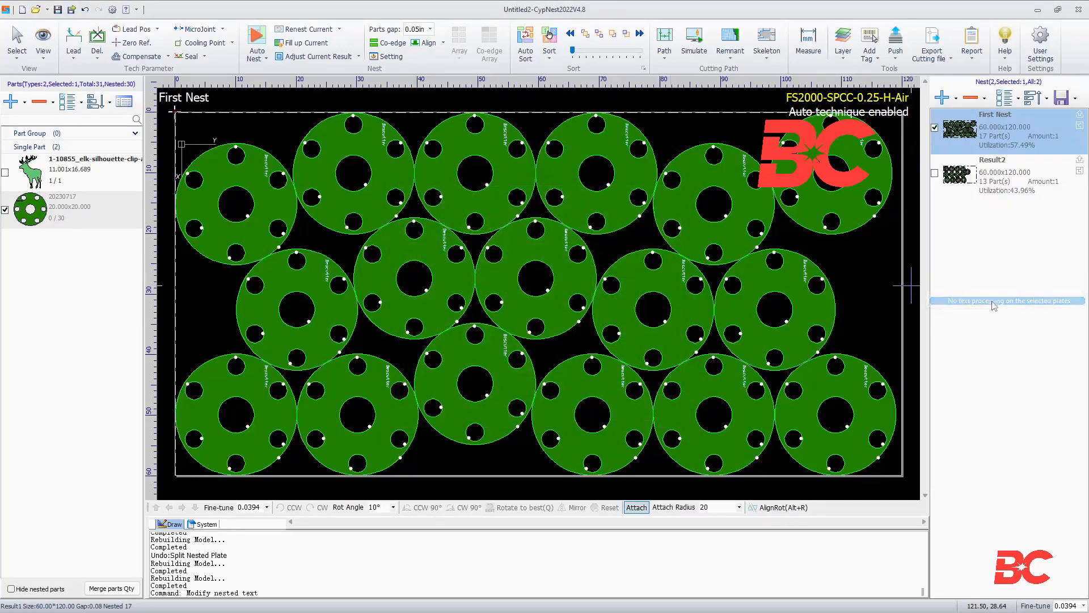
click(1008, 177)
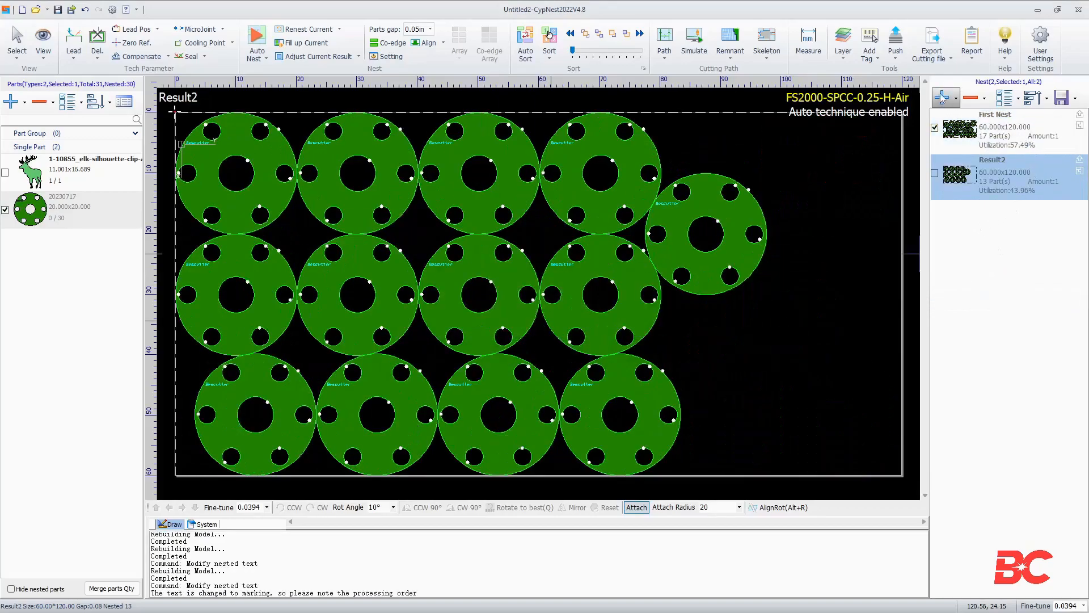
click(943, 97)
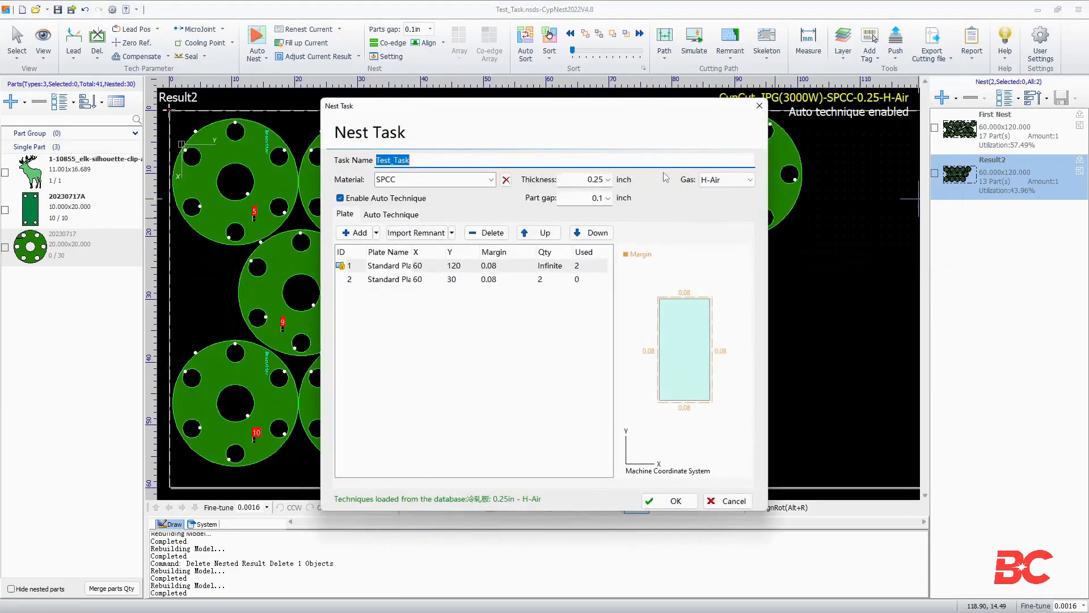
mouse_move(450, 371)
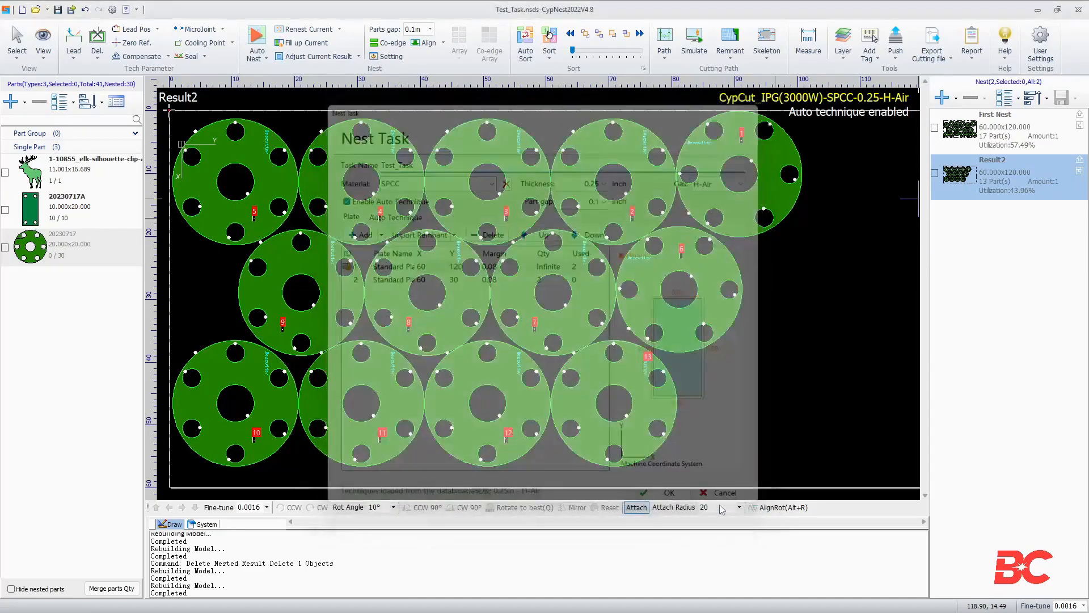
click(668, 492)
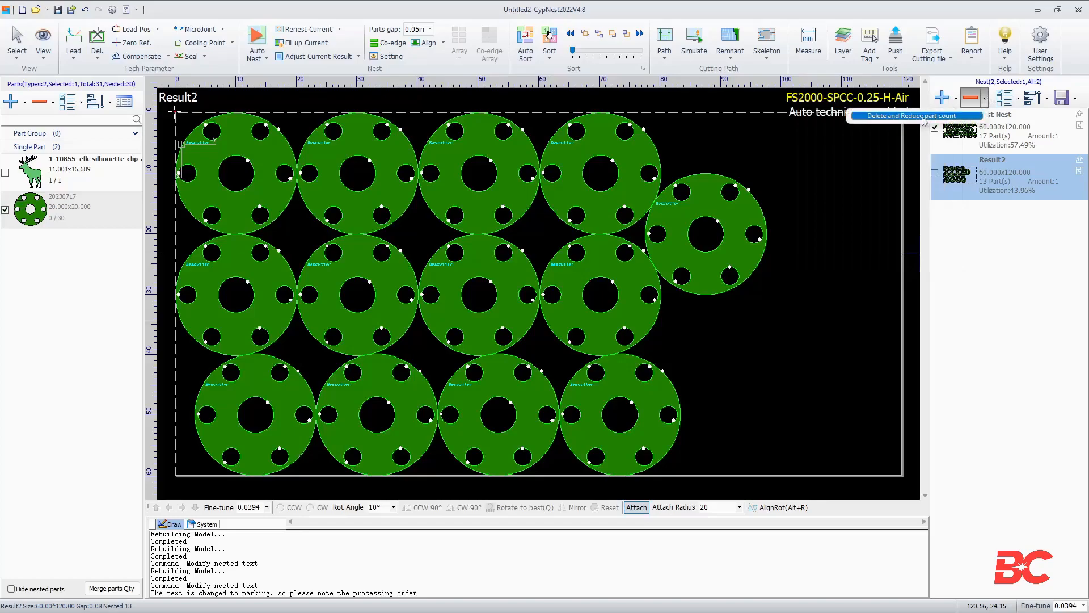
click(1005, 97)
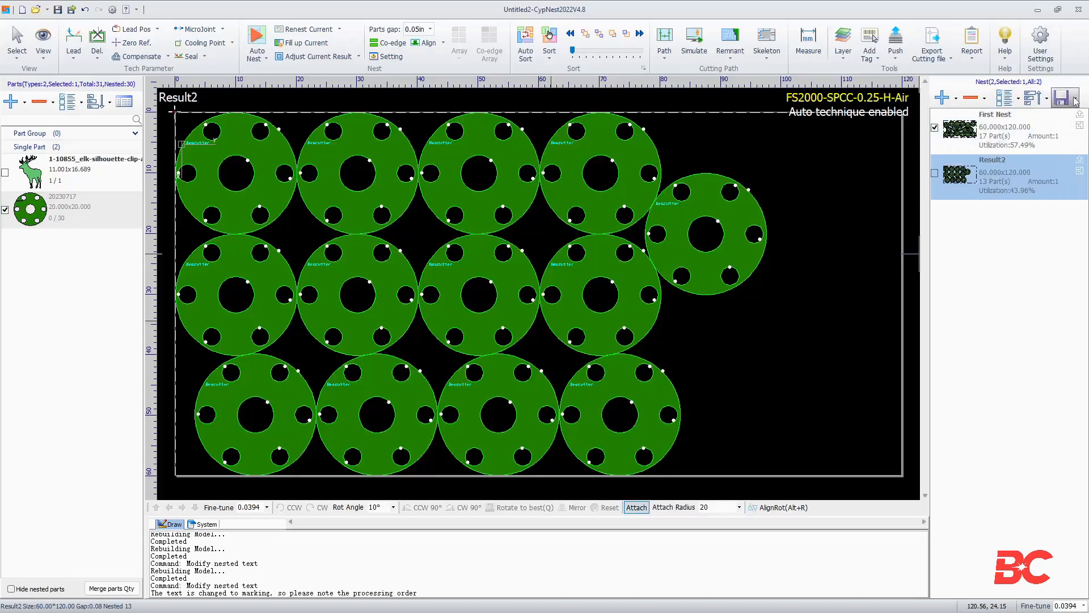
click(1062, 98)
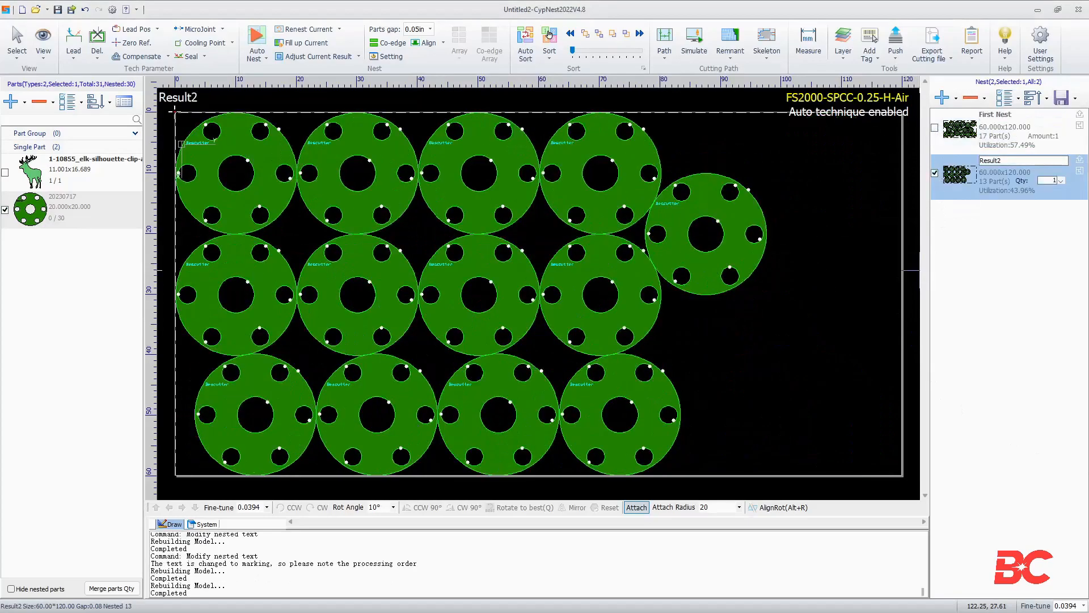
click(941, 97)
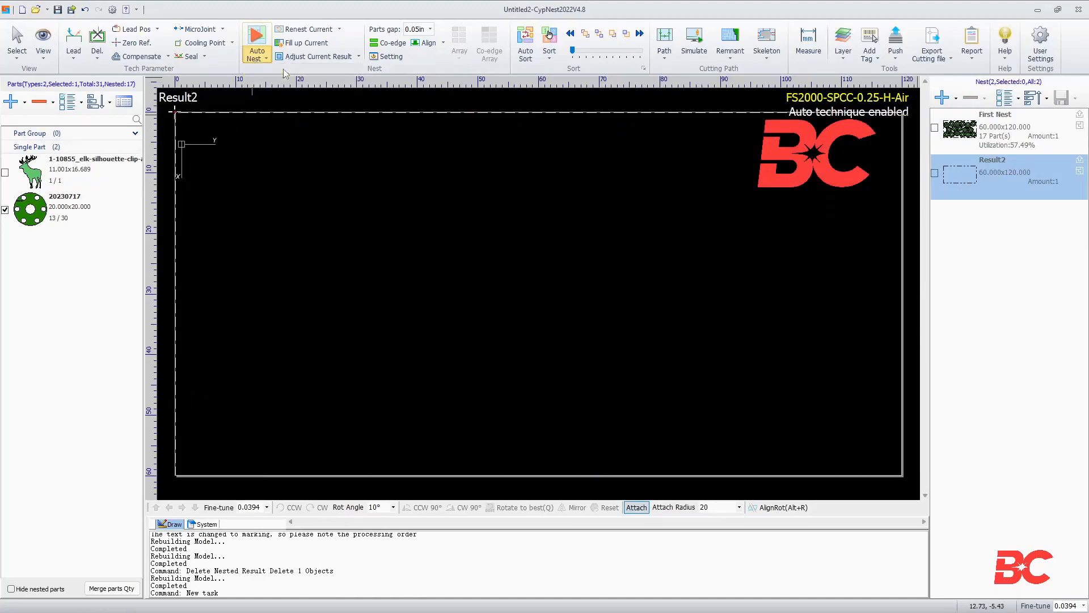
Region-nest flanges in a zone across Result2's plate, then fill the plate to 13 parts.
click(256, 34)
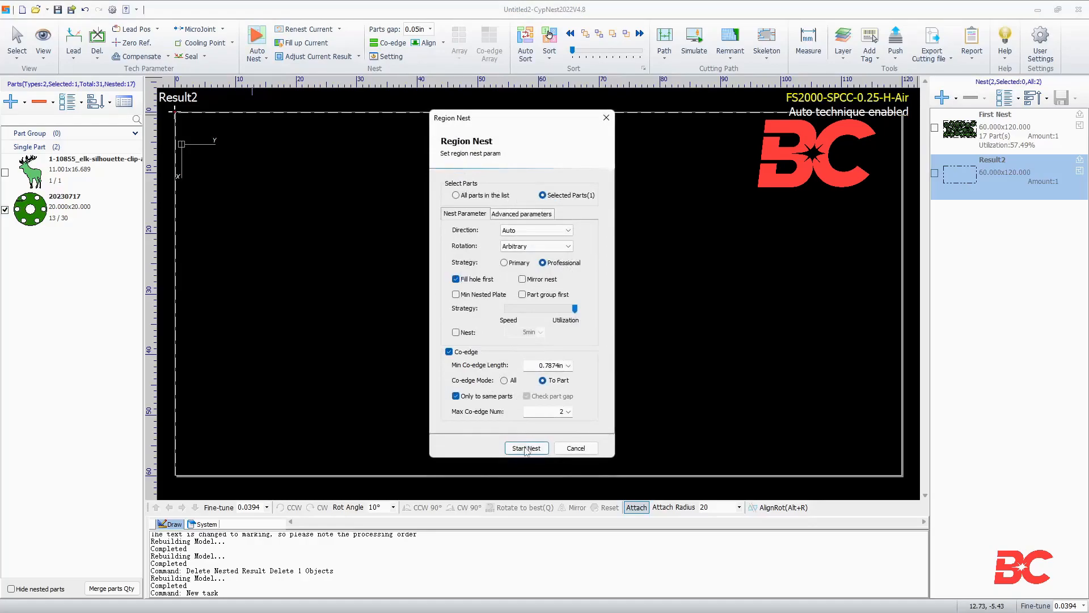
click(526, 447)
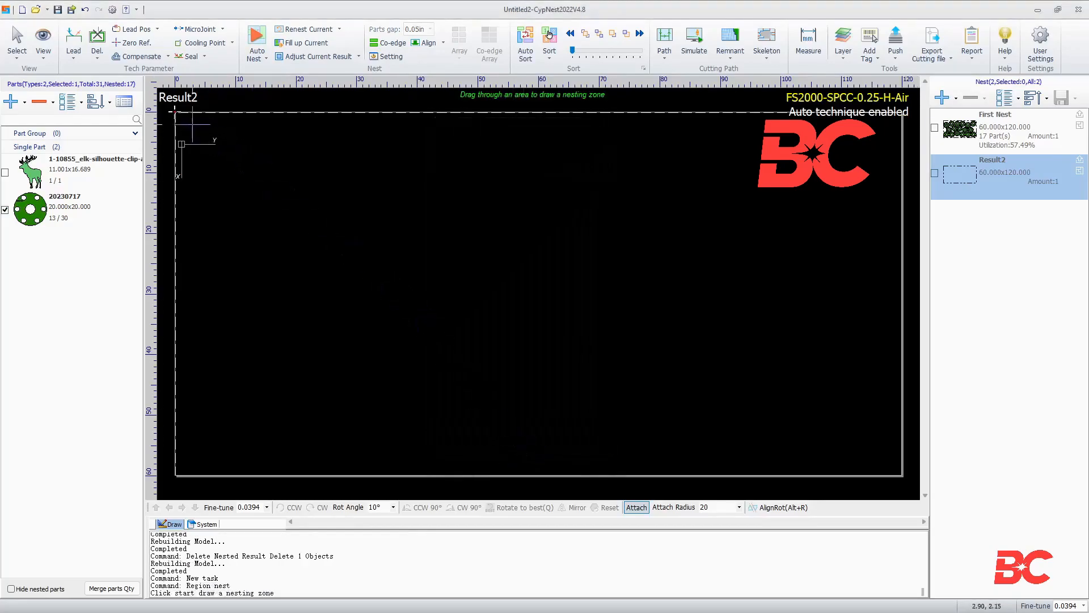
drag(189, 123, 731, 457)
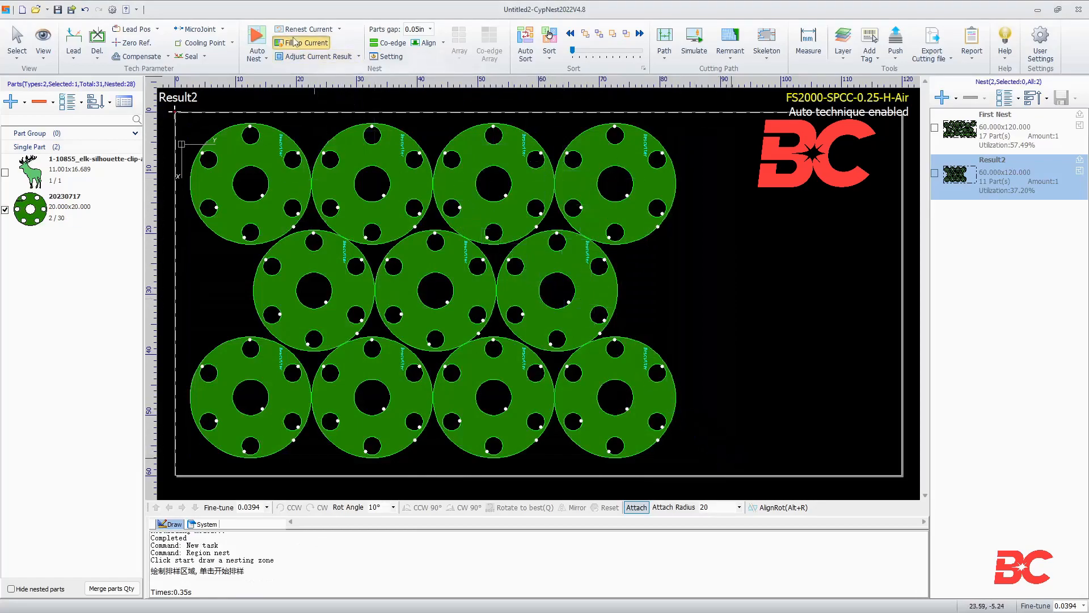
click(301, 42)
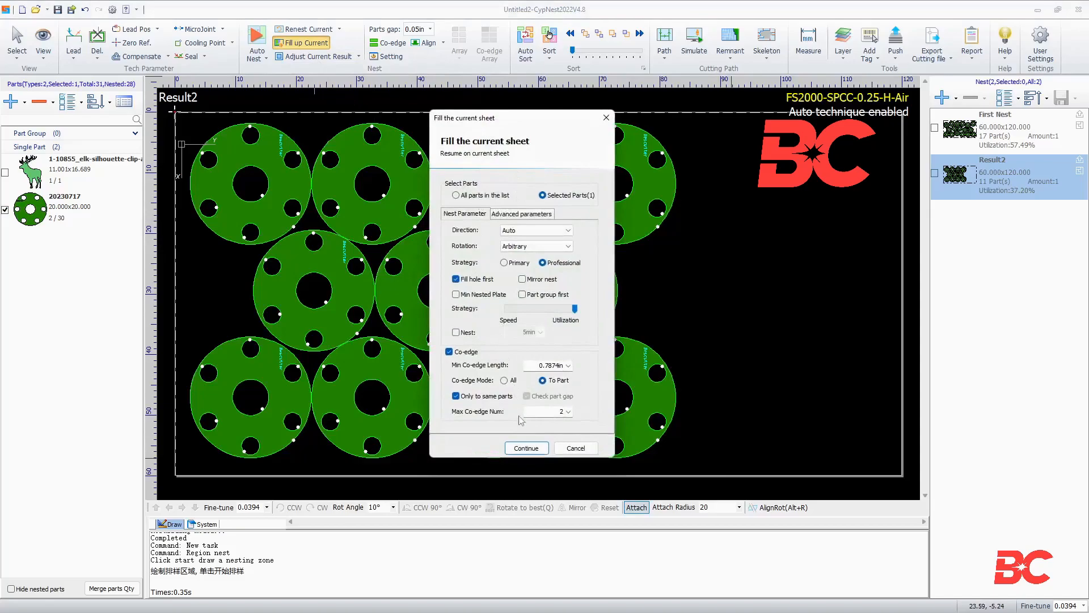
click(527, 448)
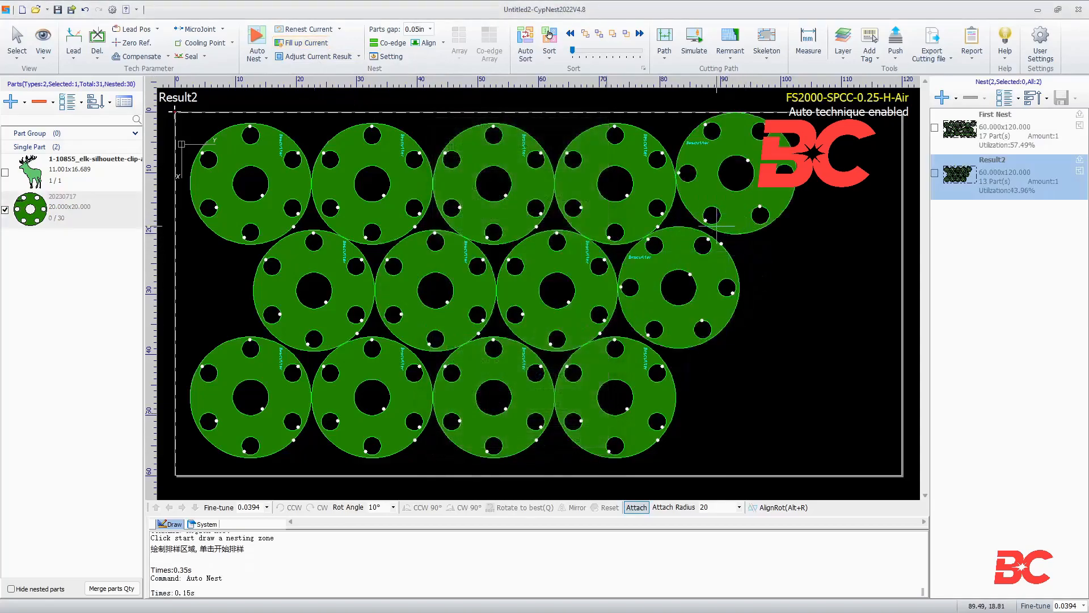
Adjust Result2 by centring all parts and inner parts and adjusting spacing.
click(317, 56)
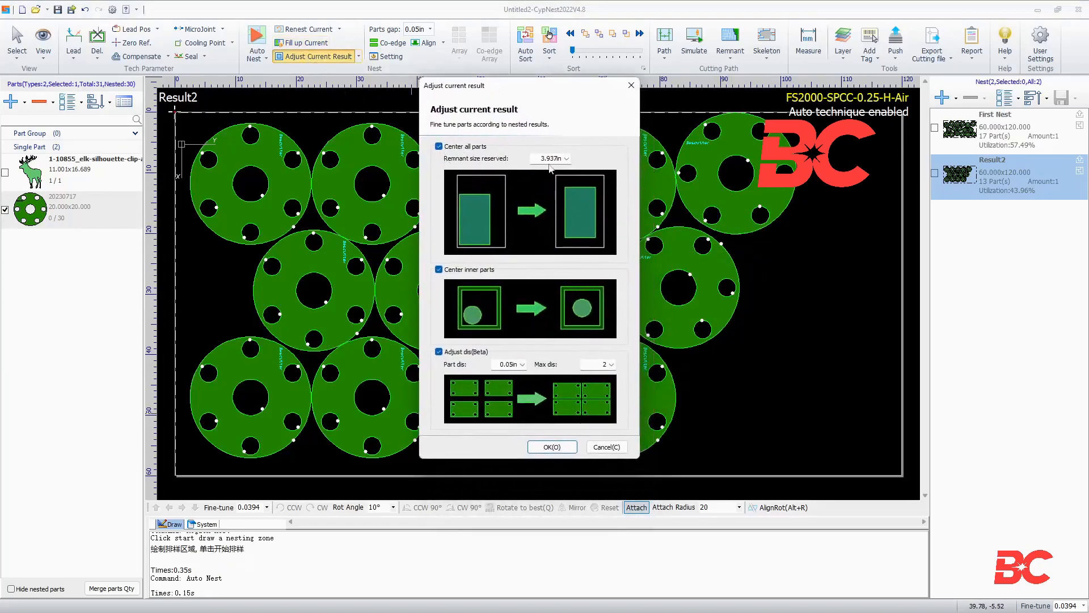
mouse_move(555, 283)
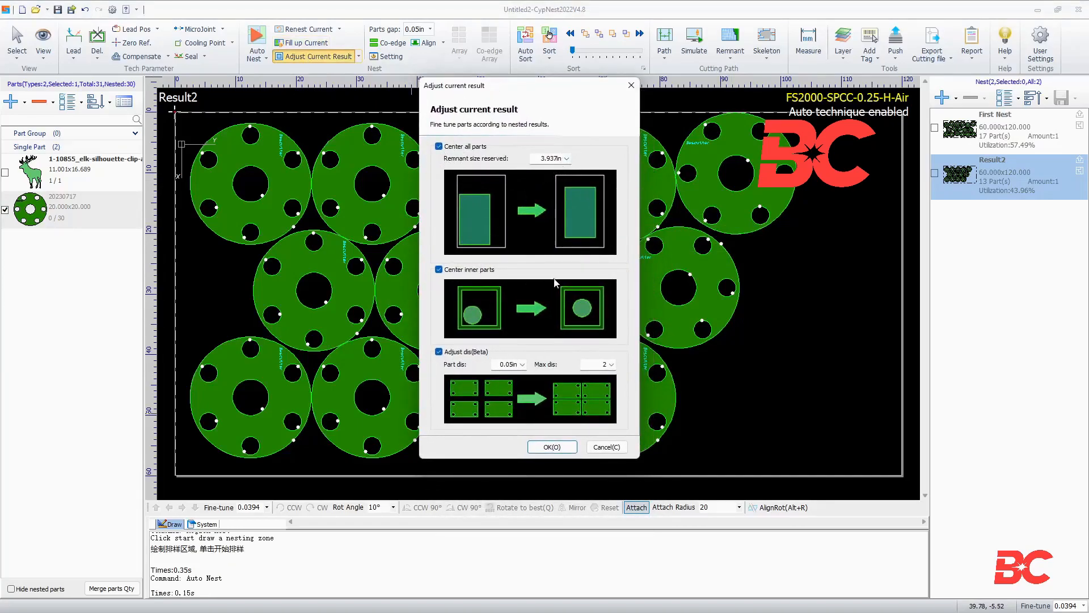
mouse_move(569, 432)
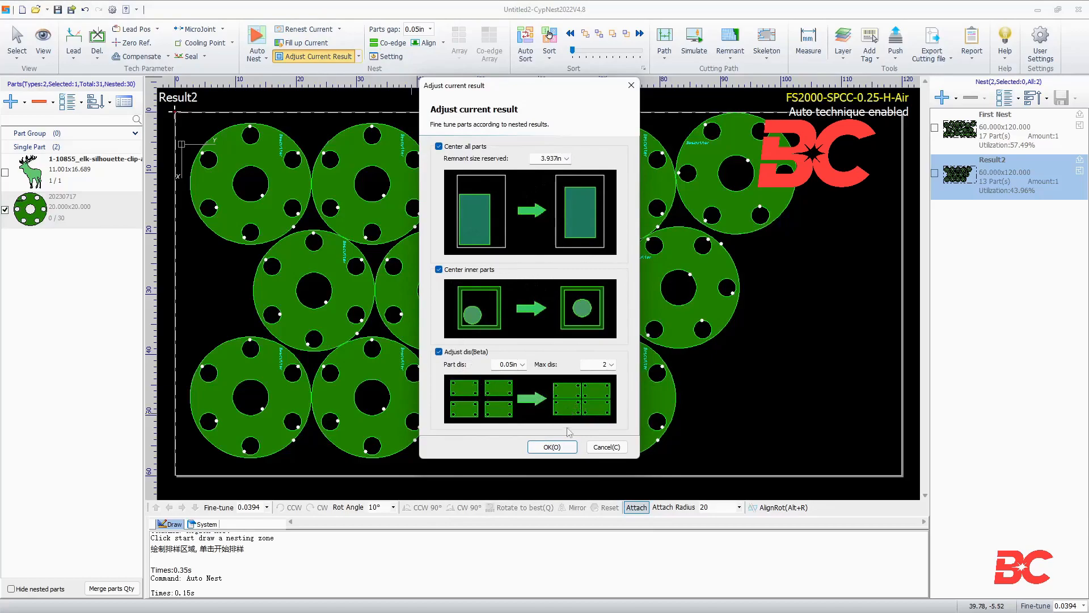
click(552, 447)
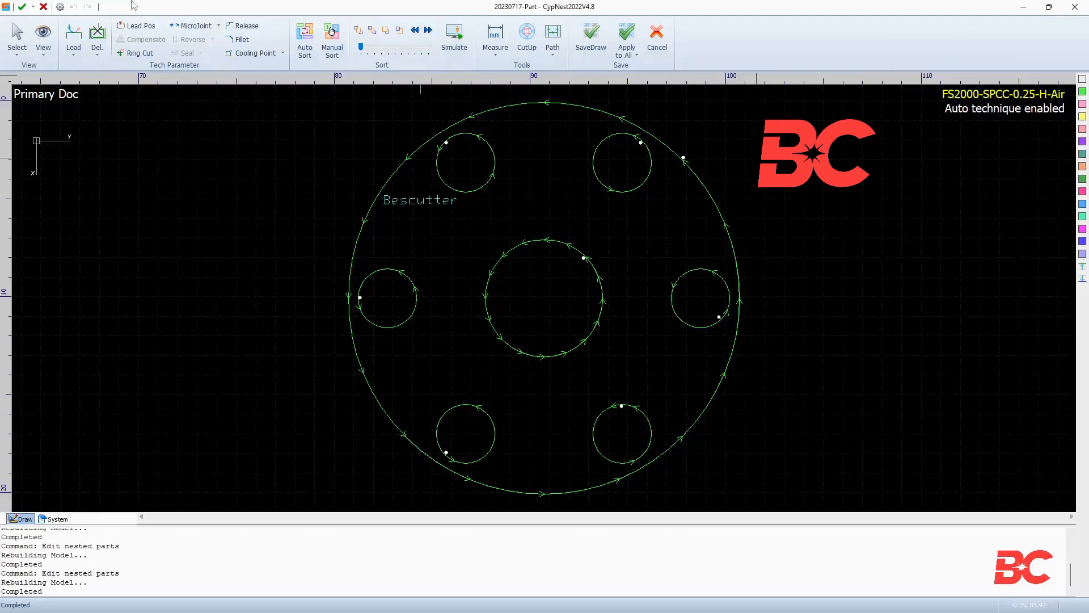
mouse_move(126, 5)
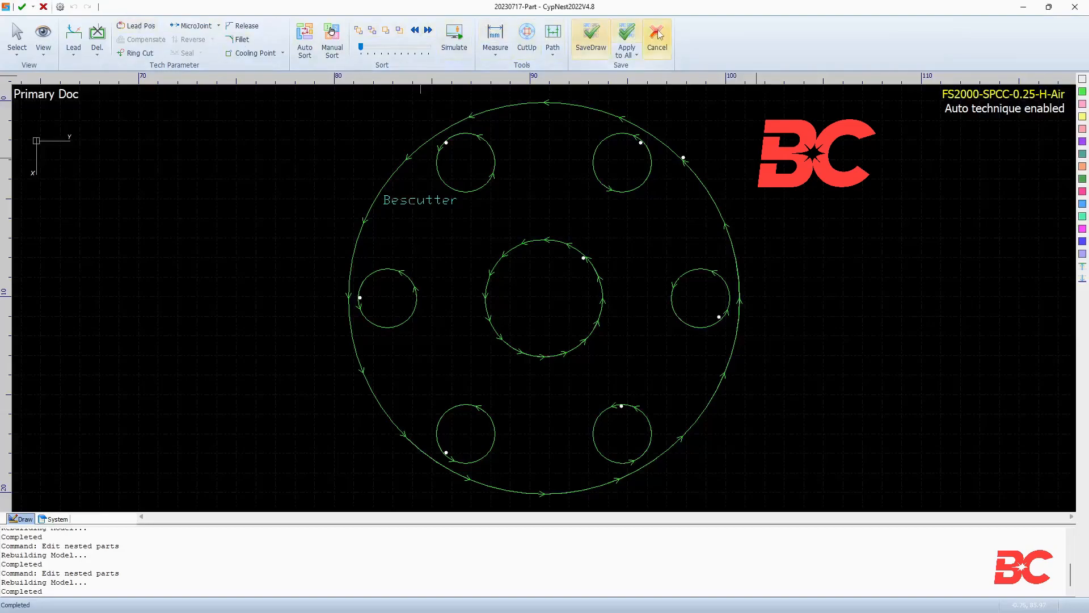
Cancel the flange part editor to discard edits and return to nesting.
click(656, 31)
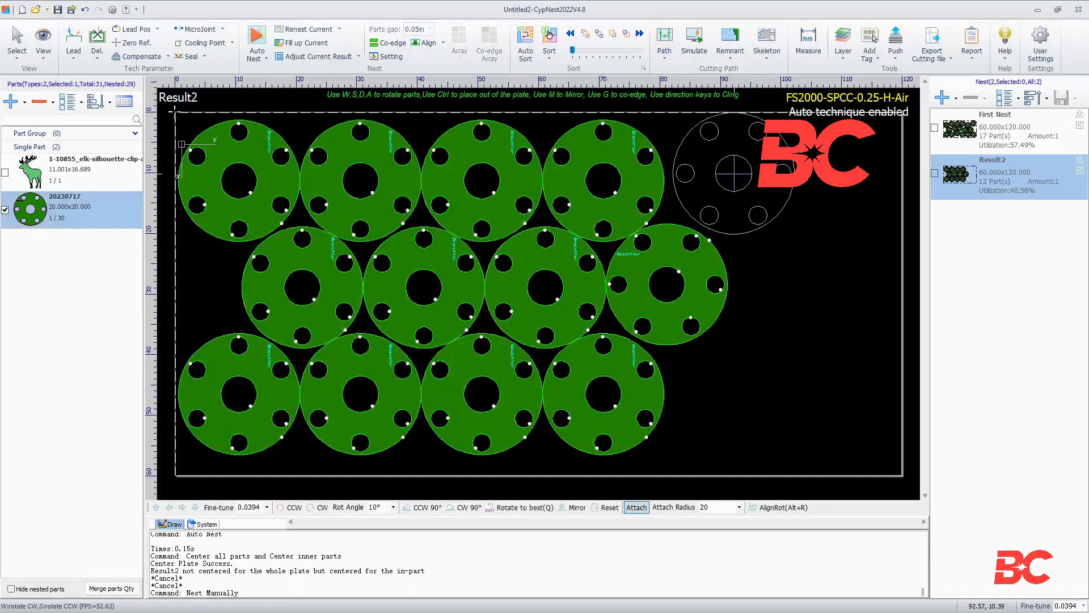
Place the flange, then add a 20×10 rectangle-with-screw-holes standard part, radius 1.
click(9, 102)
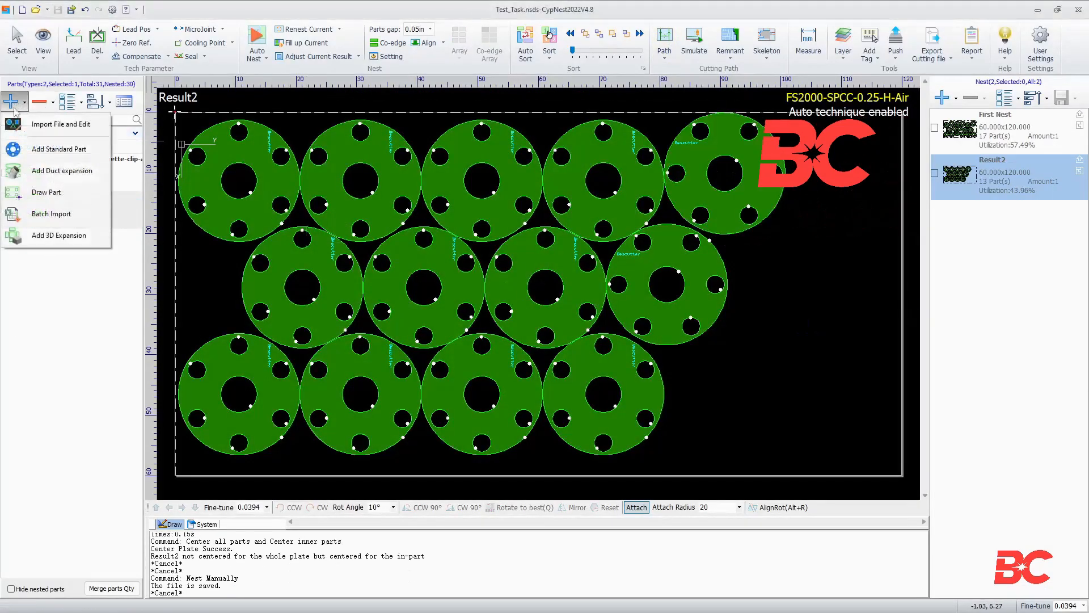
click(57, 149)
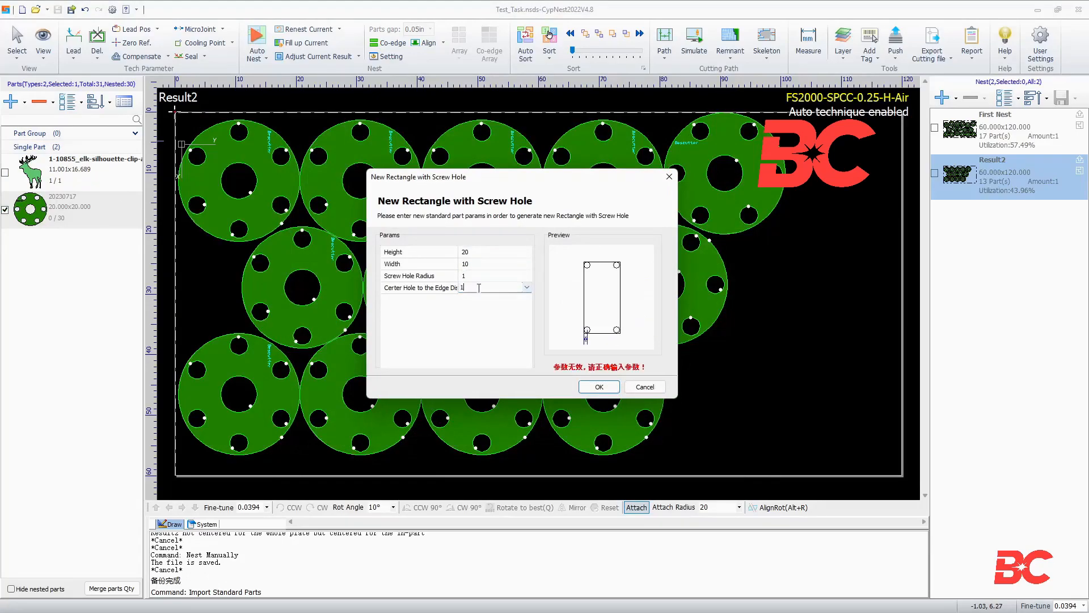
click(645, 386)
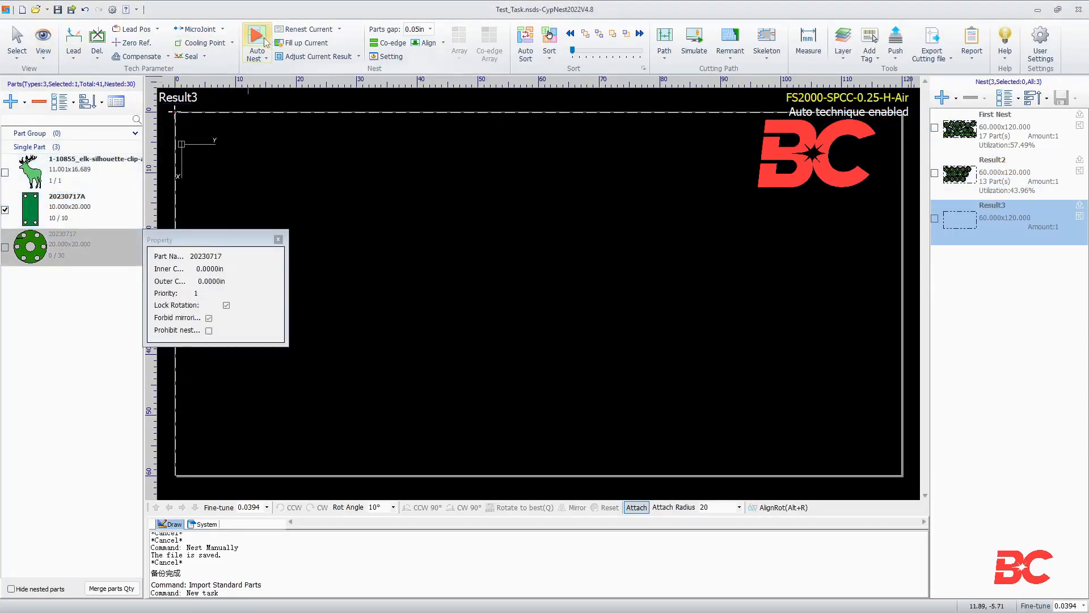
Region-nest seven rectangle parts onto Result3, reaching 18.23% utilization.
click(257, 35)
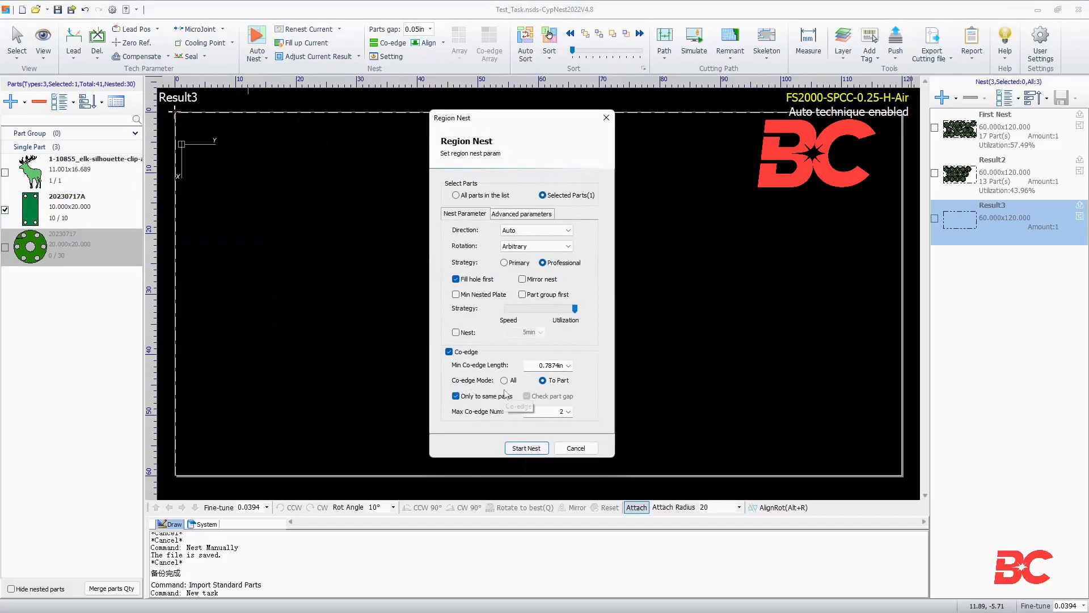
click(526, 448)
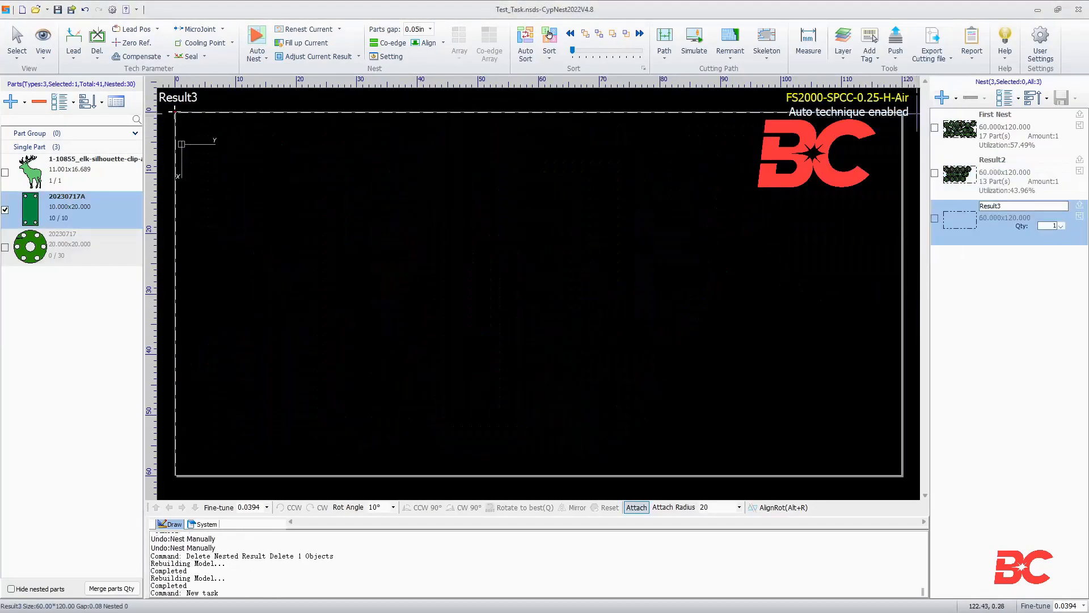
click(257, 43)
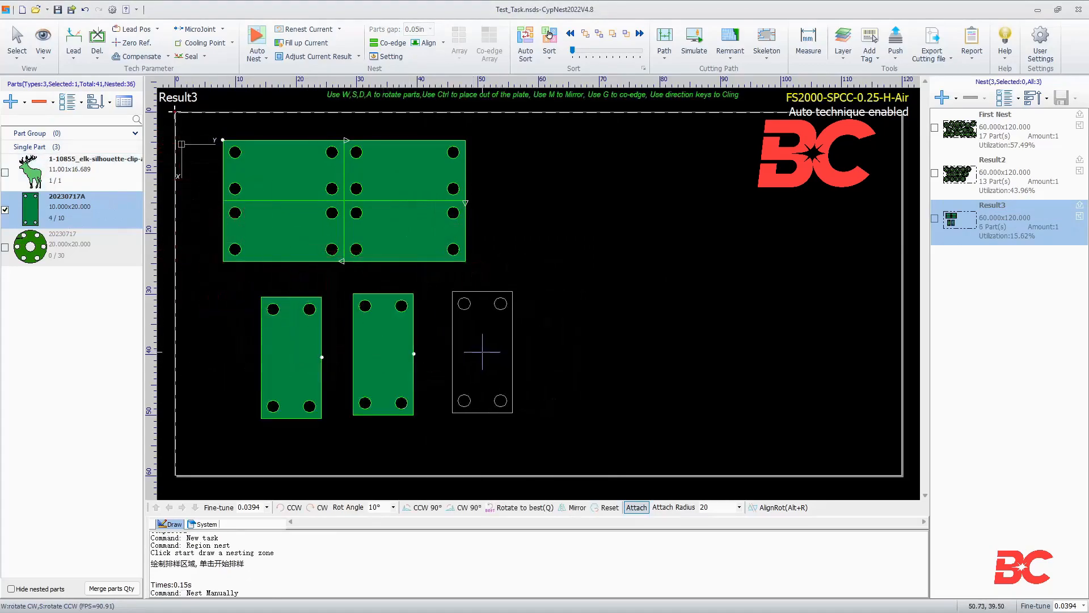
click(482, 352)
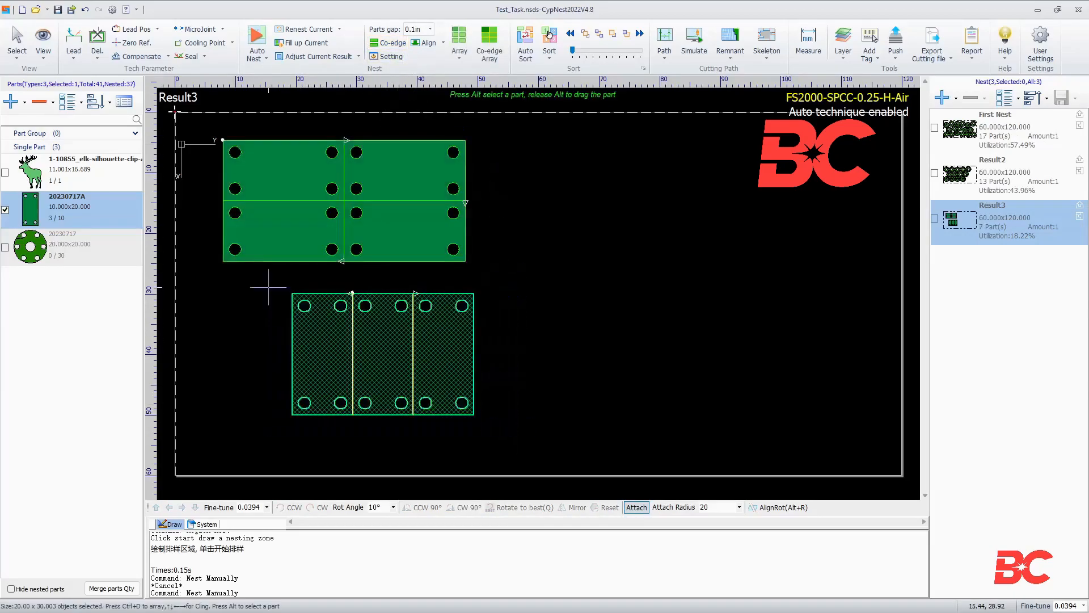
Review the Nest Task Auto Technique settings, leaving Result3 with one rectangle part.
click(428, 43)
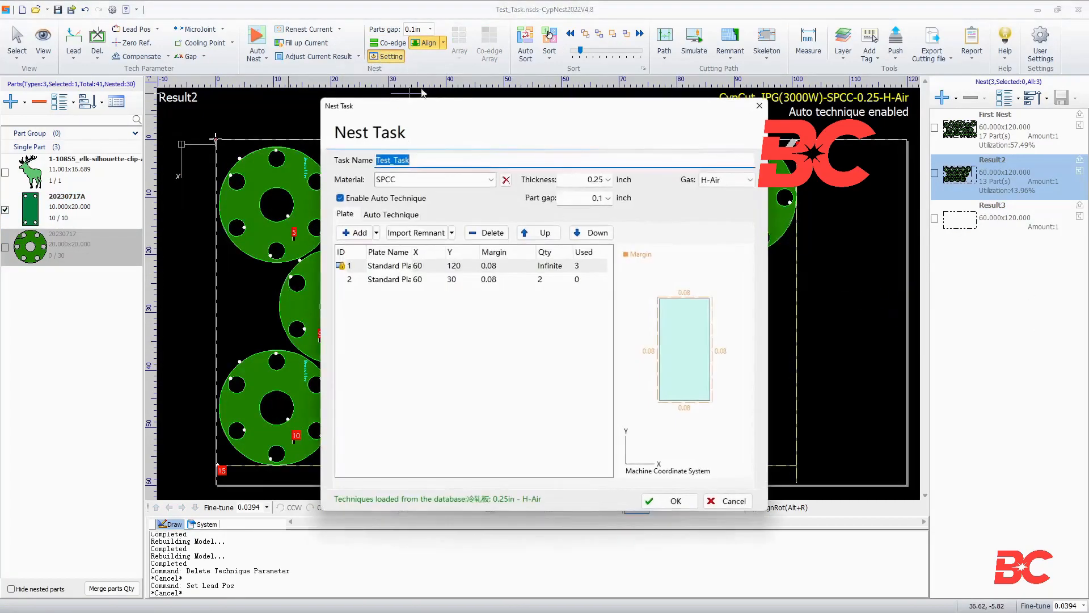
click(392, 179)
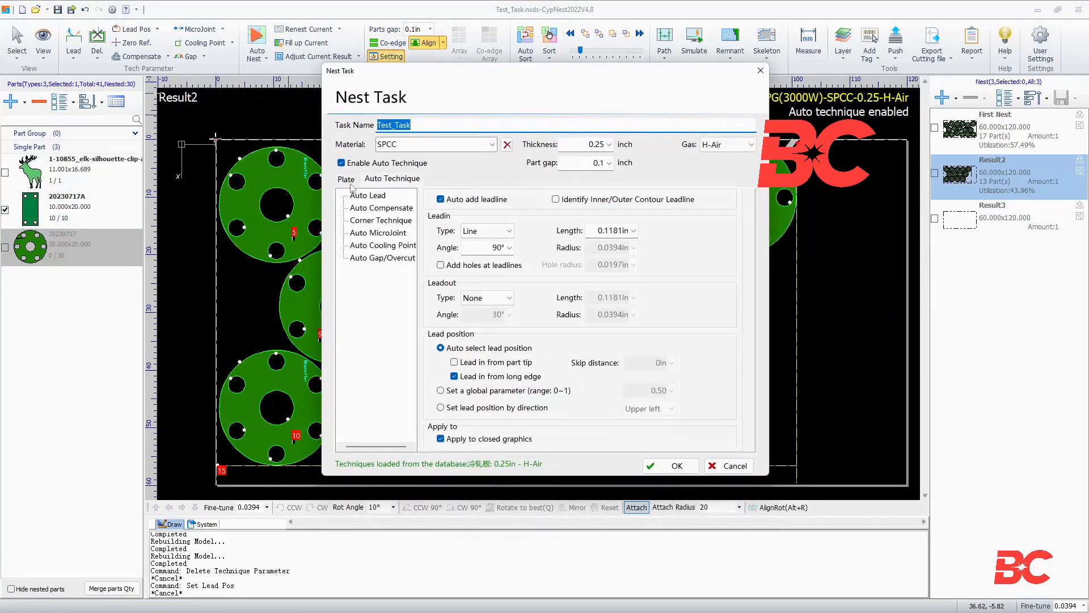
click(670, 466)
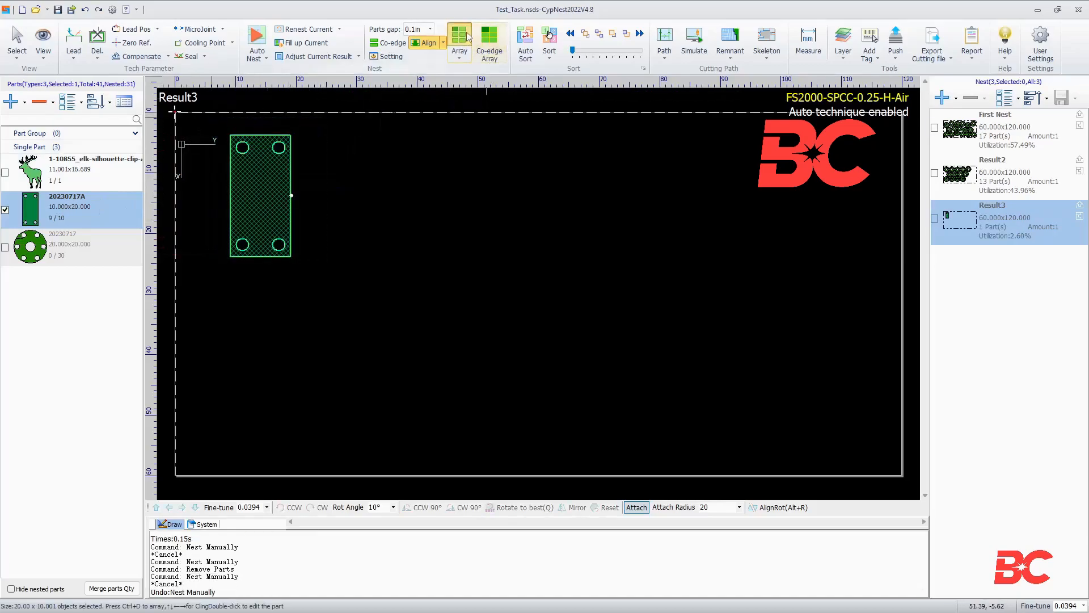
Set array nesting to 'Ask me to choose (each)' and confirm the array spacing.
click(459, 35)
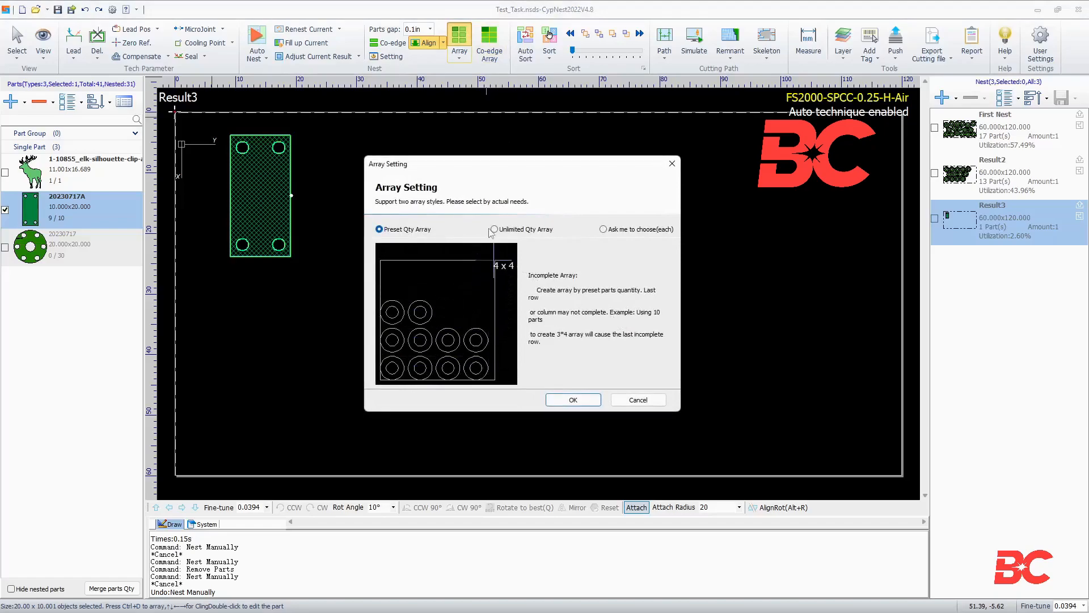
click(494, 230)
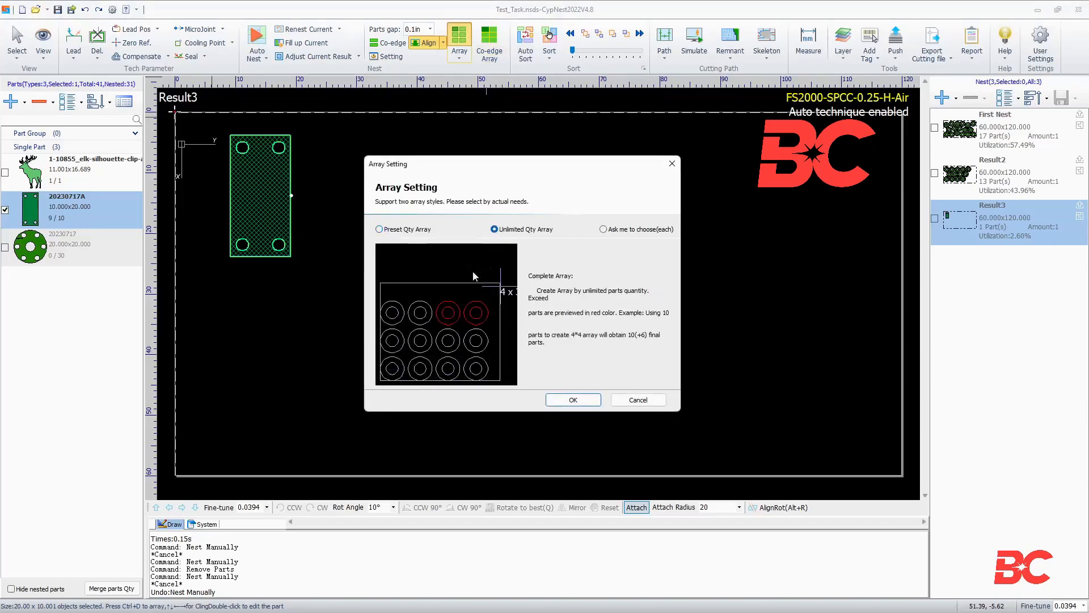
click(603, 229)
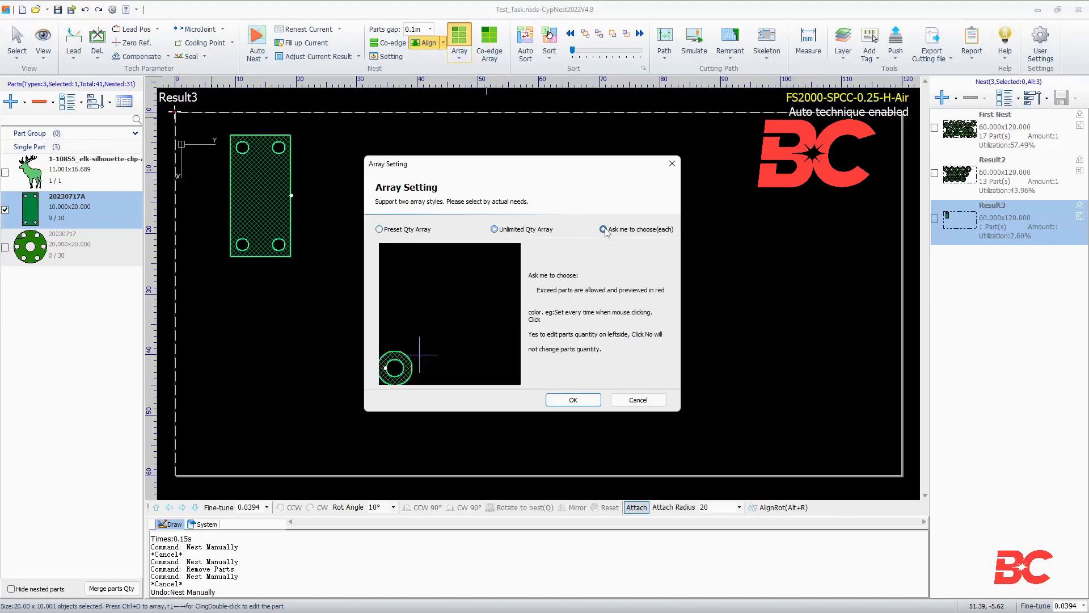
click(603, 229)
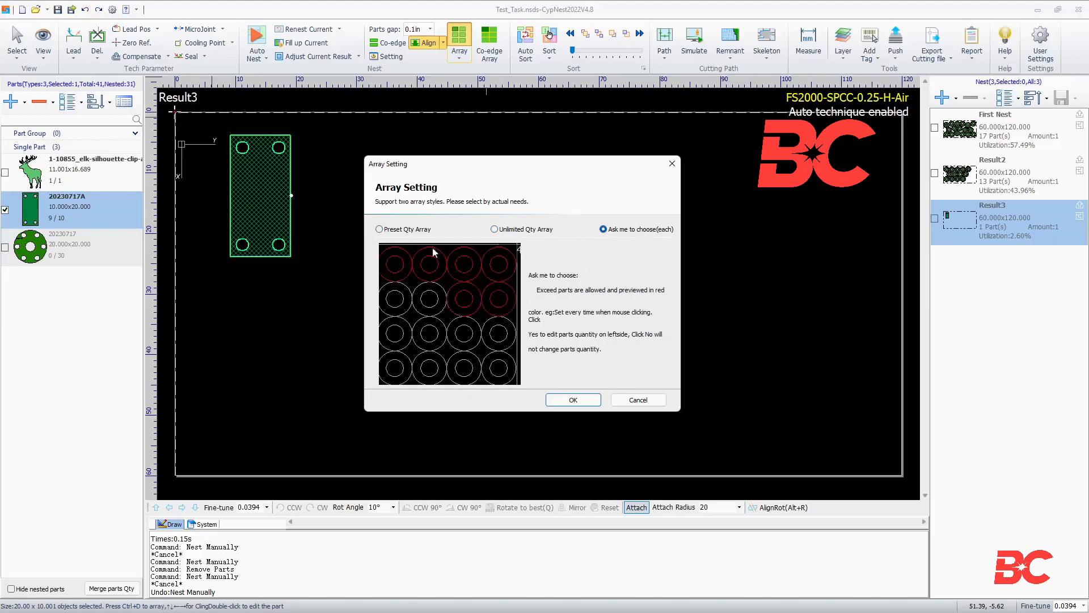
click(379, 228)
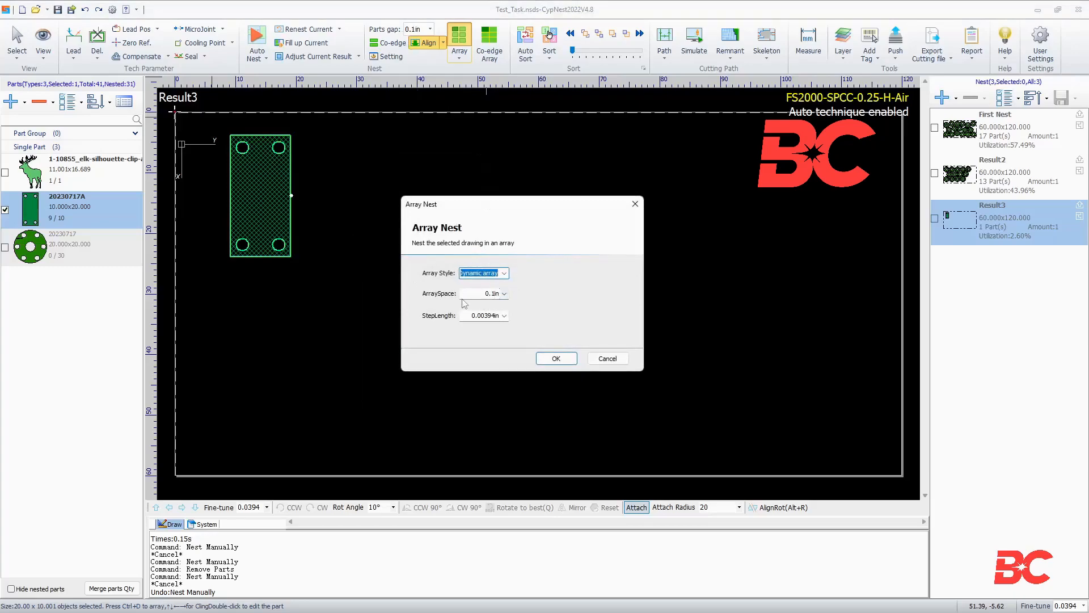
click(556, 358)
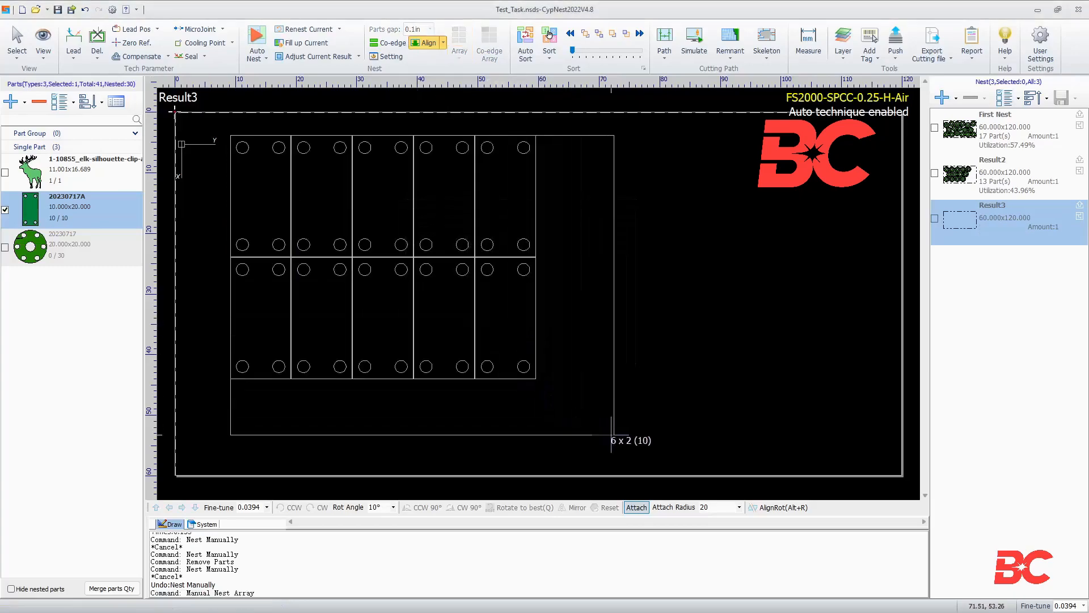
Try a fixed rows-and-columns array with a set row count, then back out.
click(458, 40)
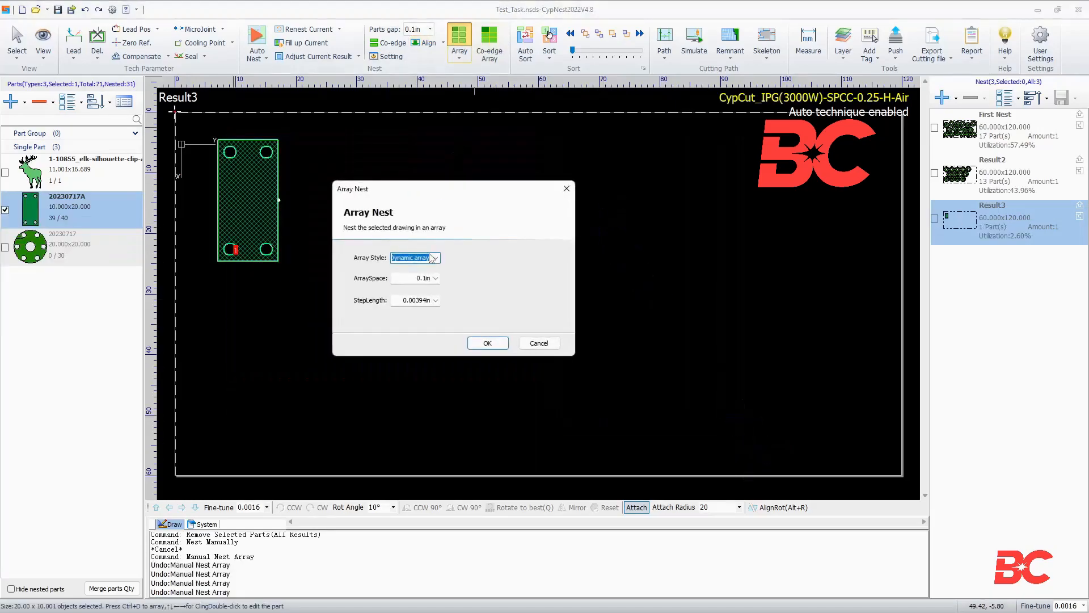
click(434, 257)
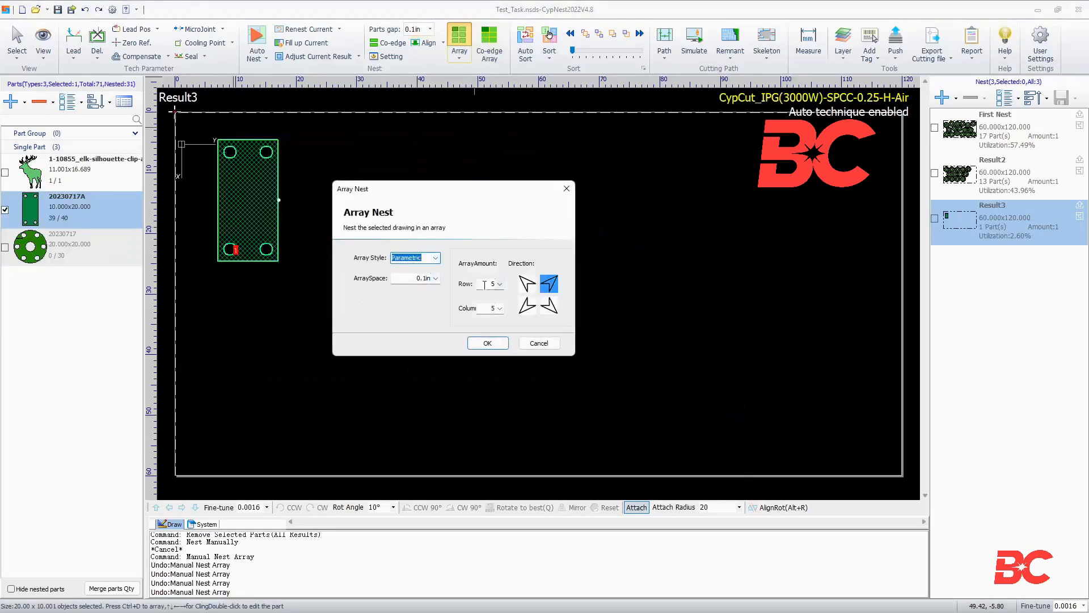
click(490, 283)
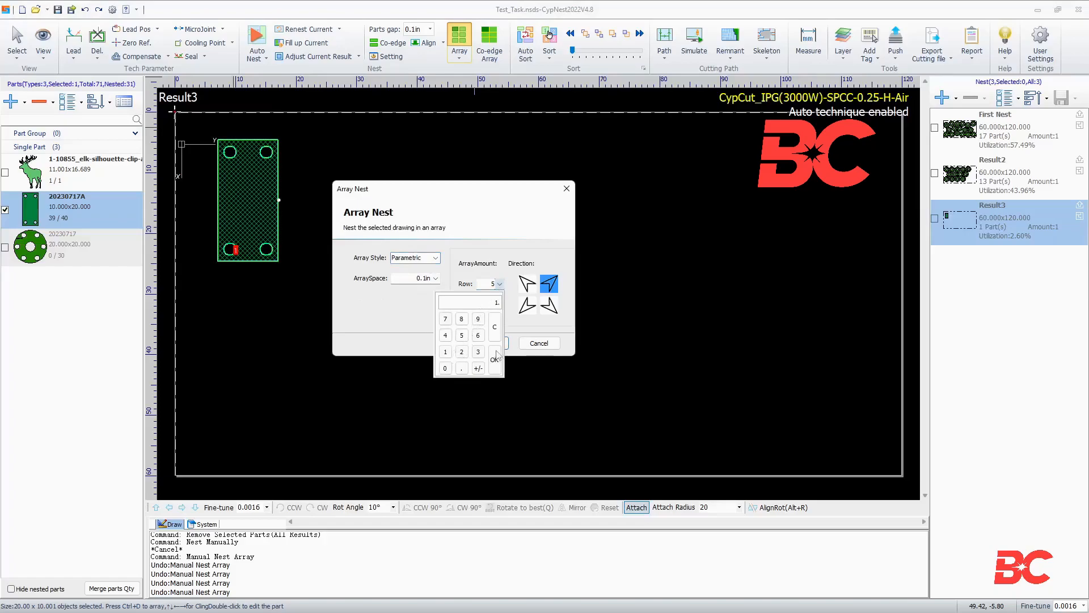
click(495, 357)
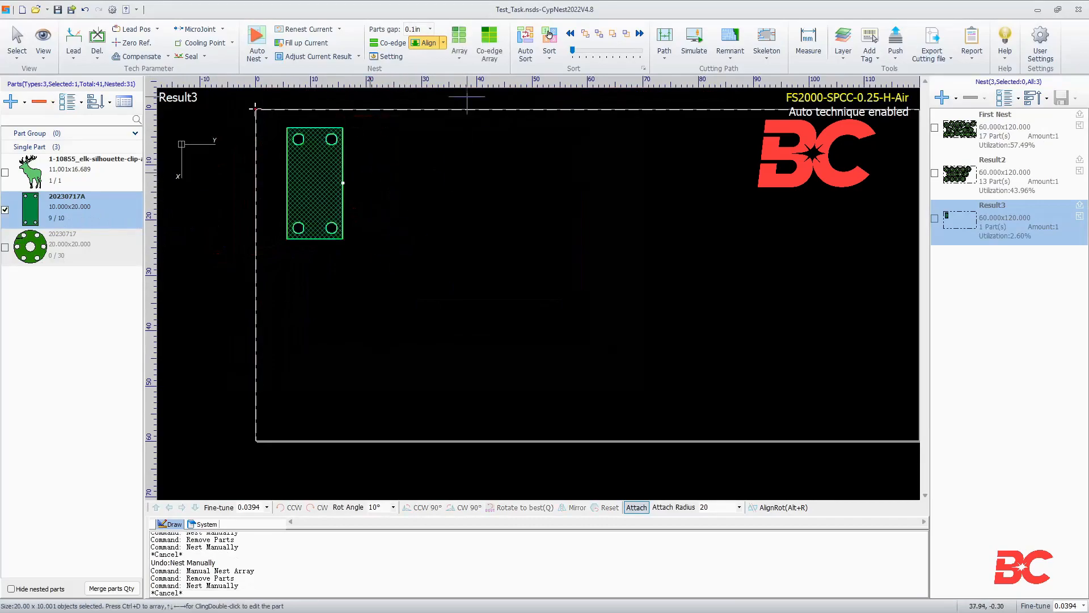
Open Co-edge Array for the rectangle with Add MicroJoint ticked and Vertical direction.
click(488, 36)
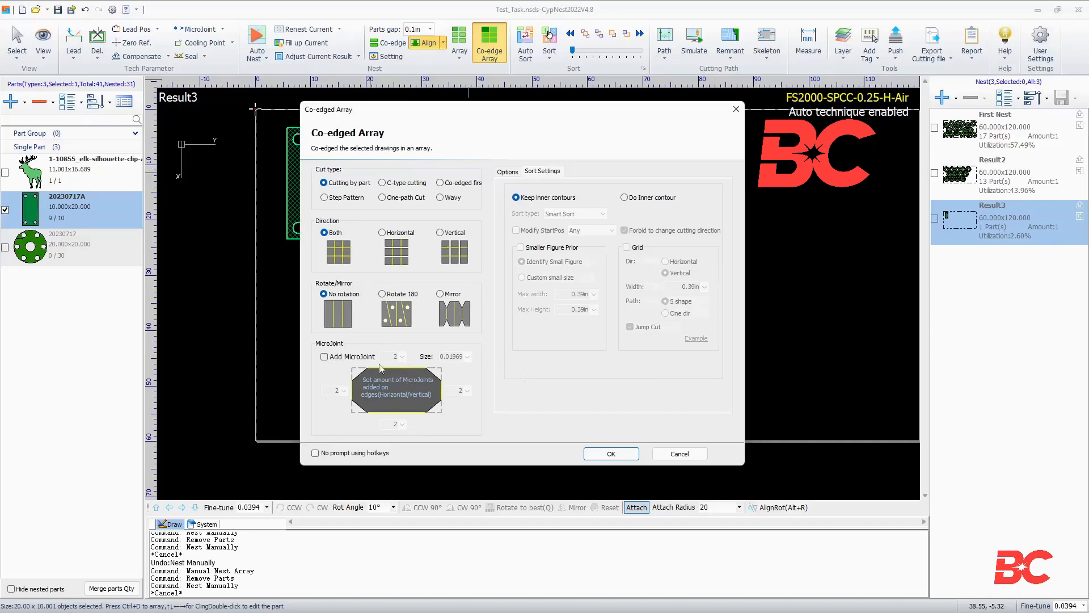
click(324, 356)
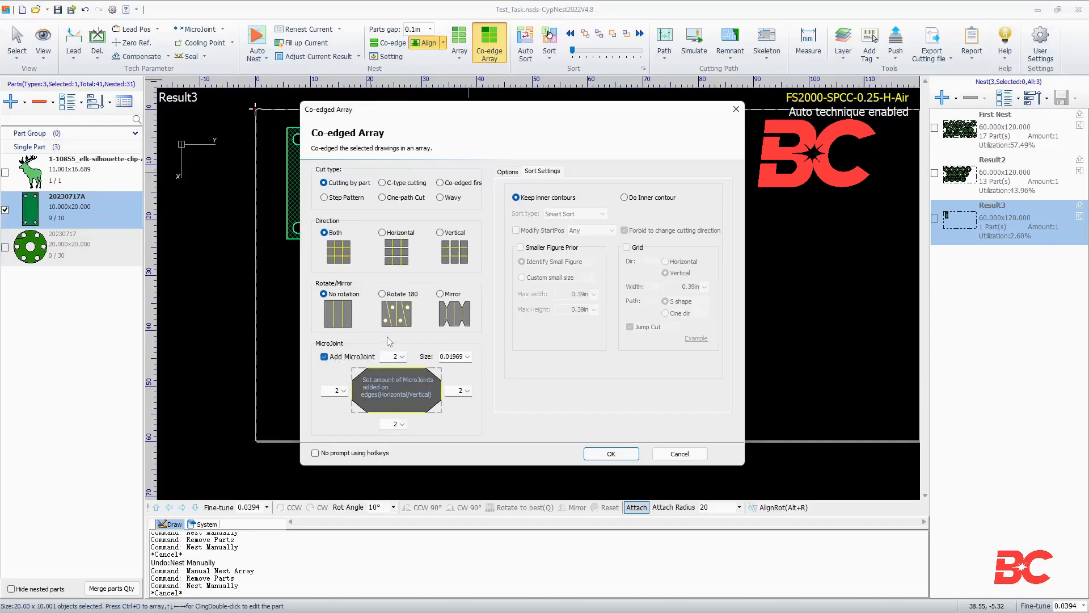
click(439, 232)
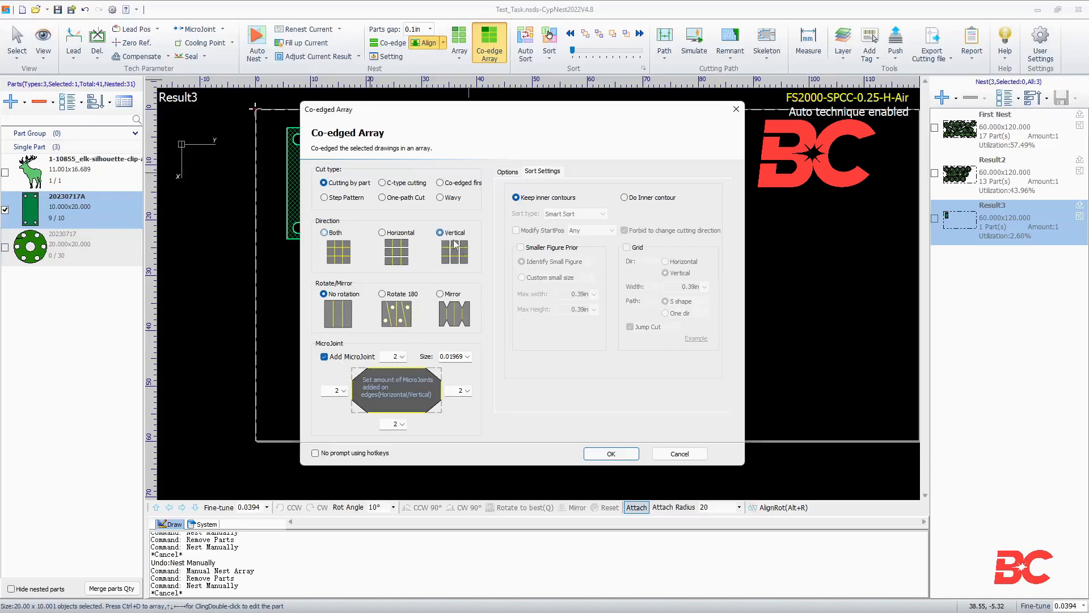